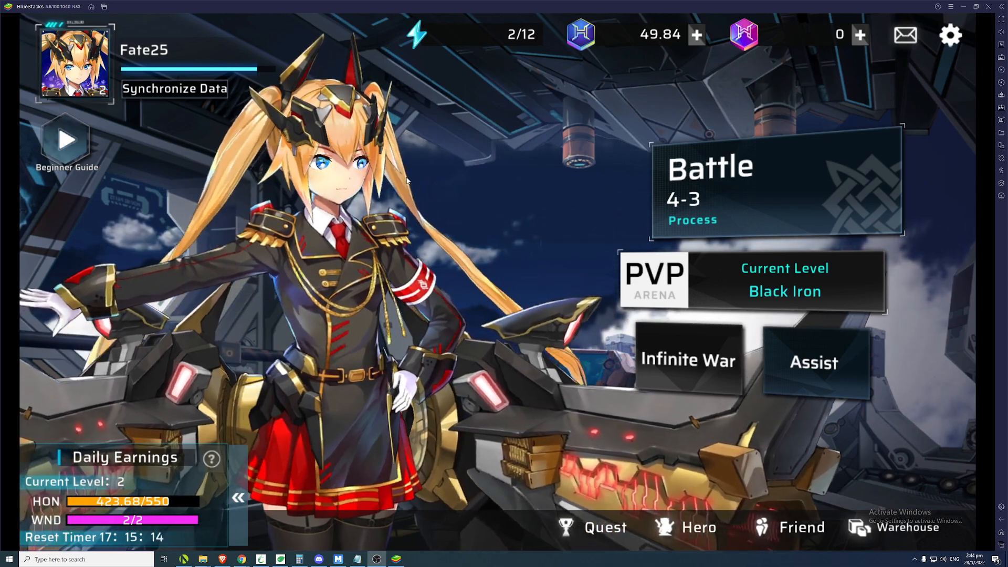
Switch from the BlueStacks game lobby to the Chrome browser window.
{"action": "key", "text": "alt+tab"}
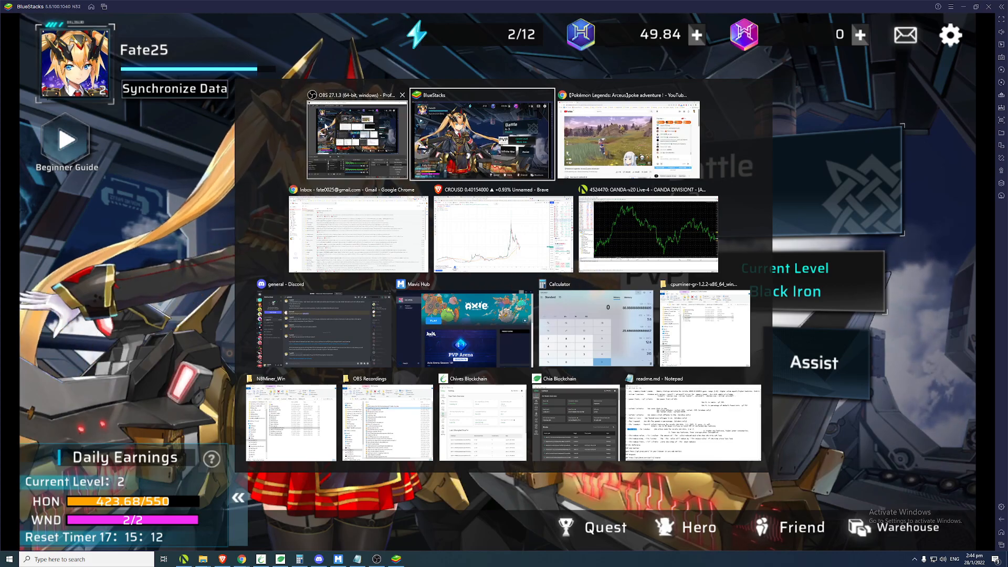
{"action": "mouse_move", "coordinate": [384, 221]}
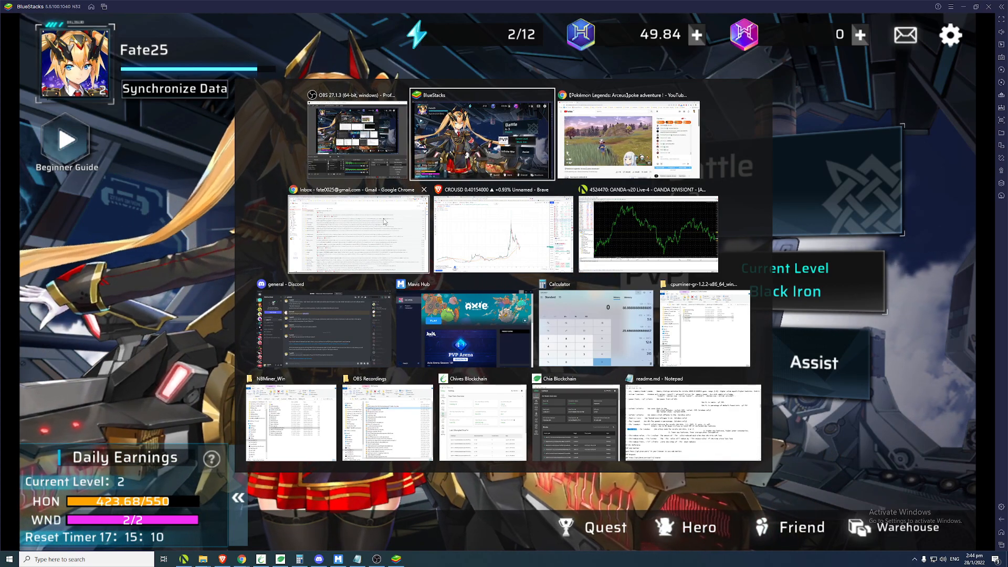
{"action": "left_click", "coordinate": [358, 233]}
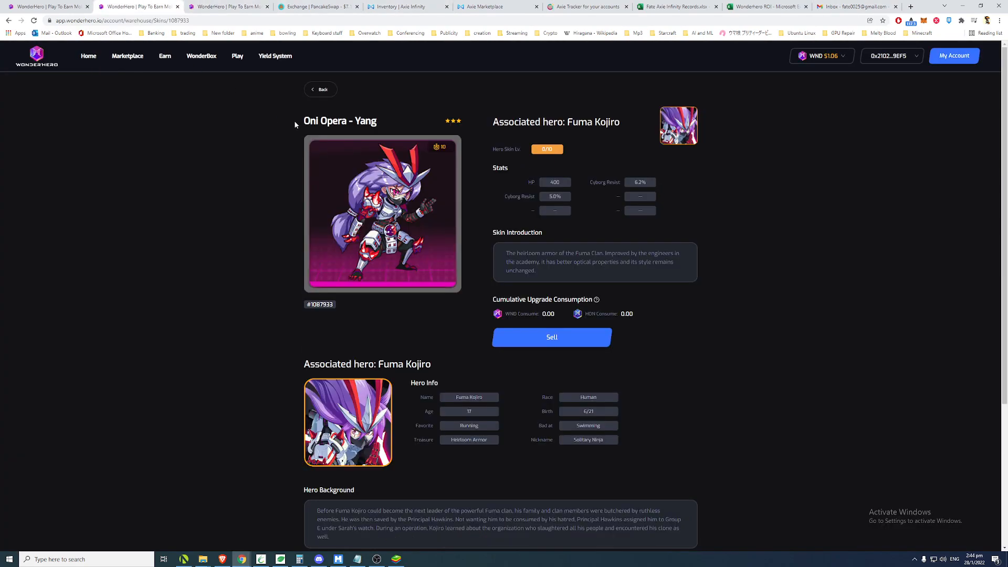
{"action": "mouse_move", "coordinate": [316, 89]}
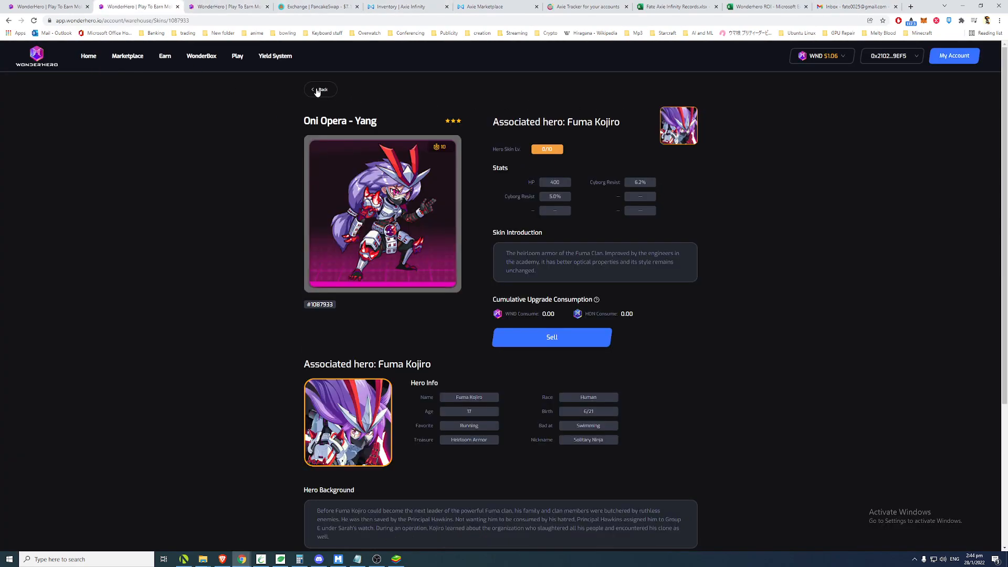
Return to the five-skin warehouse collection and show token prices, with HON at $0.0331.
{"action": "left_click", "coordinate": [320, 89]}
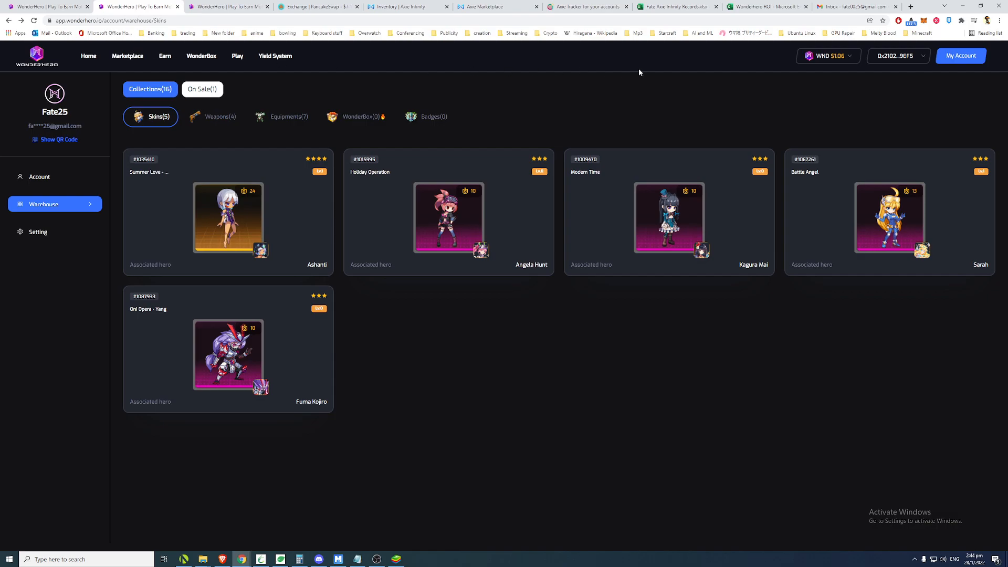
{"action": "left_click", "coordinate": [828, 57]}
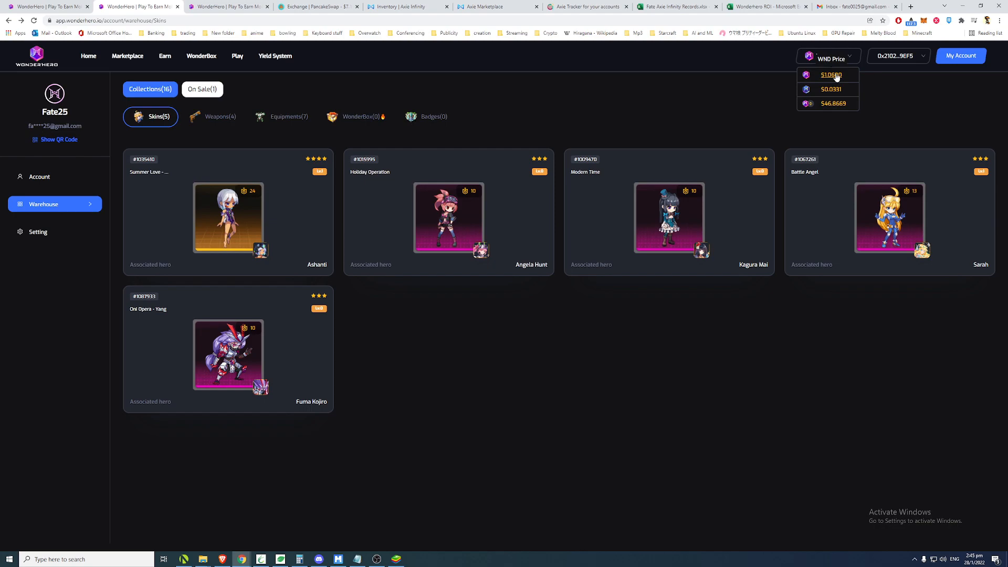
{"action": "mouse_move", "coordinate": [833, 80]}
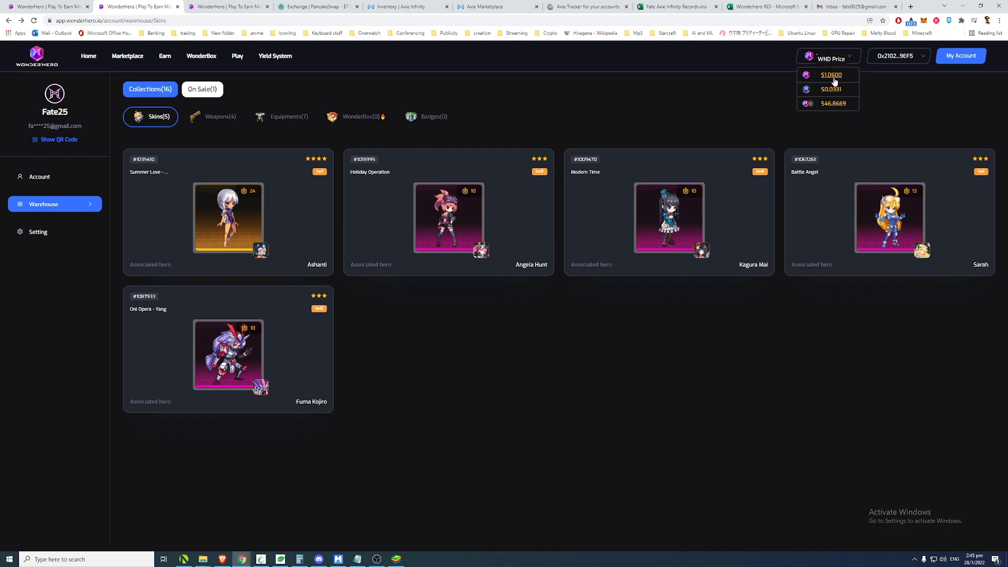
{"action": "left_click", "coordinate": [830, 75]}
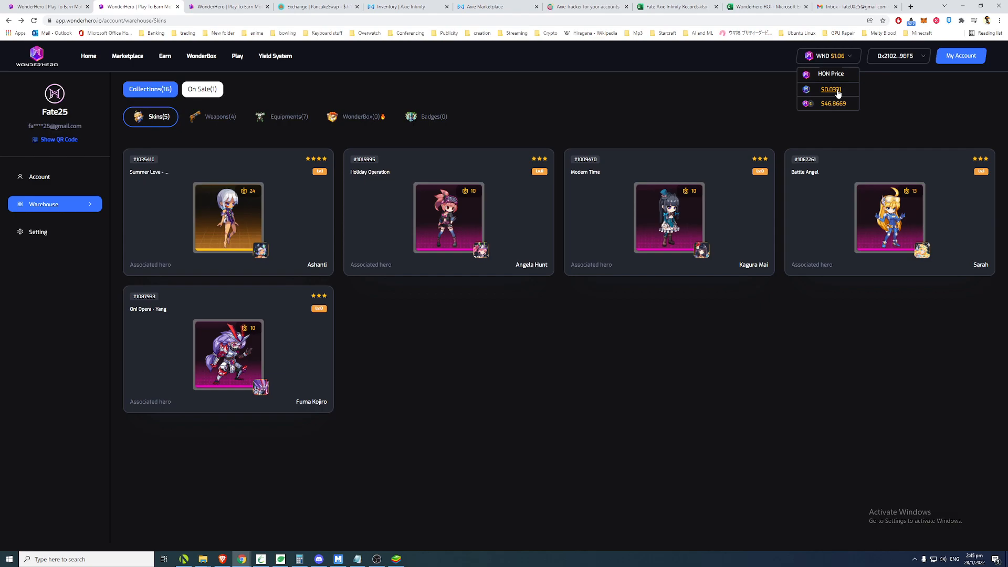
{"action": "mouse_move", "coordinate": [835, 100]}
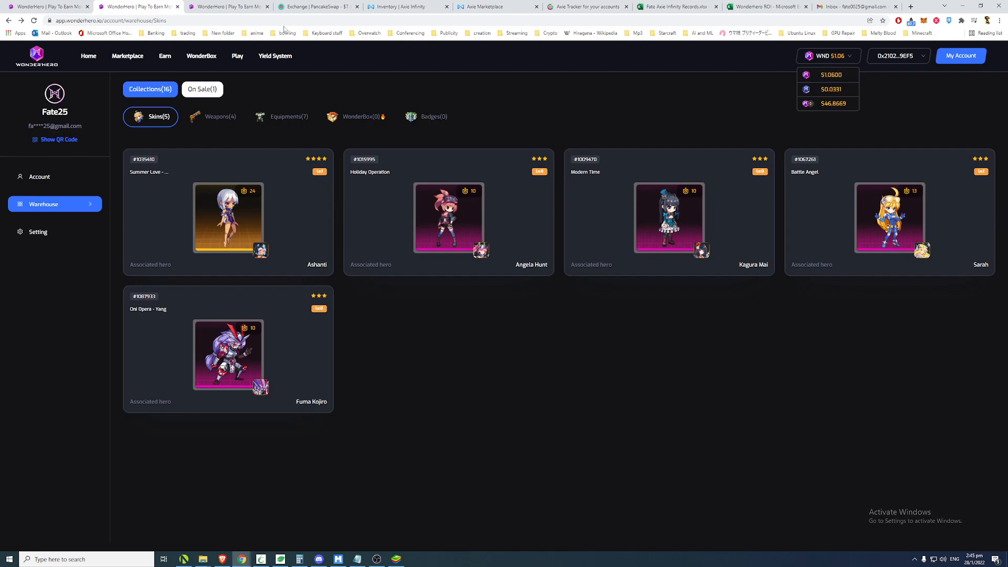
{"action": "left_click", "coordinate": [317, 6]}
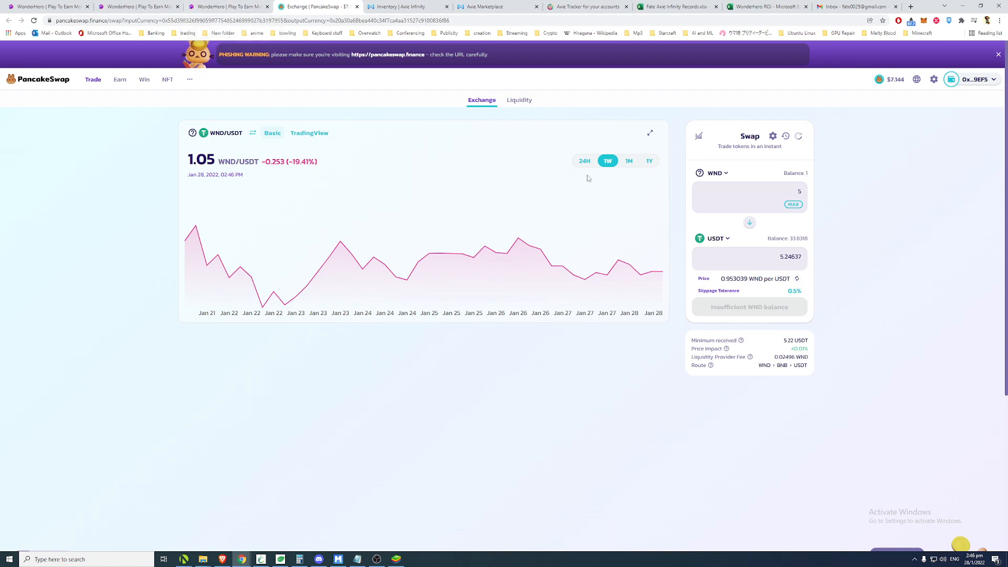
{"action": "mouse_move", "coordinate": [243, 42]}
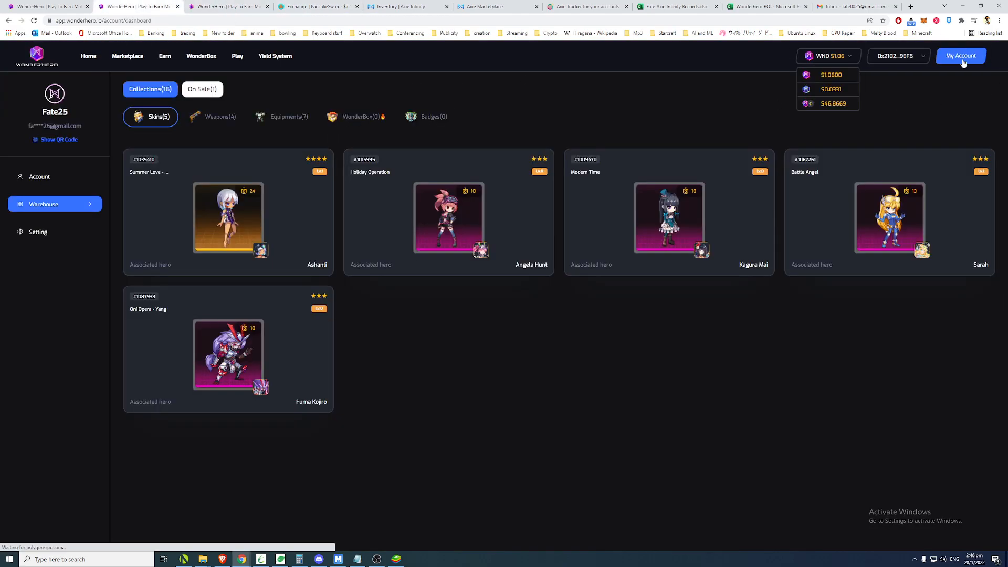
Open My Account, inspect the Withdraw form's HON and WND fields, then cancel it.
{"action": "left_click", "coordinate": [39, 177]}
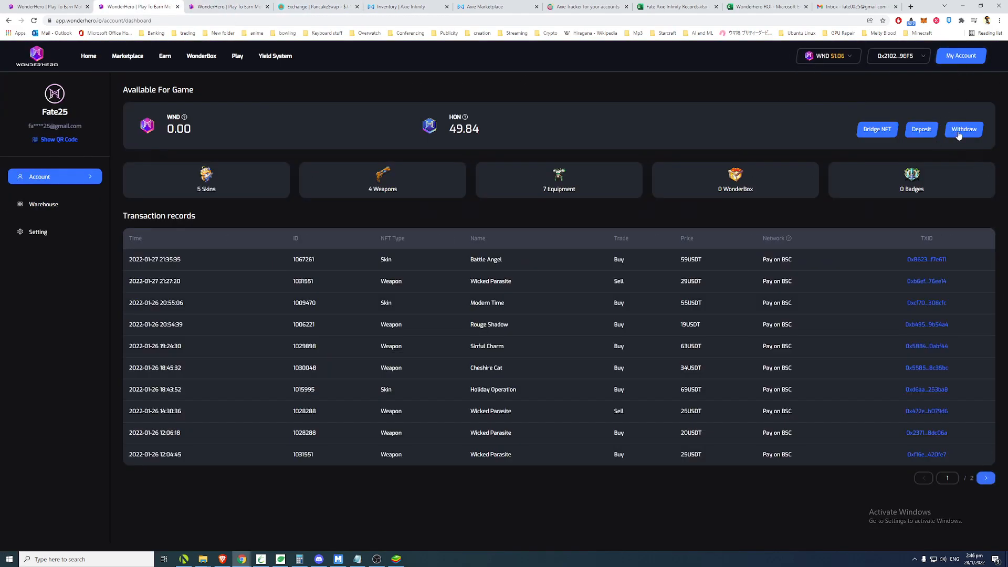
{"action": "left_click", "coordinate": [963, 129]}
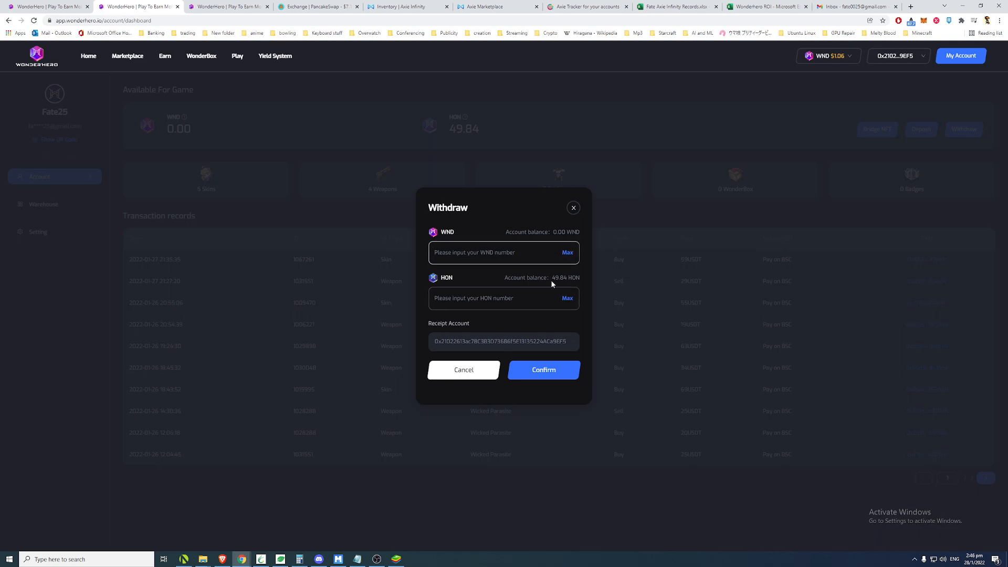
{"action": "left_click", "coordinate": [489, 252]}
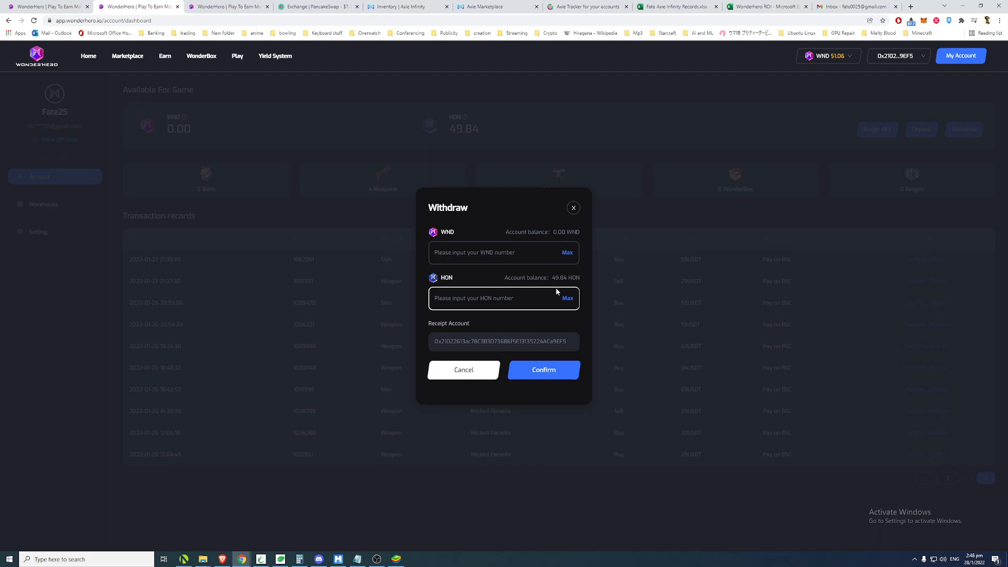
{"action": "left_click", "coordinate": [489, 252]}
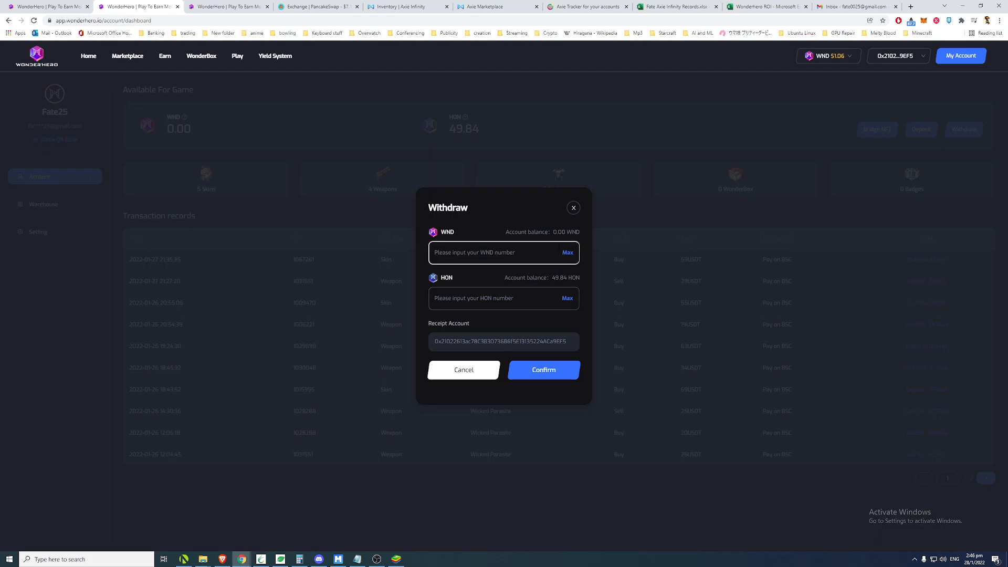
{"action": "left_click", "coordinate": [572, 208]}
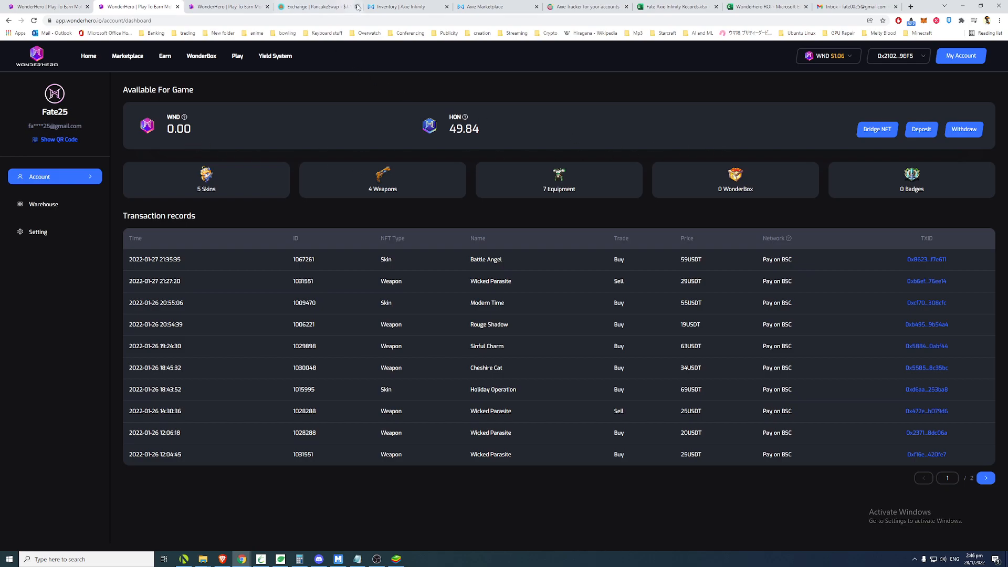
{"action": "left_click", "coordinate": [315, 6]}
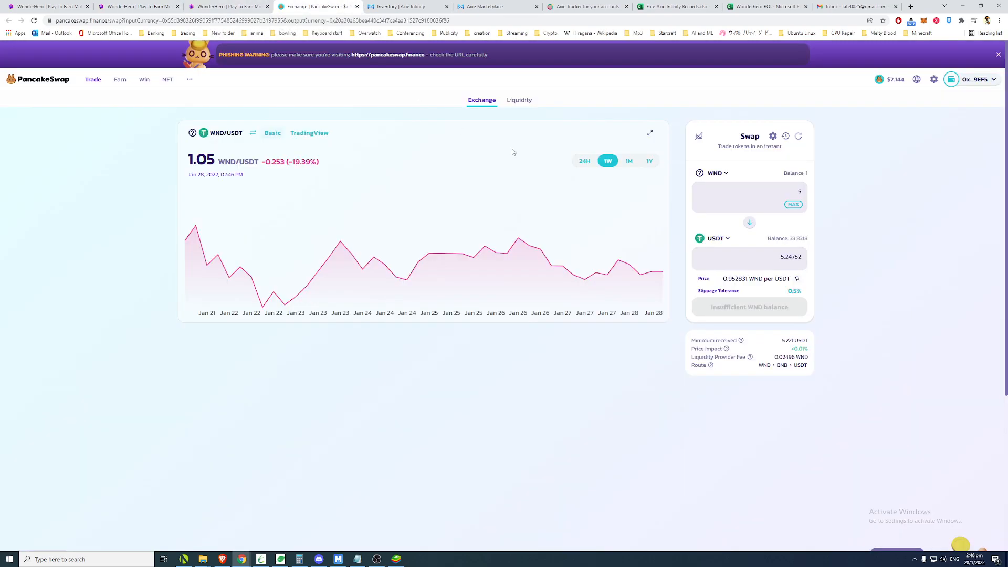
{"action": "mouse_move", "coordinate": [631, 178]}
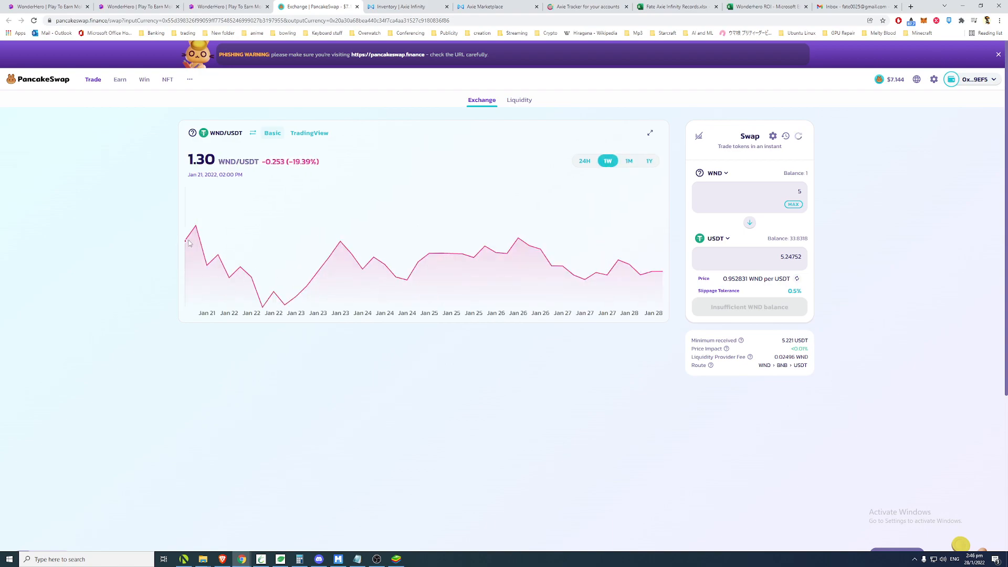
{"action": "mouse_move", "coordinate": [297, 289]}
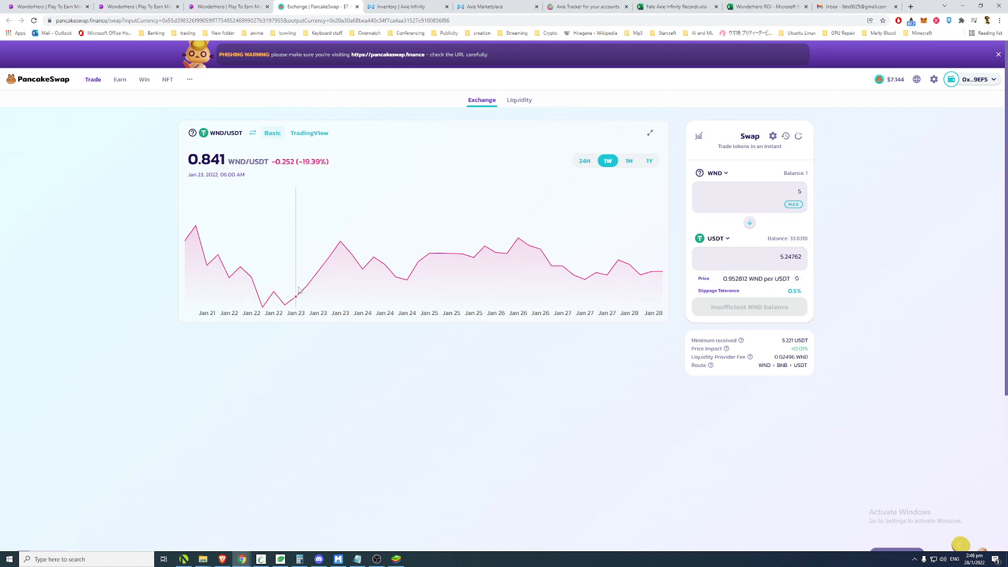
{"action": "mouse_move", "coordinate": [320, 269]}
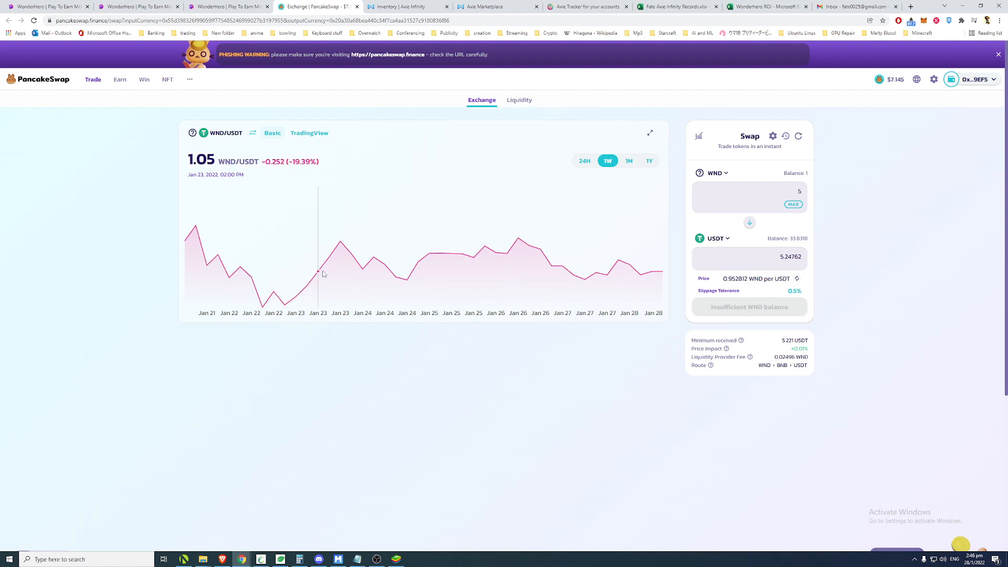
{"action": "mouse_move", "coordinate": [661, 279]}
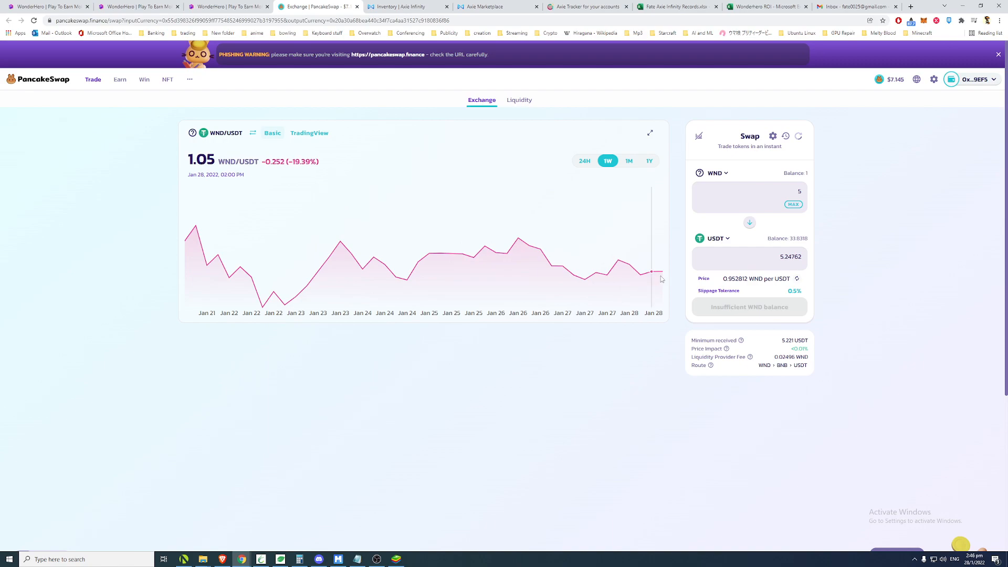
{"action": "mouse_move", "coordinate": [603, 198]}
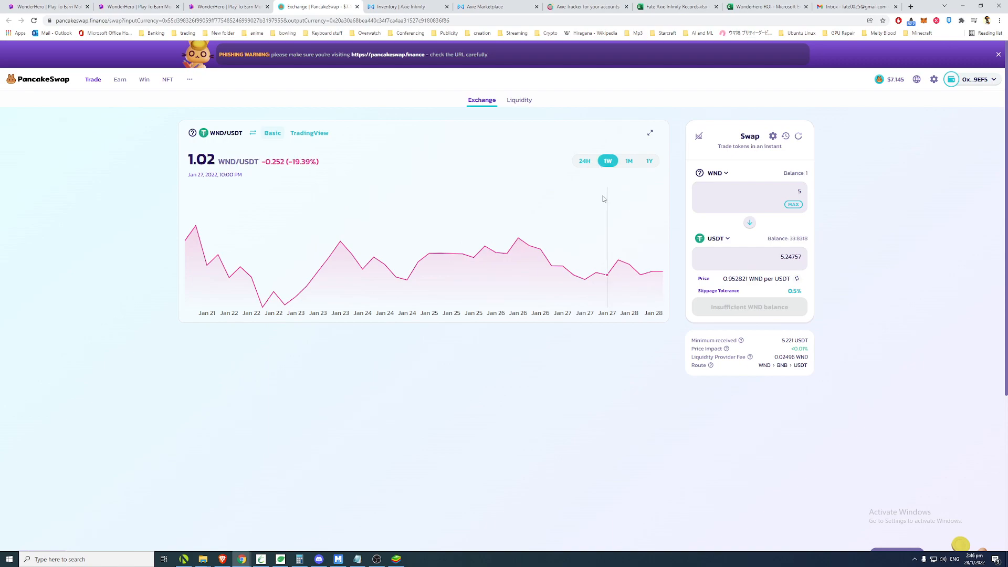
{"action": "mouse_move", "coordinate": [641, 264]}
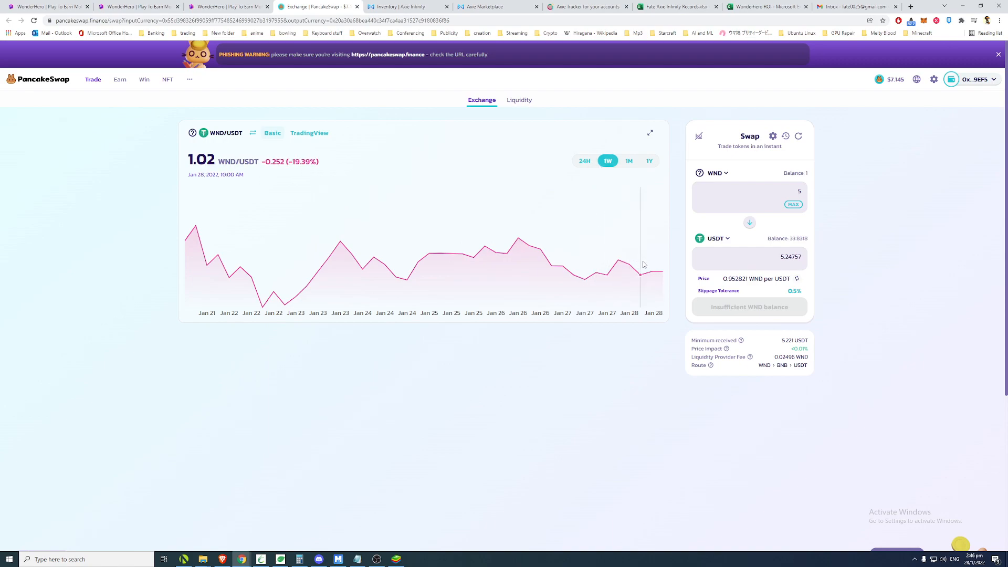
{"action": "left_click", "coordinate": [798, 135]}
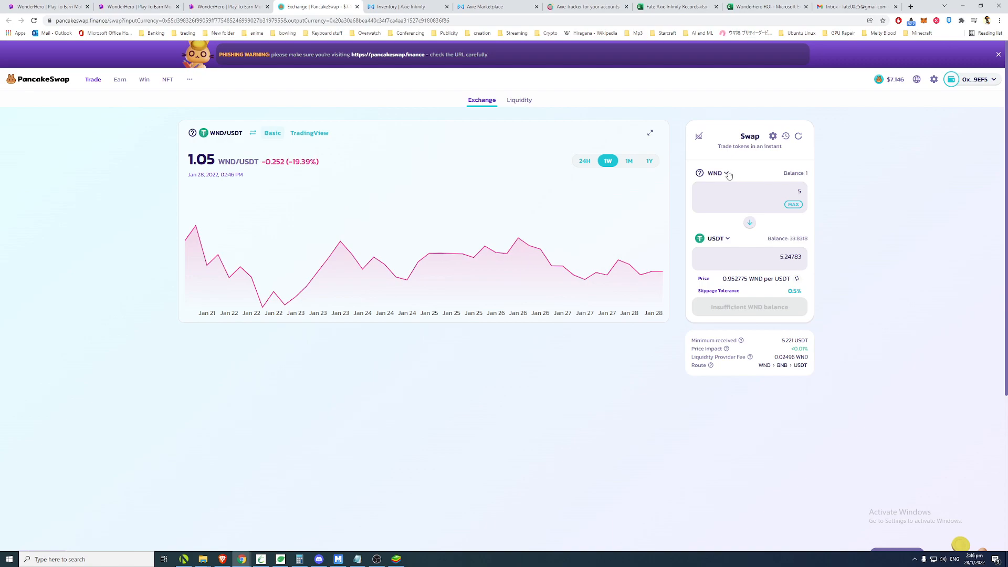
{"action": "left_click", "coordinate": [715, 173]}
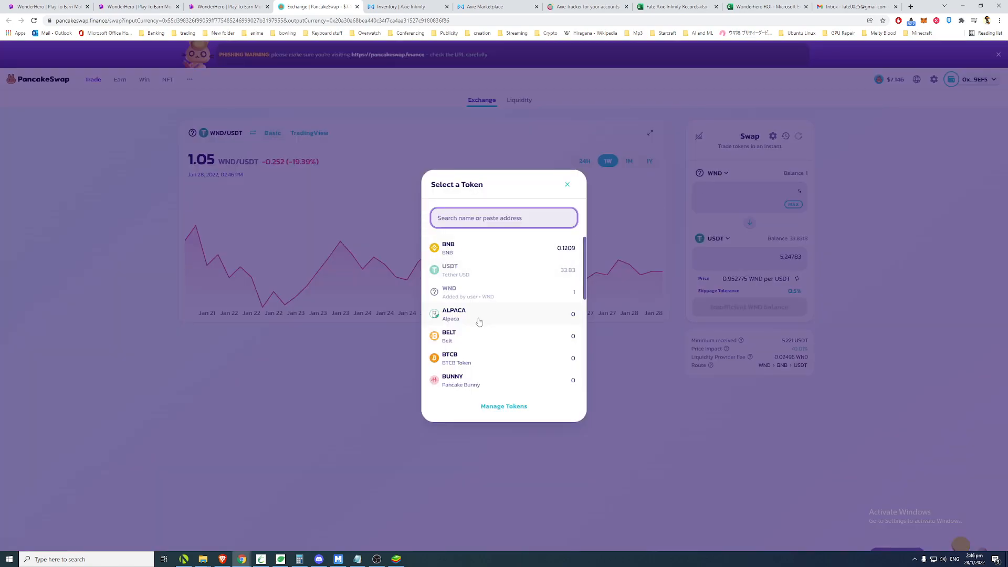
{"action": "mouse_move", "coordinate": [482, 233]}
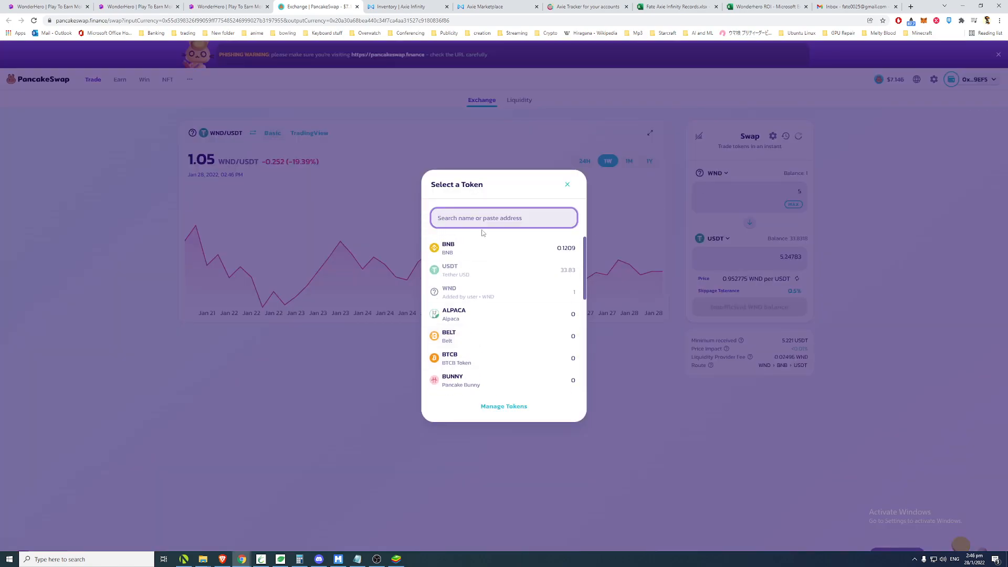
{"action": "type", "text": "HON"}
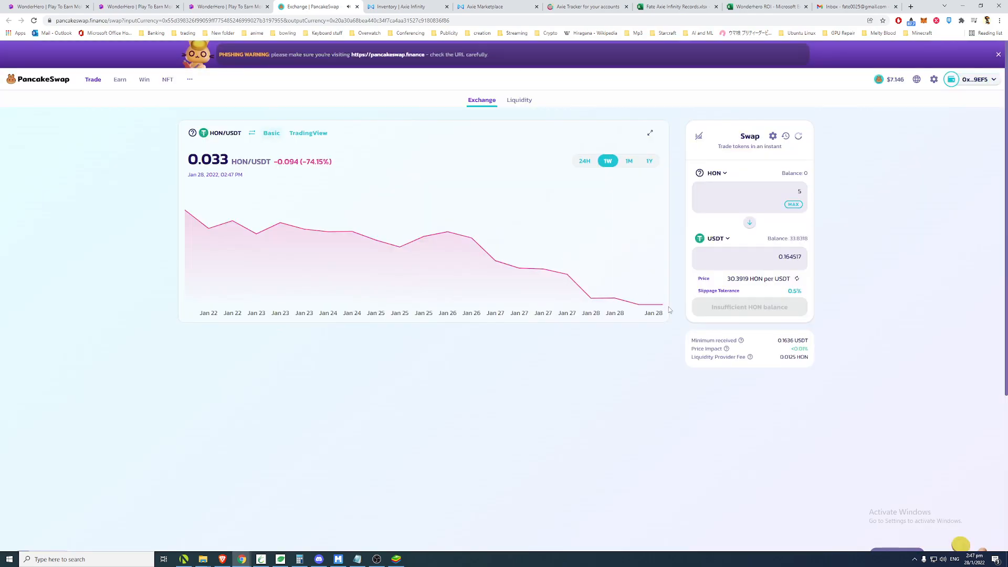
{"action": "mouse_move", "coordinate": [660, 308]}
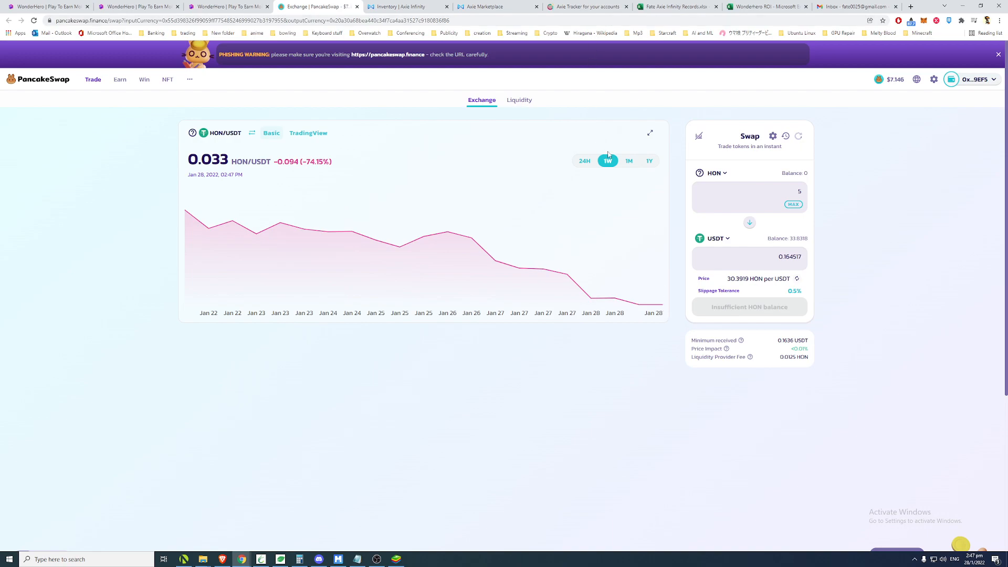
{"action": "mouse_move", "coordinate": [614, 298]}
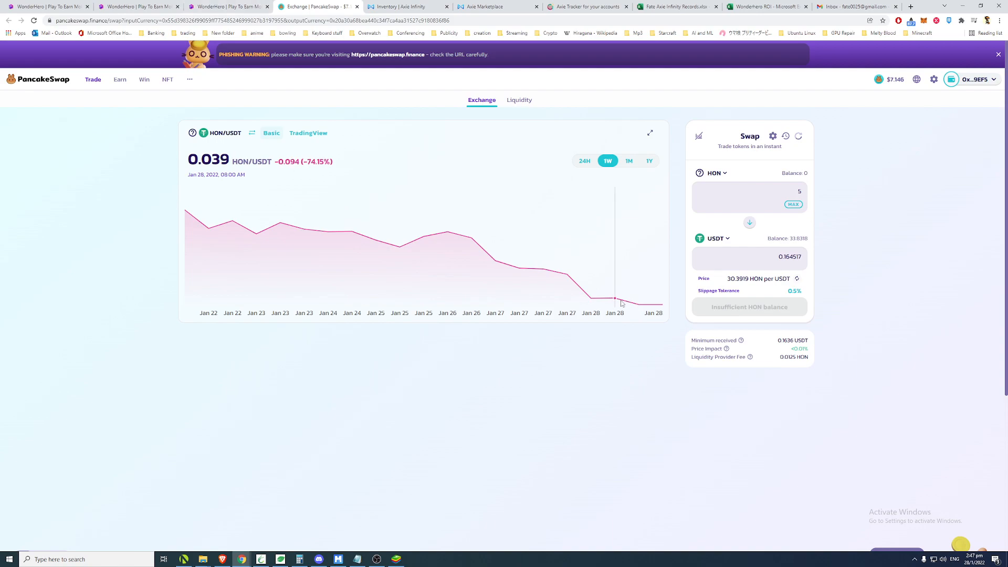
{"action": "mouse_move", "coordinate": [577, 295]}
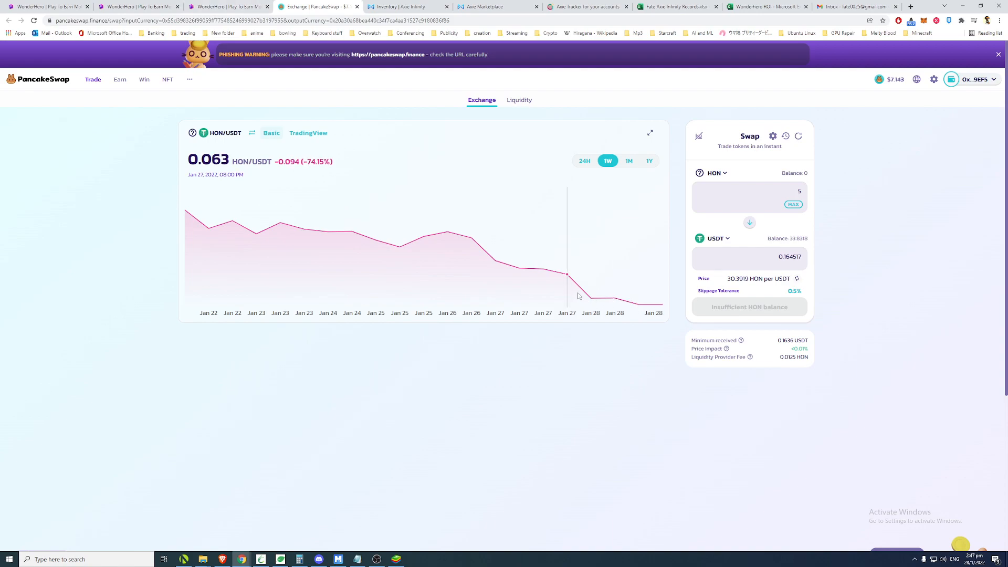
{"action": "mouse_move", "coordinate": [472, 253]}
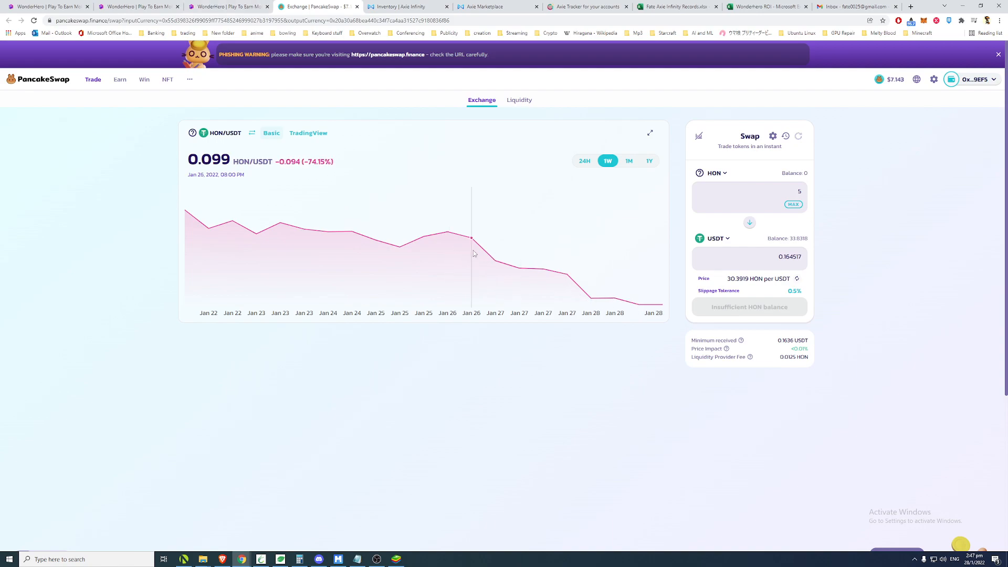
{"action": "mouse_move", "coordinate": [448, 250]}
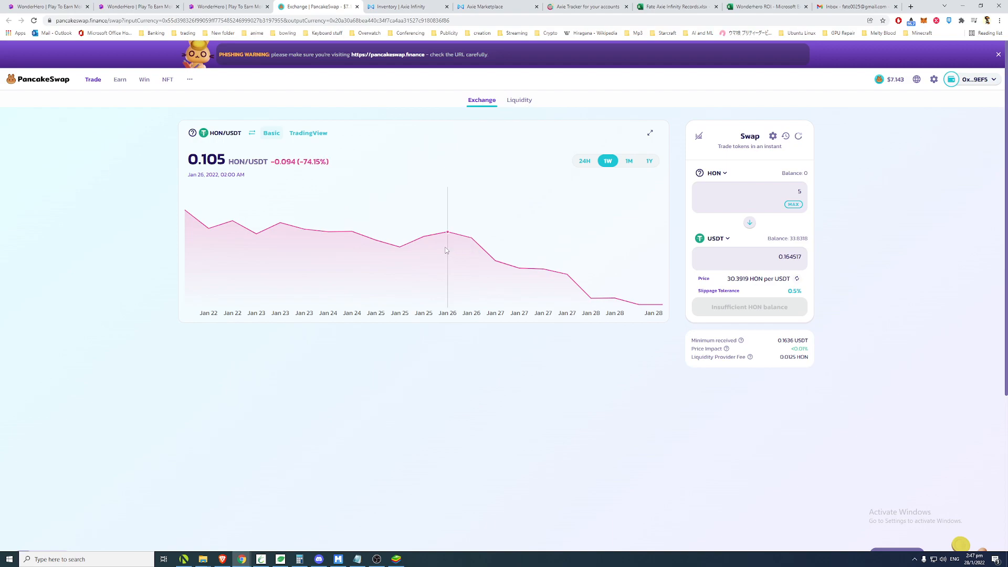
{"action": "mouse_move", "coordinate": [472, 257]}
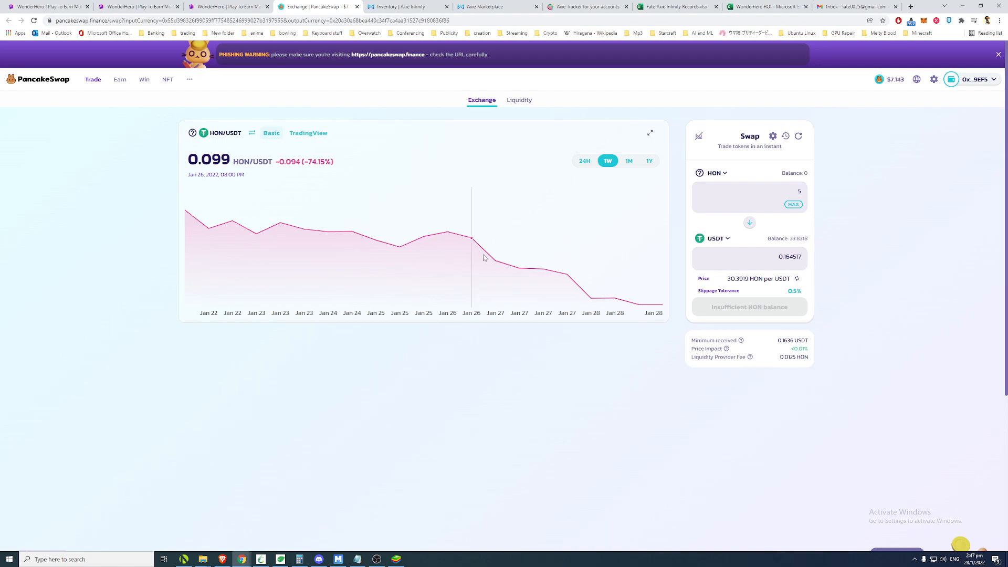
{"action": "mouse_move", "coordinate": [515, 269]}
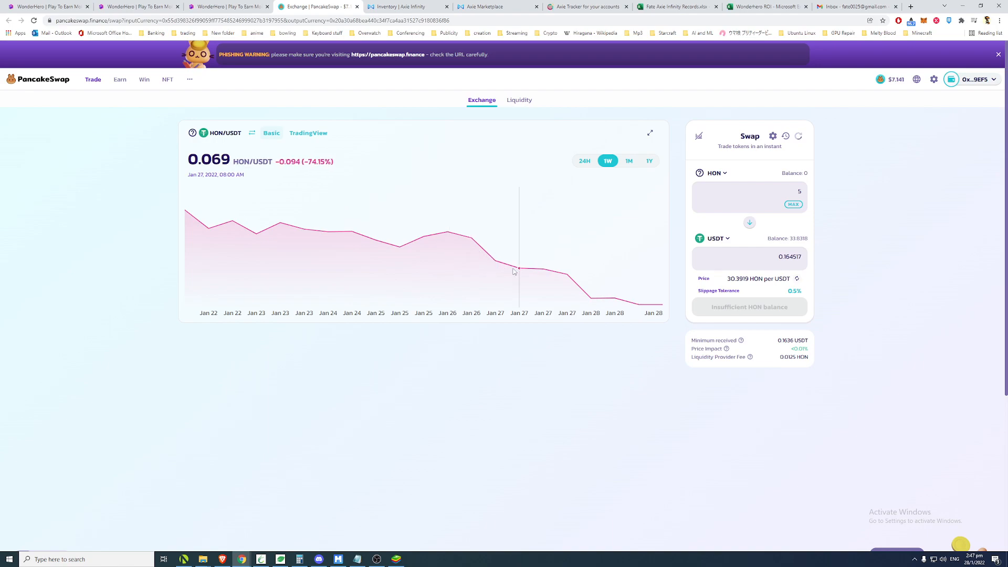
{"action": "mouse_move", "coordinate": [522, 271]}
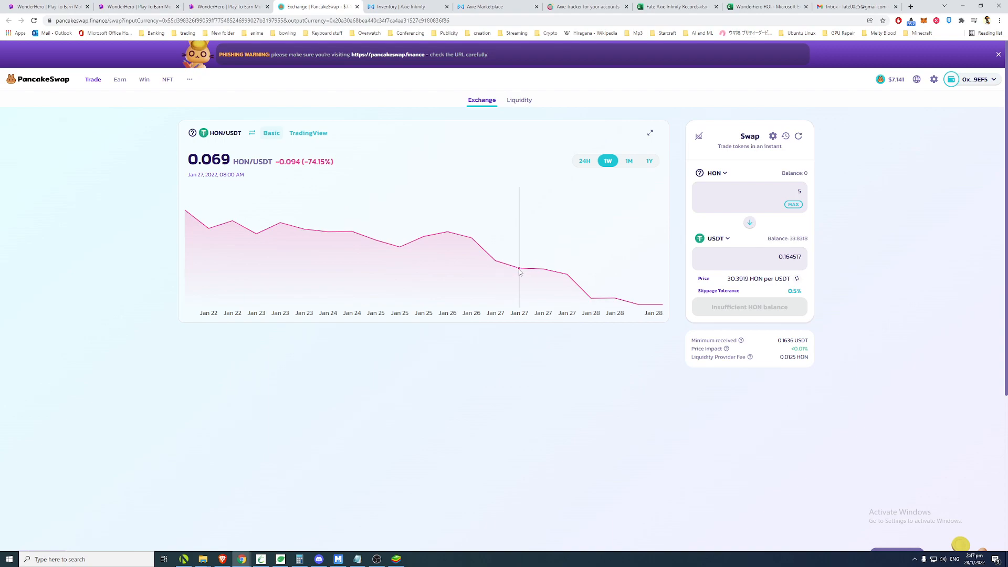
{"action": "mouse_move", "coordinate": [547, 282]}
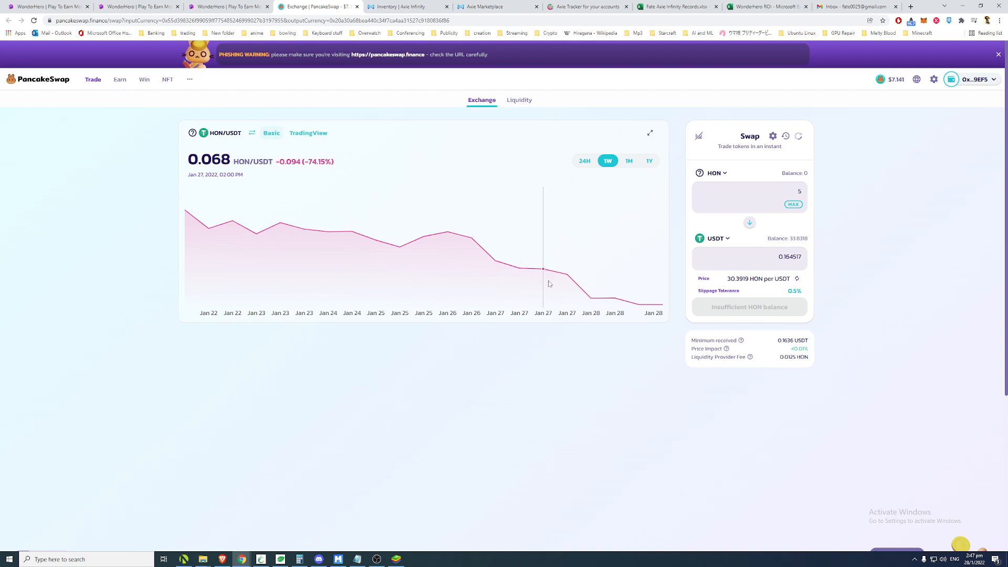
{"action": "mouse_move", "coordinate": [617, 303]}
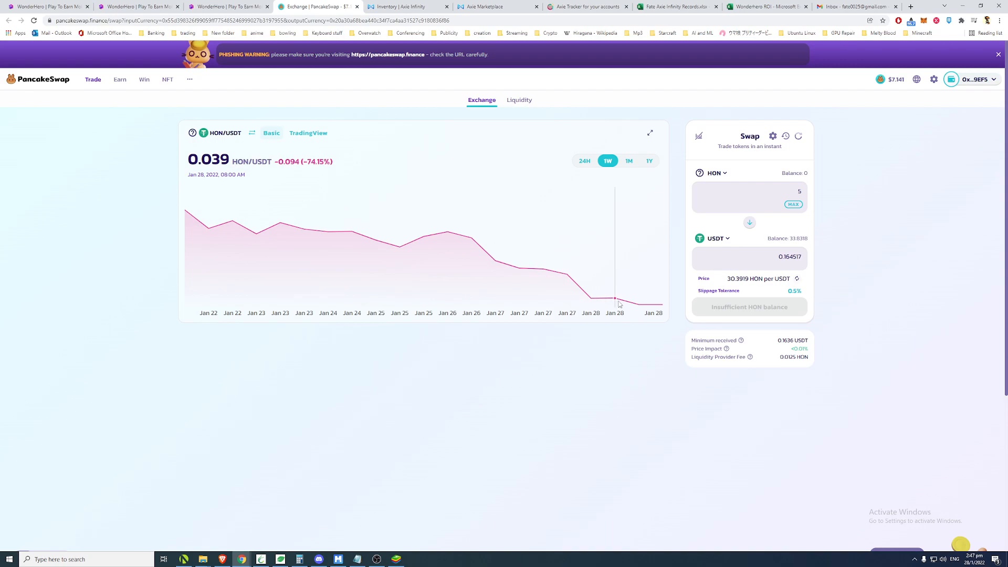
{"action": "mouse_move", "coordinate": [641, 309]}
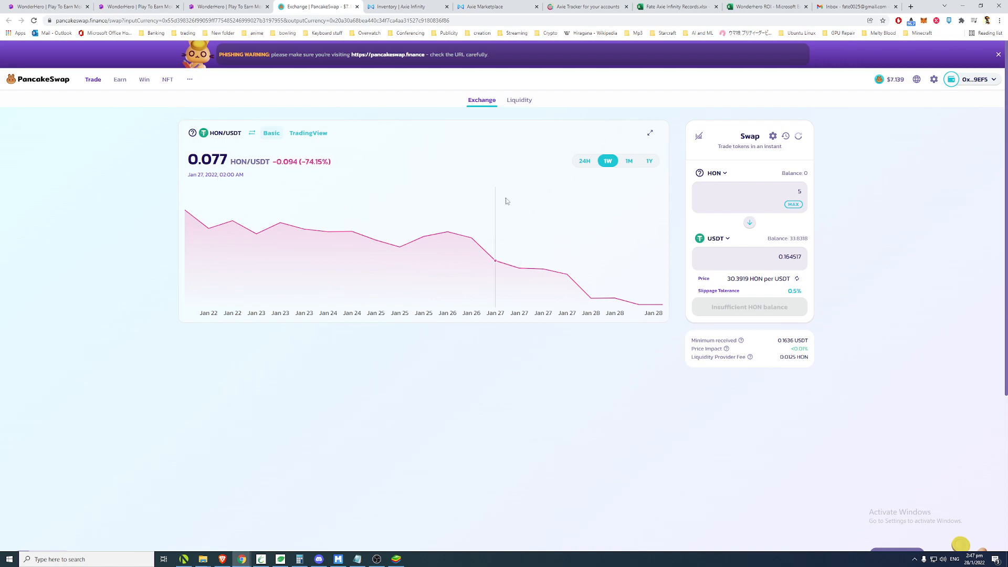
{"action": "mouse_move", "coordinate": [664, 304]}
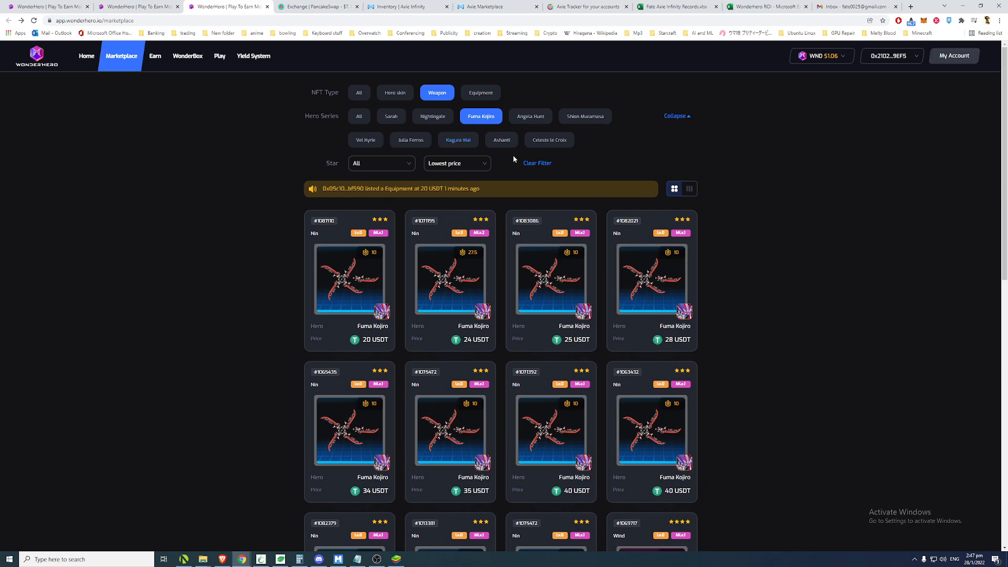
Open the header WND price dropdown while browsing Fuma Kojiro weapons.
{"action": "left_click", "coordinate": [820, 56]}
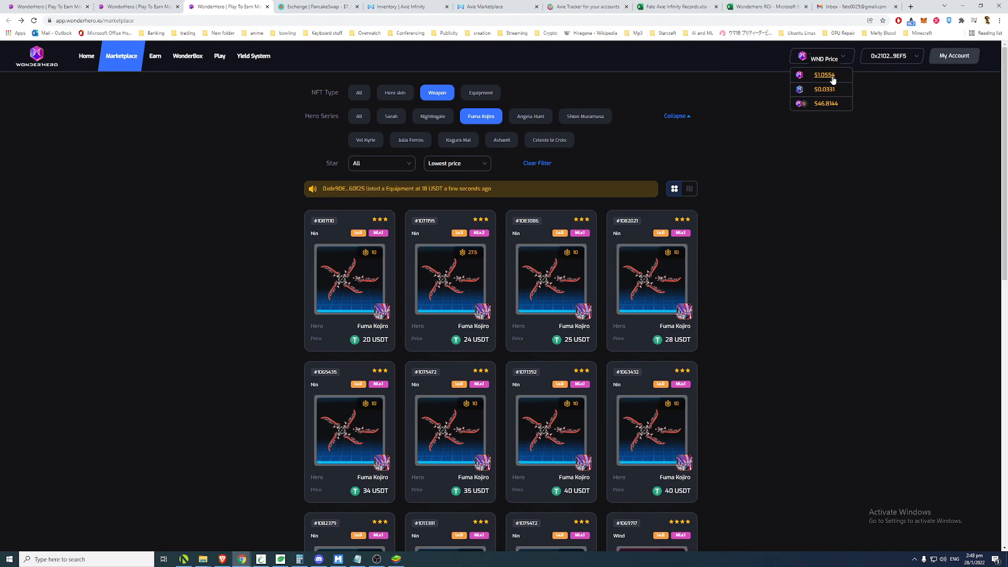
{"action": "left_click", "coordinate": [824, 74]}
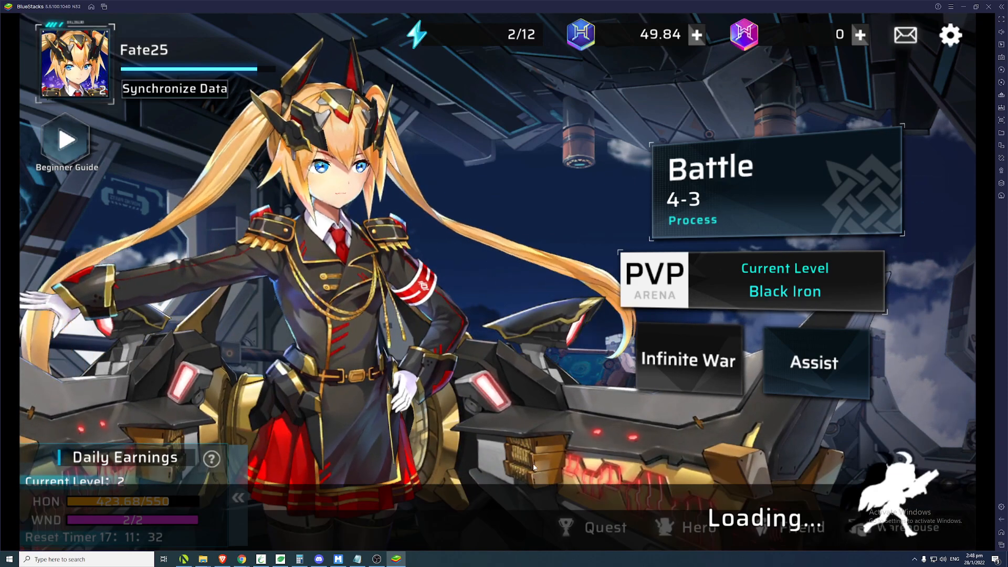
Open Quest and check the claimed Daily Mission and Weekly Quest tabs.
{"action": "left_click", "coordinate": [604, 527]}
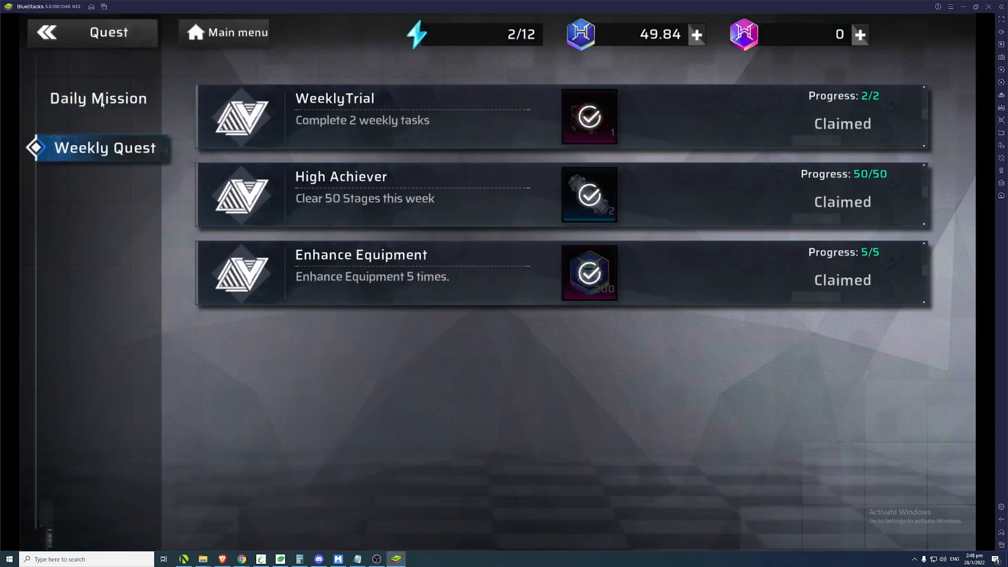
{"action": "left_click", "coordinate": [98, 99]}
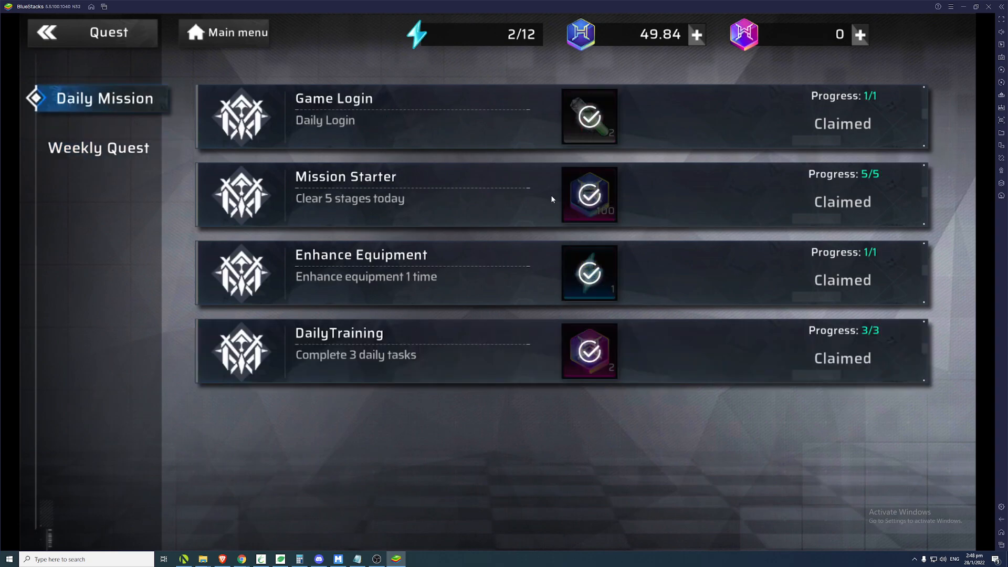
{"action": "mouse_move", "coordinate": [545, 131]}
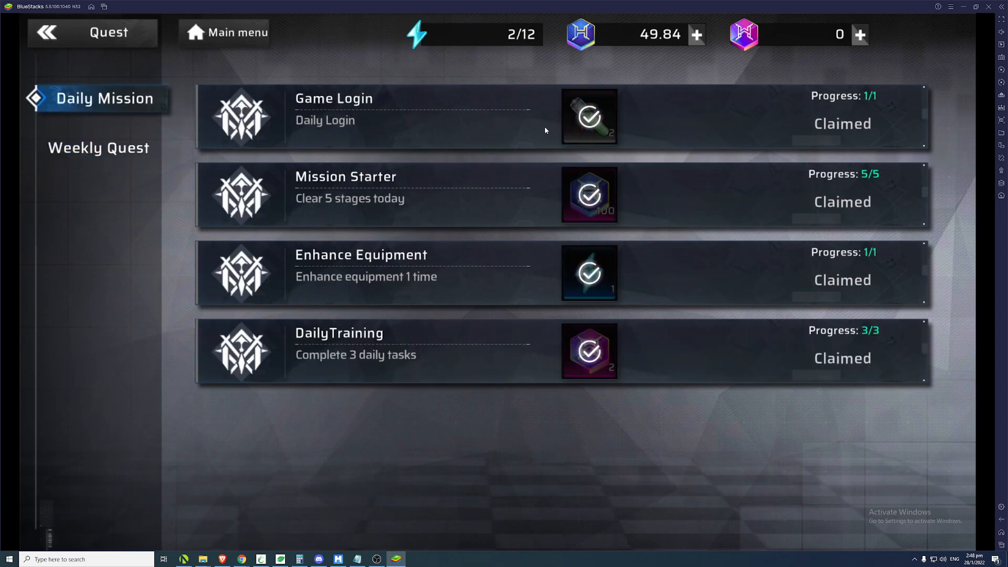
{"action": "mouse_move", "coordinate": [447, 211]}
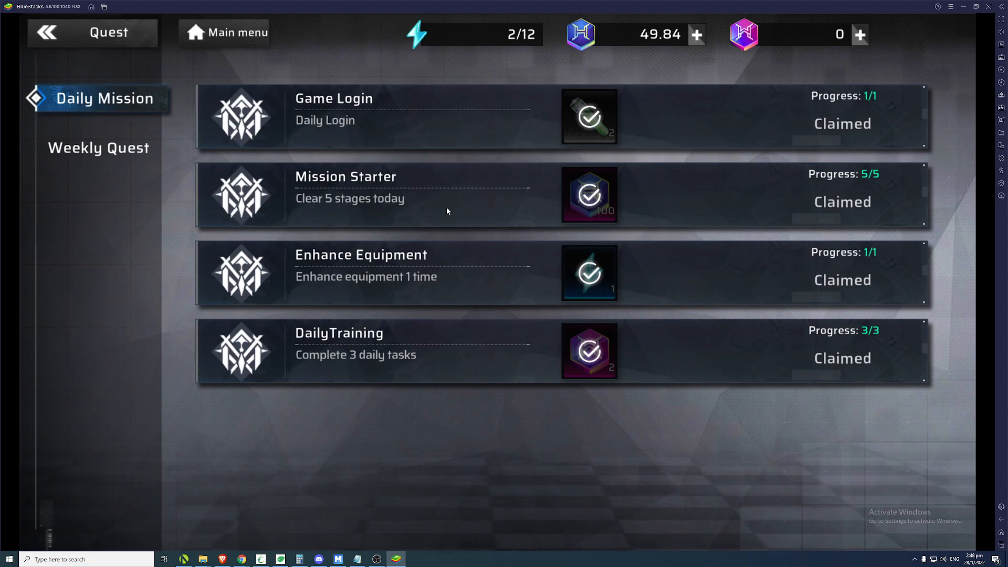
{"action": "mouse_move", "coordinate": [645, 218]}
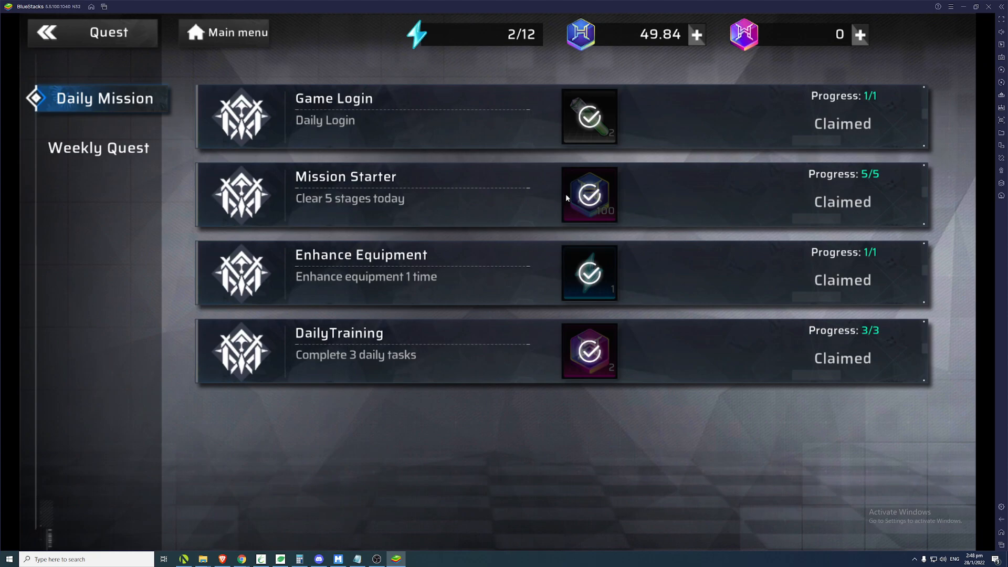
{"action": "mouse_move", "coordinate": [605, 211]}
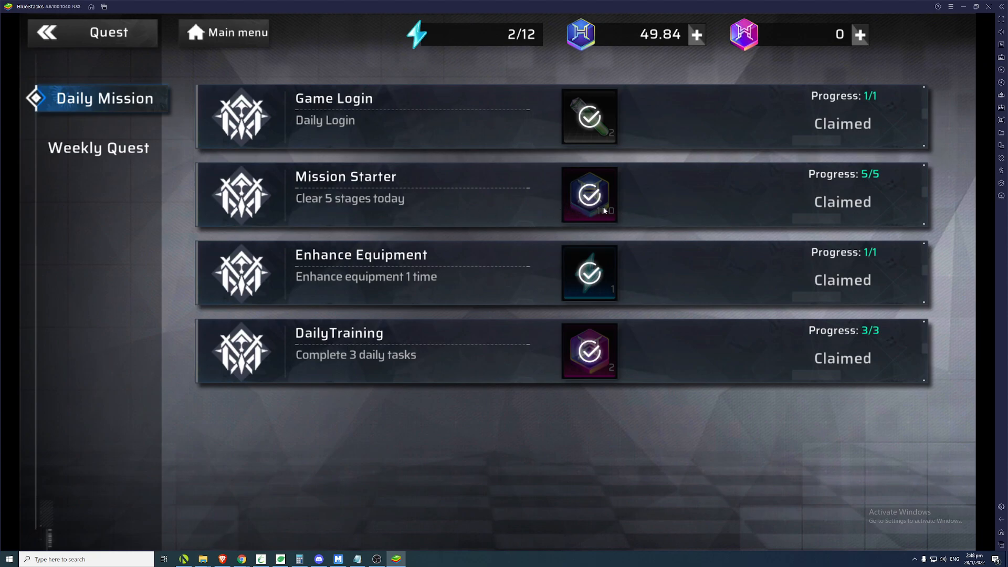
{"action": "left_click", "coordinate": [98, 148]}
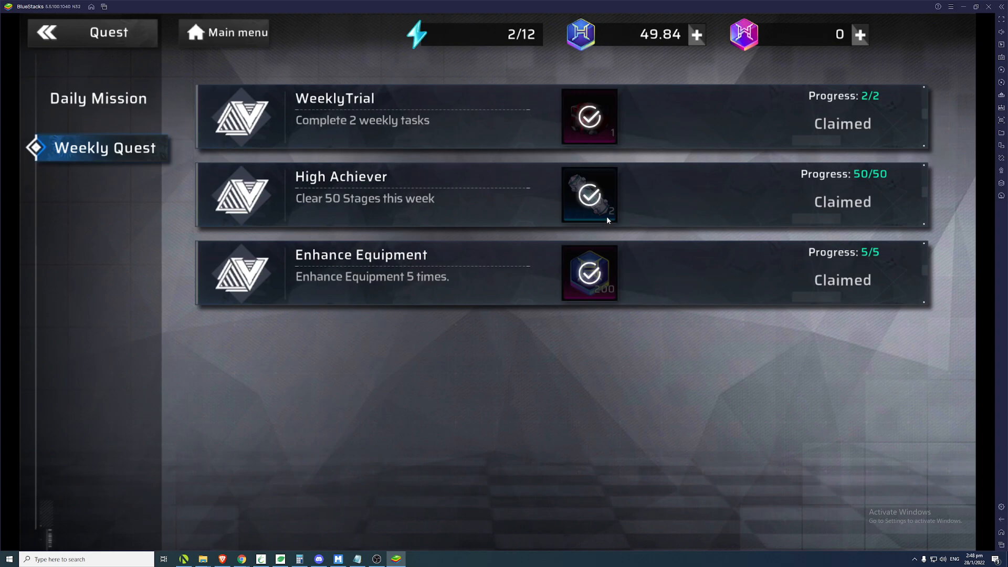
{"action": "mouse_move", "coordinate": [425, 292]}
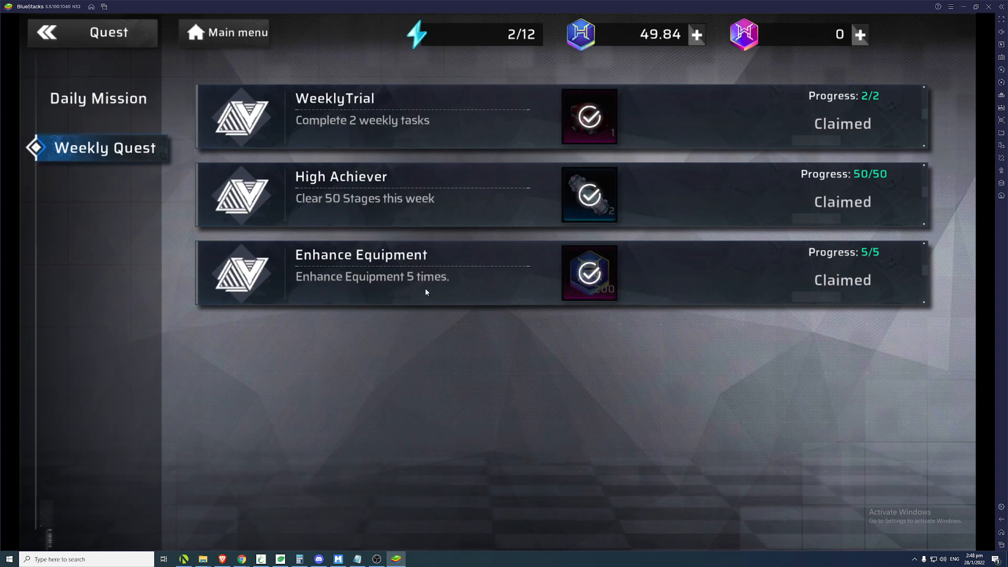
{"action": "mouse_move", "coordinate": [633, 58]}
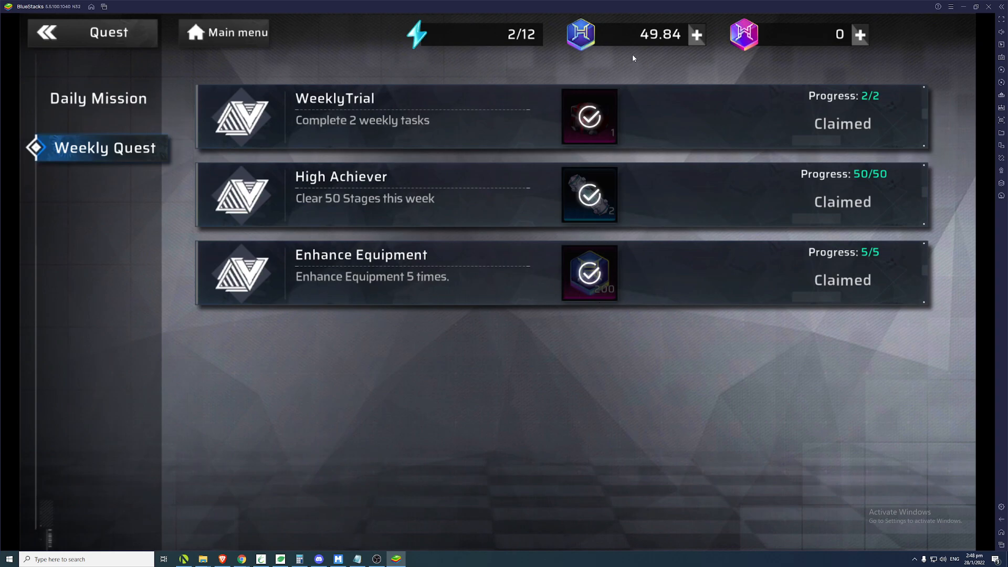
{"action": "mouse_move", "coordinate": [582, 69]}
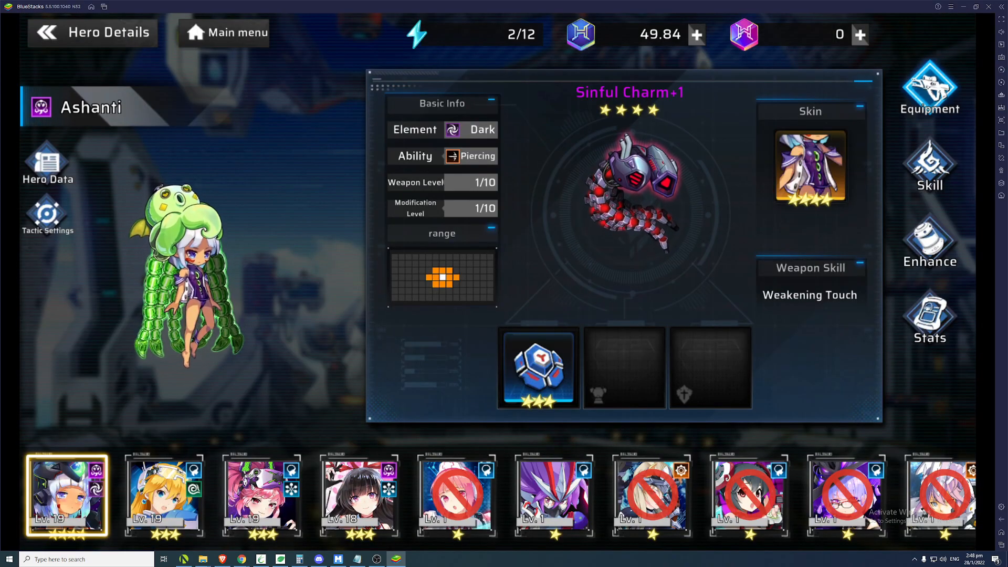
Check the Rouge Shadow weapon's enhance and modify cost previews, closing each.
{"action": "left_click", "coordinate": [358, 495]}
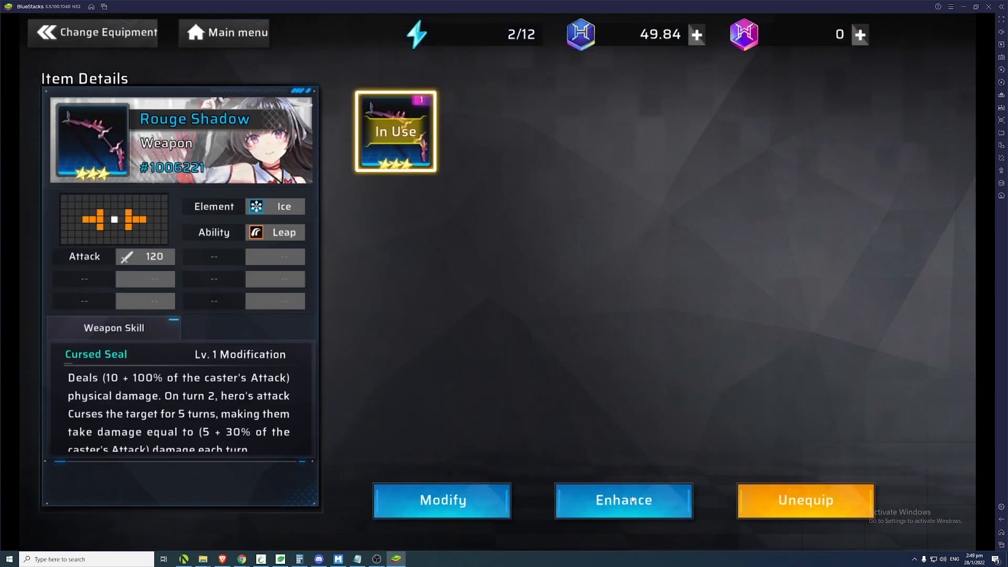
{"action": "left_click", "coordinate": [622, 500]}
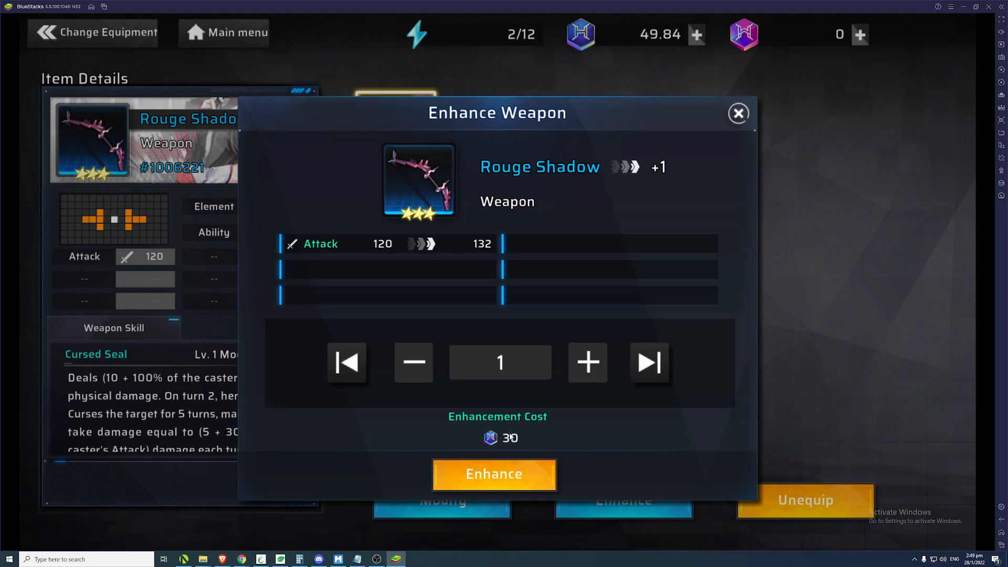
{"action": "mouse_move", "coordinate": [520, 441]}
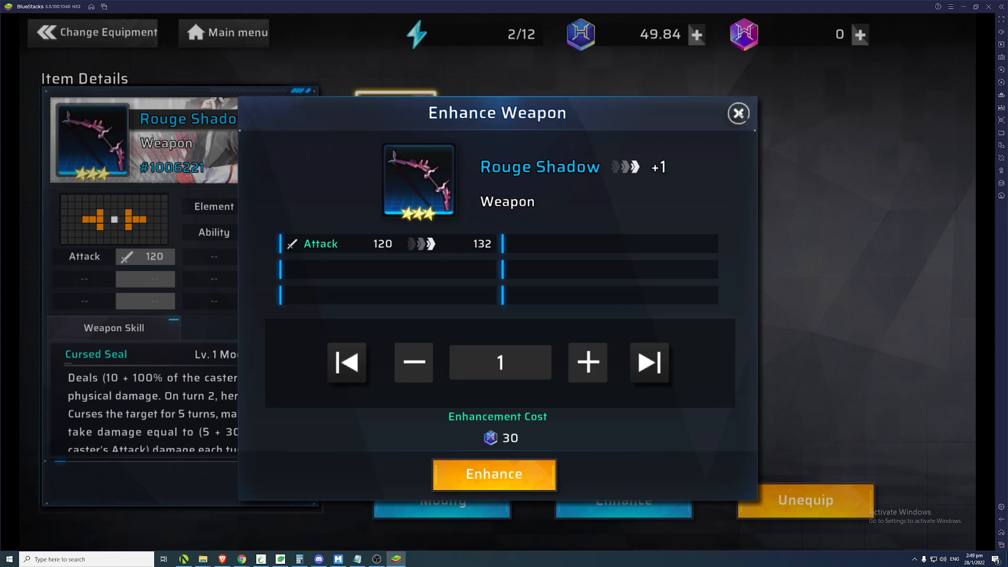
{"action": "left_click", "coordinate": [738, 113]}
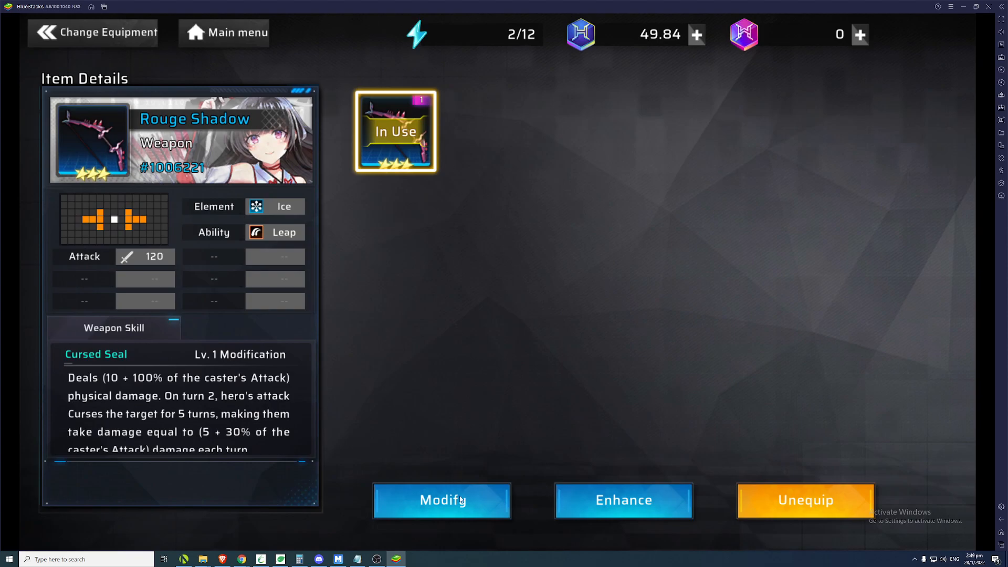
{"action": "left_click", "coordinate": [442, 500]}
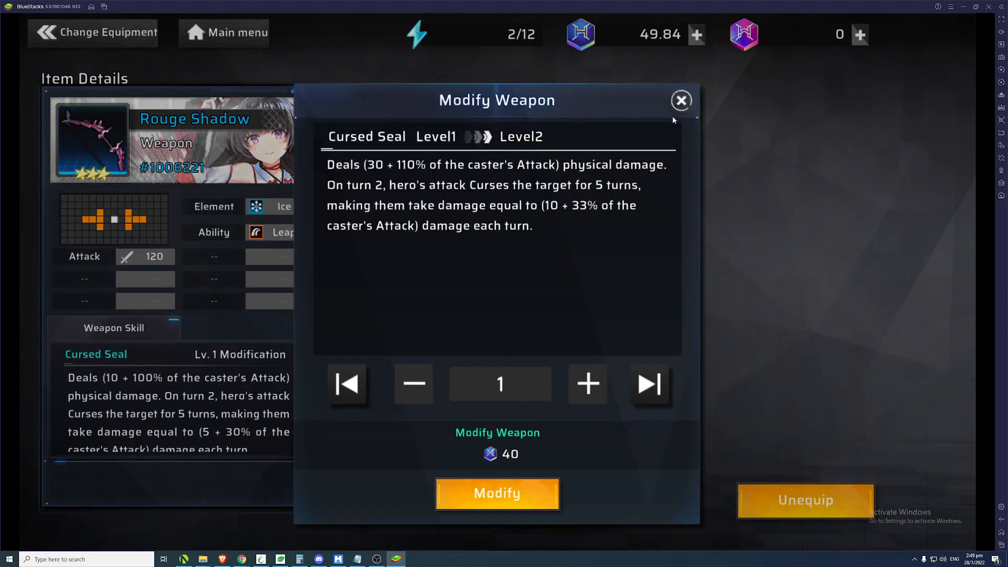
{"action": "left_click", "coordinate": [680, 101]}
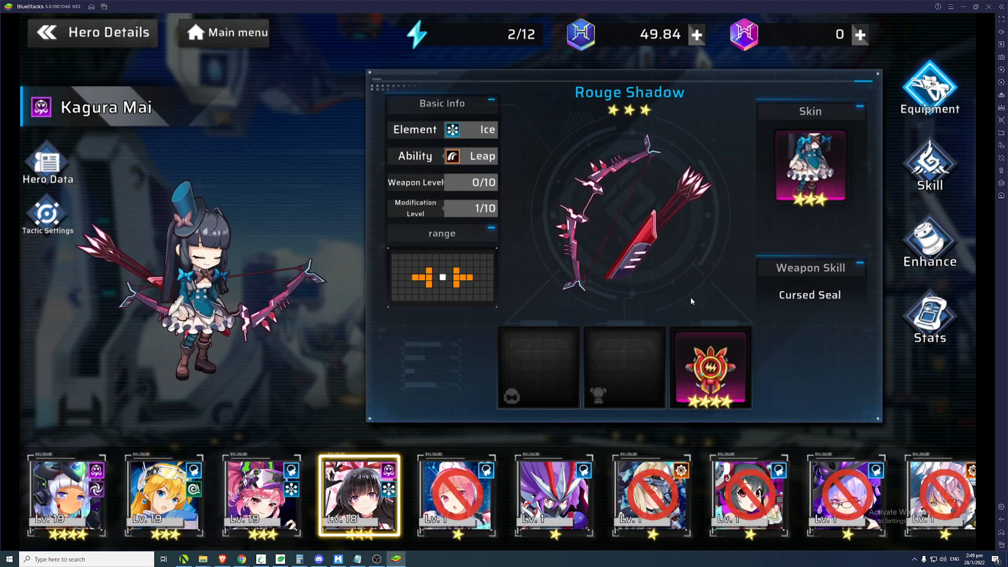
Preview the Modern Time skin enhancement costing 30, raising HP 560→616.
{"action": "left_click", "coordinate": [809, 166]}
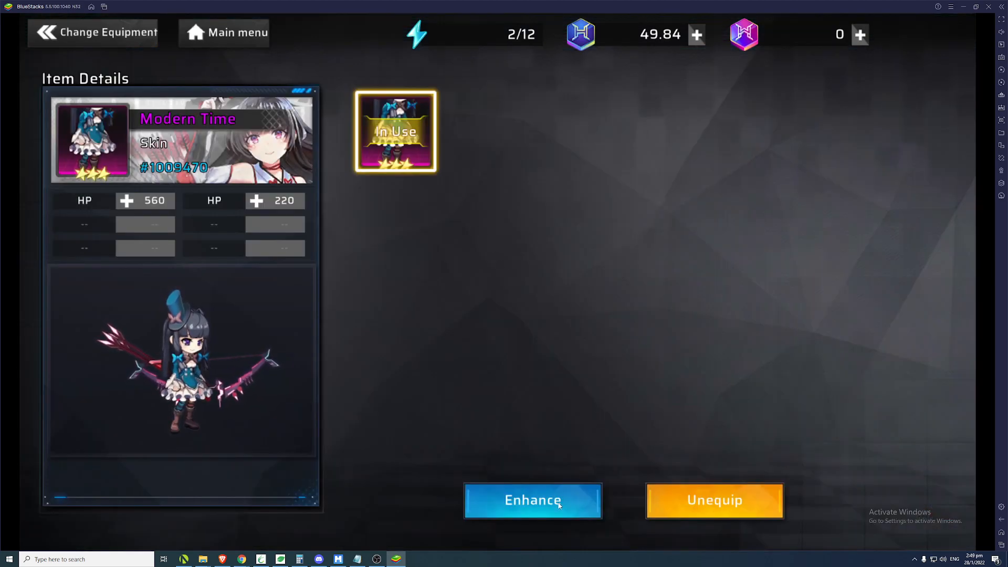
{"action": "left_click", "coordinate": [532, 501]}
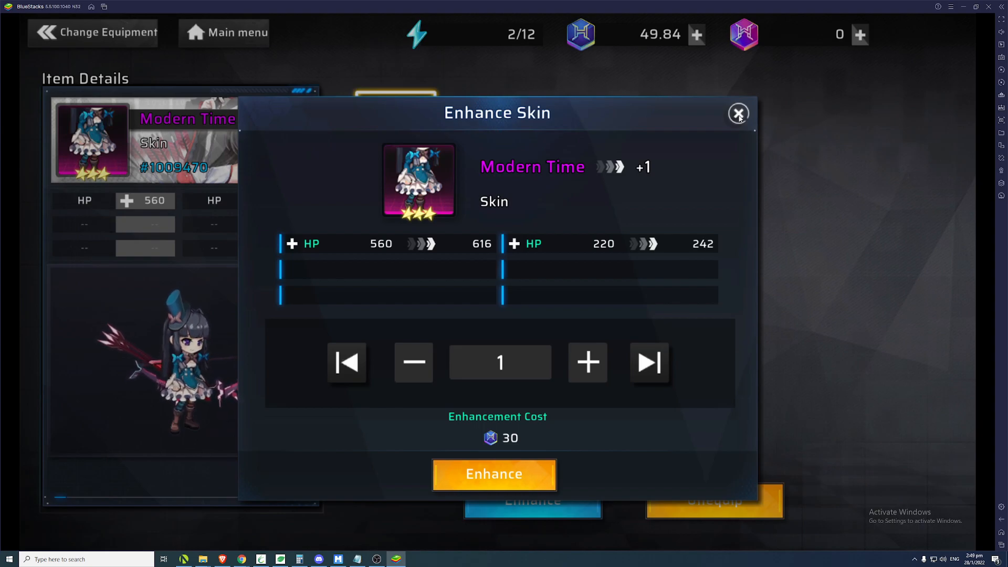
{"action": "left_click", "coordinate": [738, 112]}
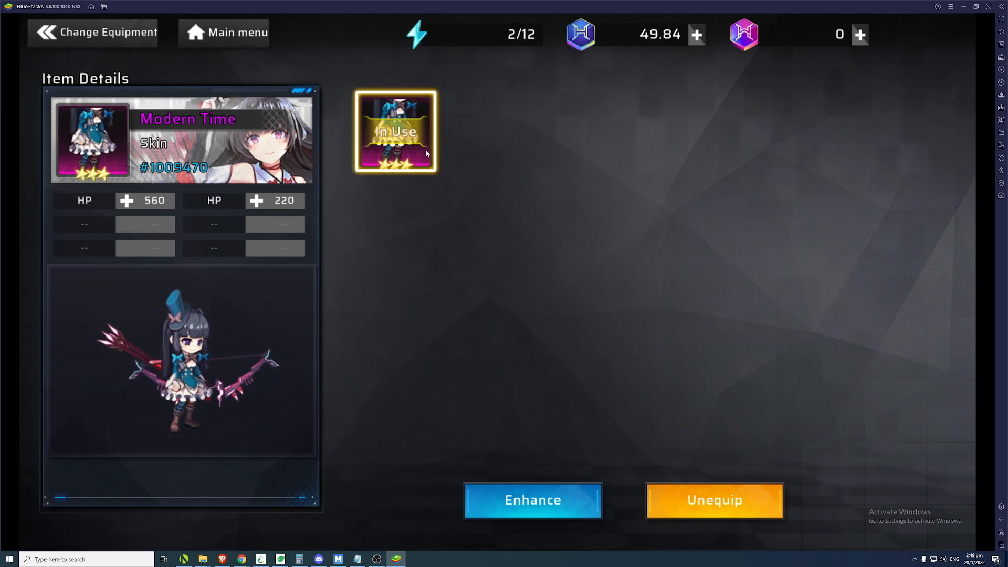
{"action": "mouse_move", "coordinate": [423, 149]}
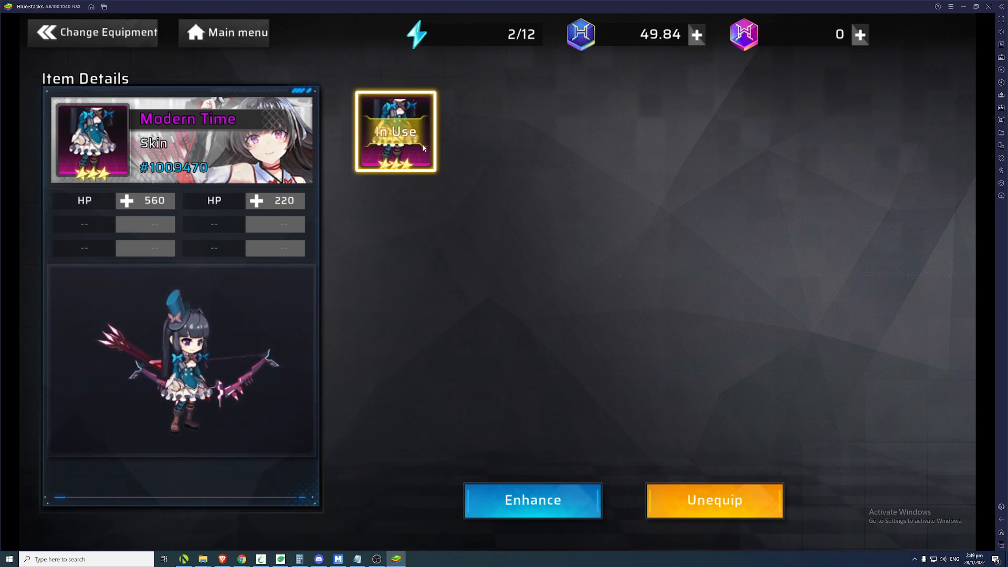
{"action": "left_click", "coordinate": [531, 501]}
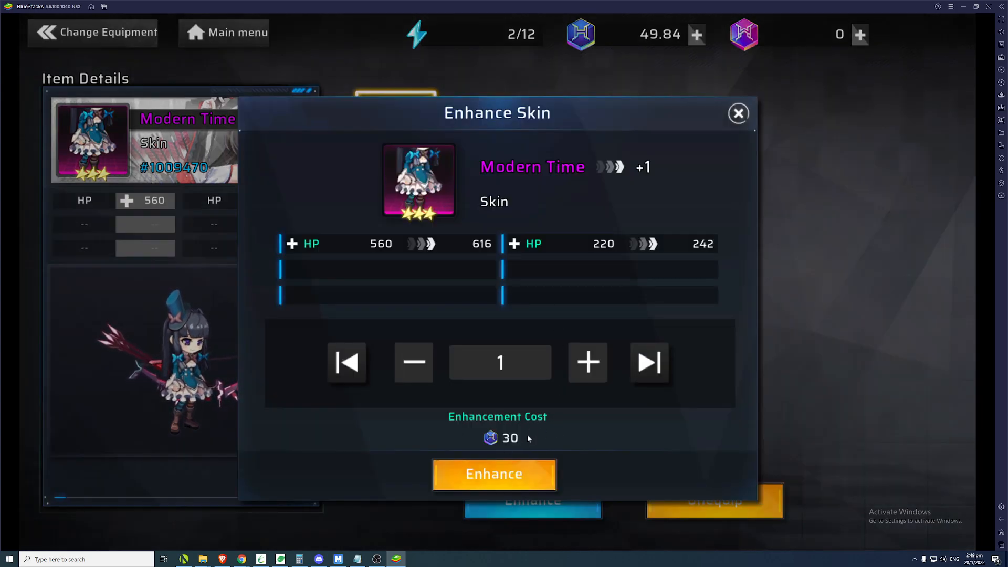
{"action": "mouse_move", "coordinate": [253, 488]}
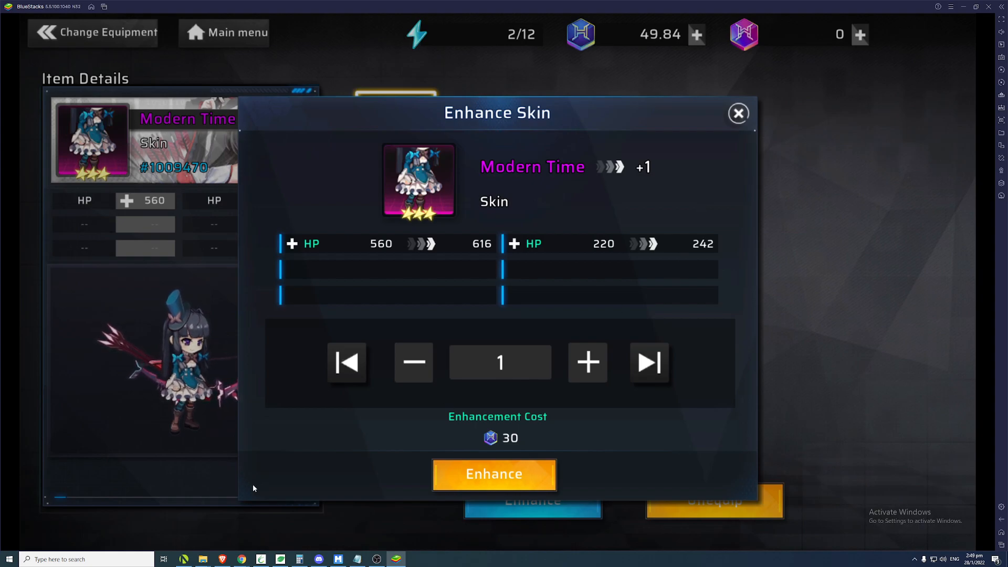
Minimize the Calculator and close the Enhance Skin window to Kagura Mai's hero details.
{"action": "left_click", "coordinate": [298, 558]}
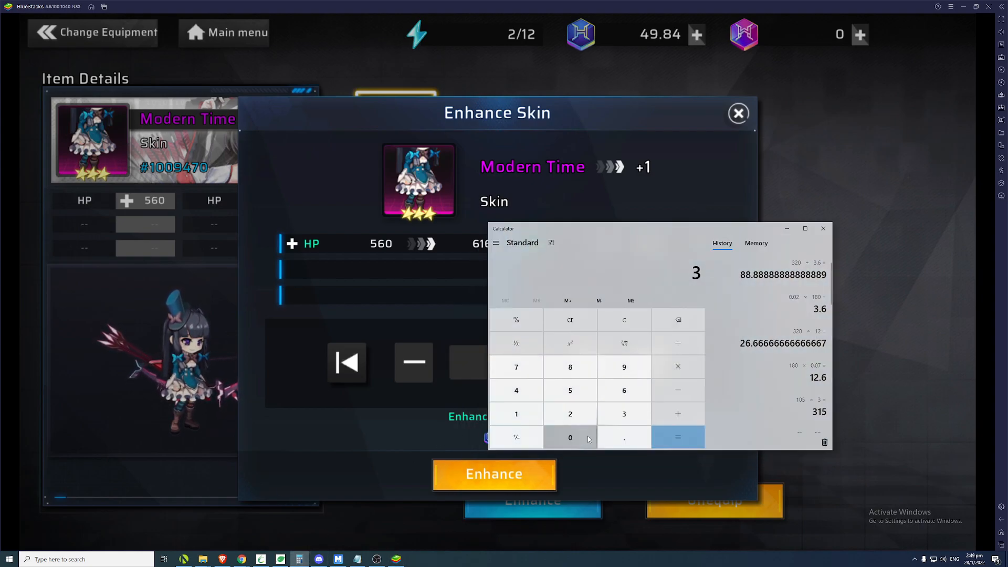
{"action": "left_click", "coordinate": [677, 438]}
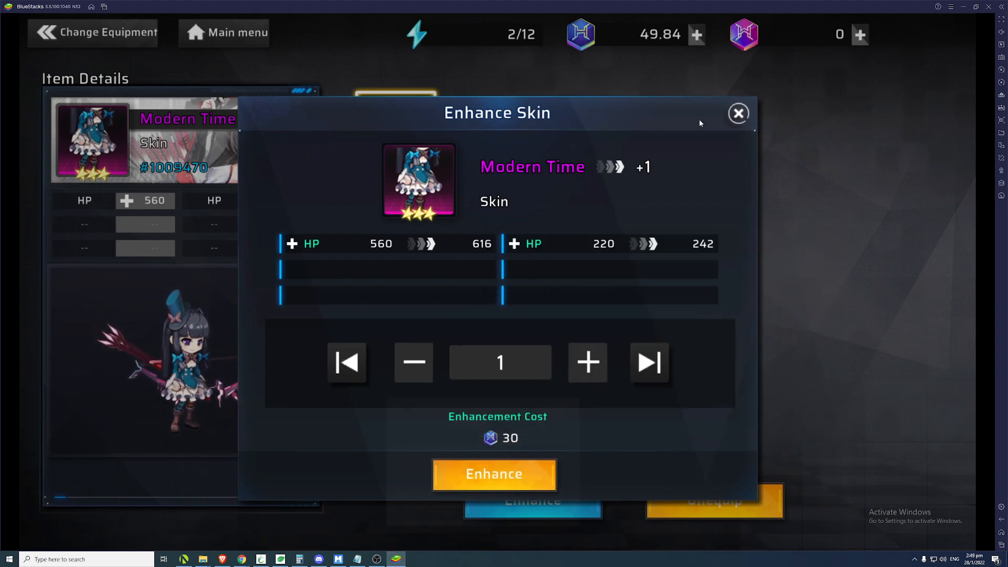
{"action": "left_click", "coordinate": [737, 114]}
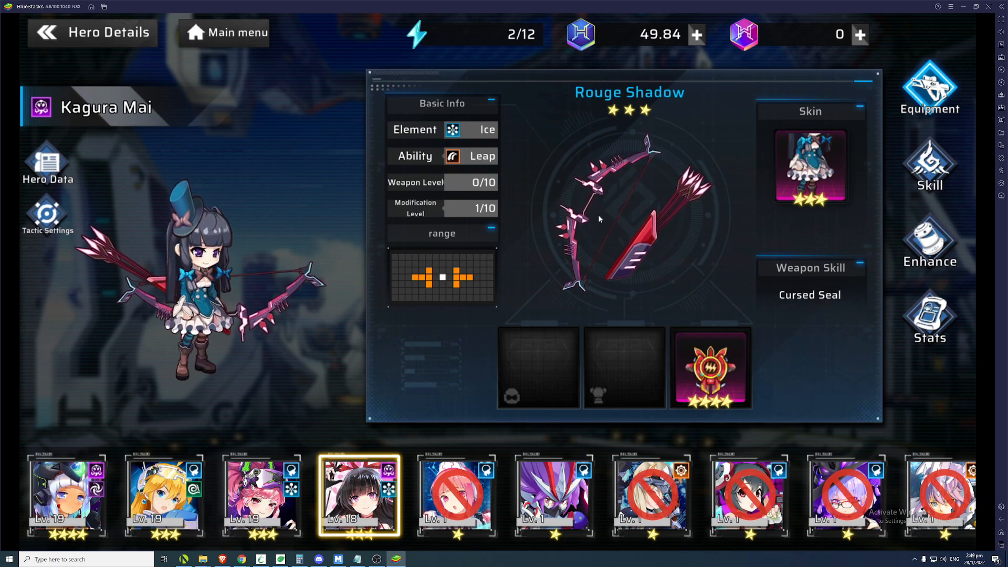
{"action": "mouse_move", "coordinate": [321, 213]}
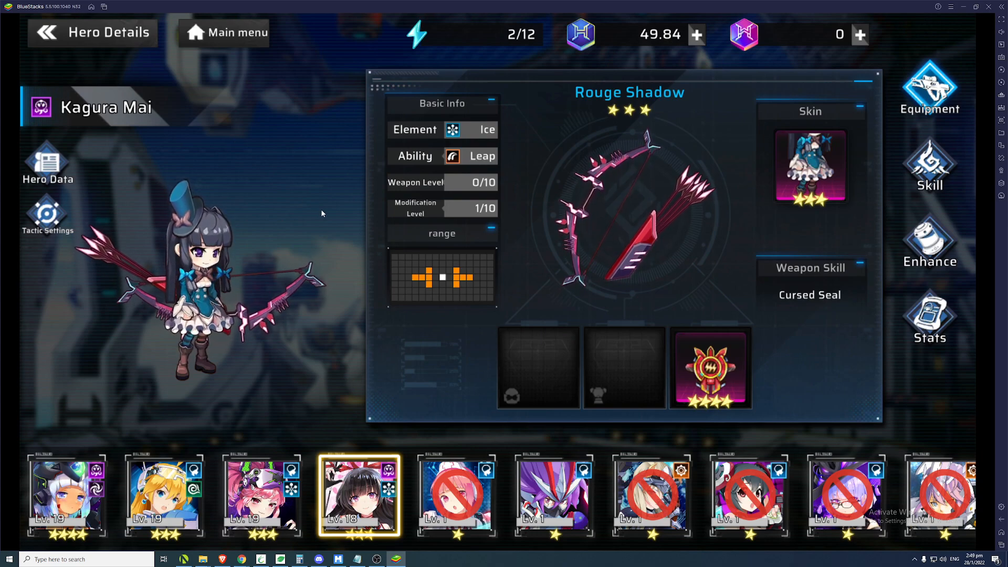
Return to the Chrome marketplace and filter Fuma Kojiro listings to Hero skin.
{"action": "key", "text": "alt+tab"}
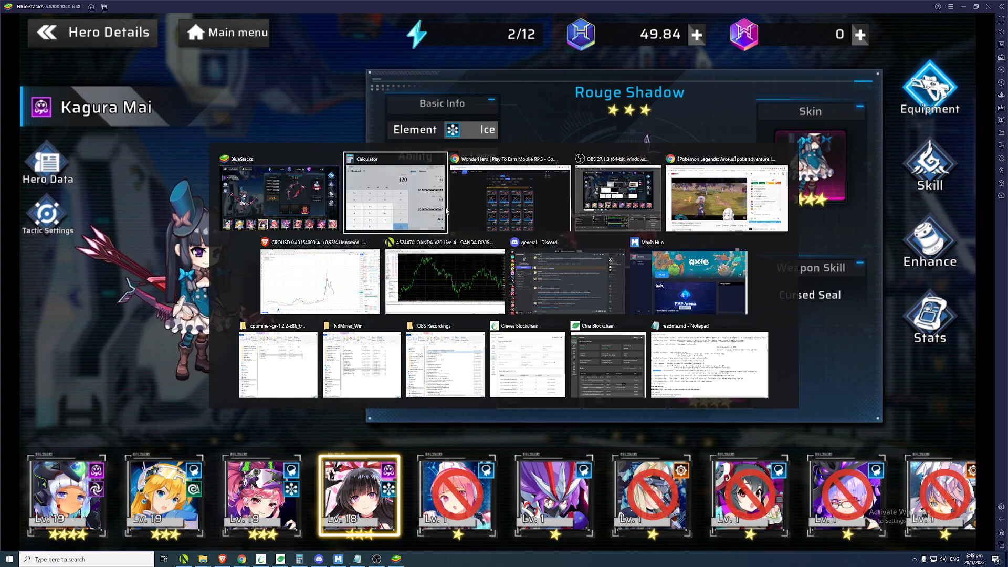
{"action": "left_click", "coordinate": [510, 197]}
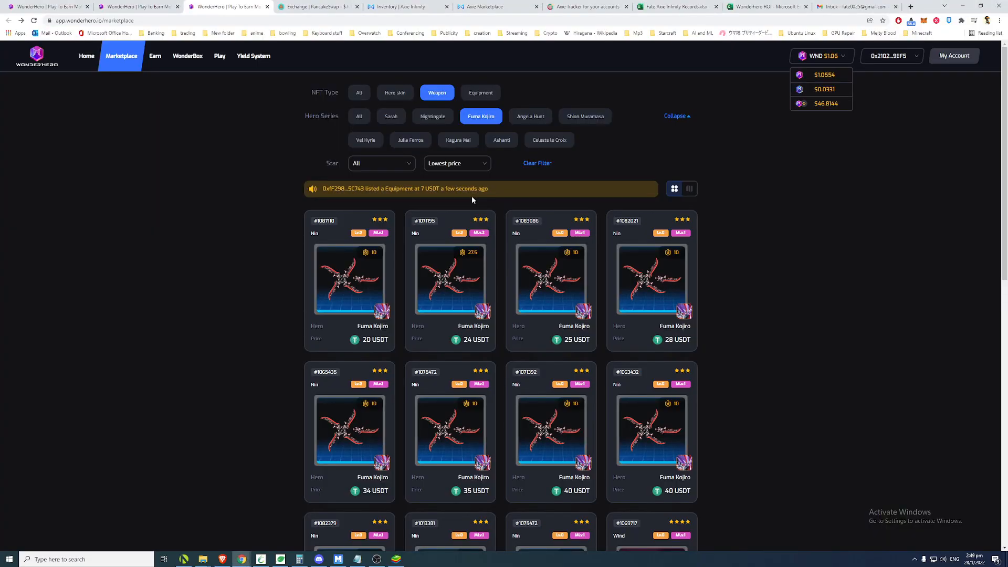
{"action": "left_click", "coordinate": [397, 92]}
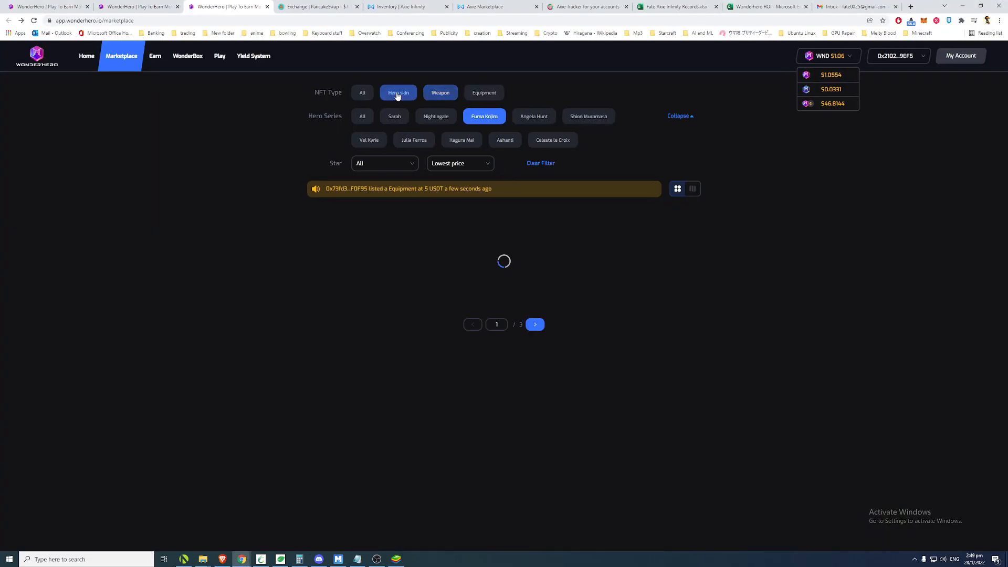
{"action": "left_click", "coordinate": [397, 92]}
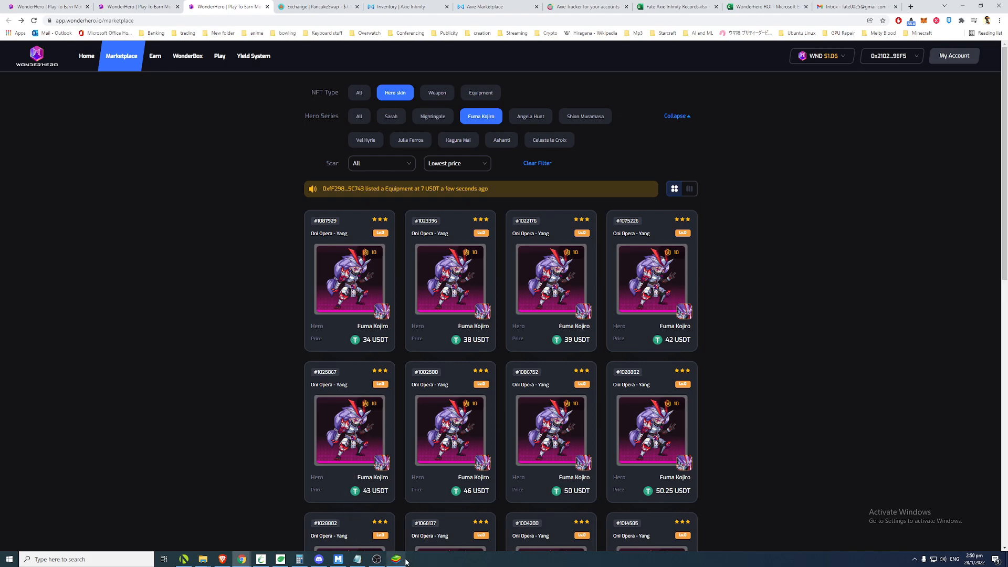
Back in BlueStacks, view Sarah's and then Fuma Kojiro's hero details, lacking weapon and skin.
{"action": "left_click", "coordinate": [395, 558]}
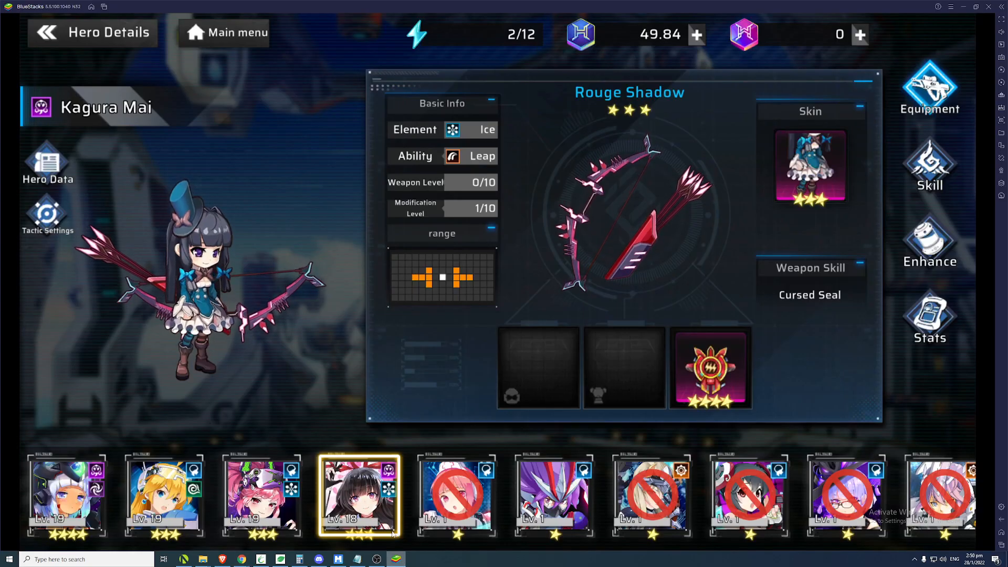
{"action": "mouse_move", "coordinate": [309, 347]}
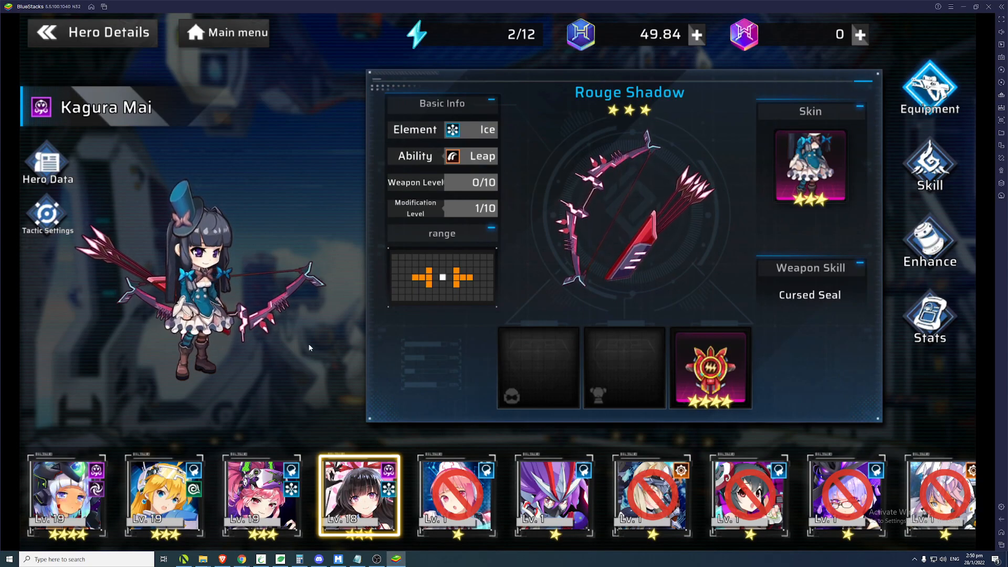
{"action": "left_click", "coordinate": [163, 495]}
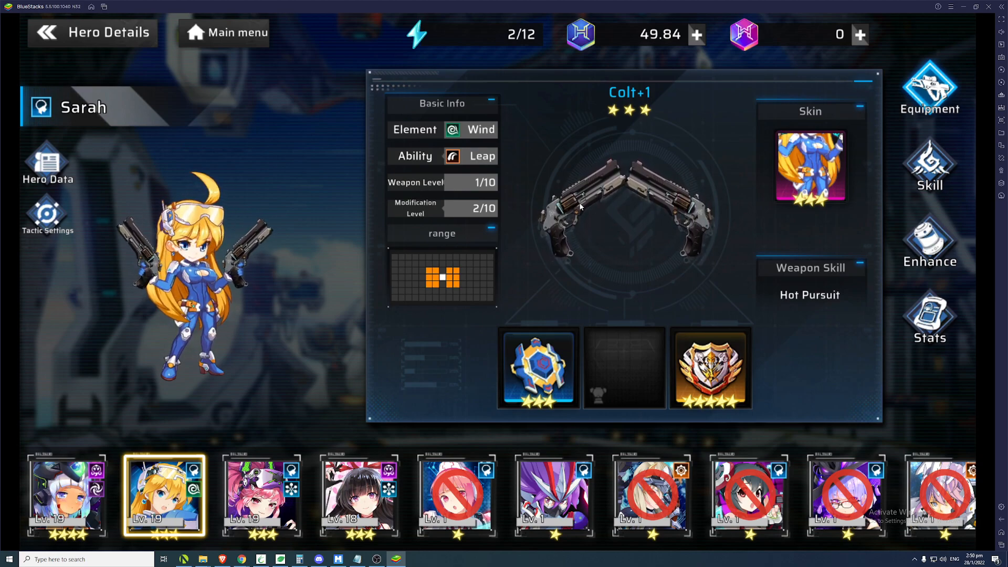
{"action": "mouse_move", "coordinate": [384, 378]}
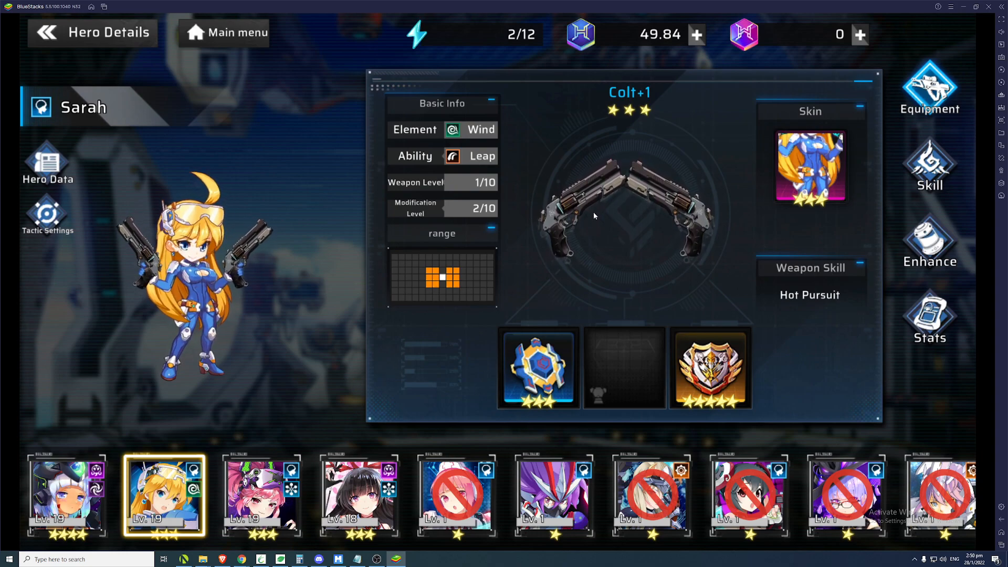
{"action": "mouse_move", "coordinate": [427, 455]}
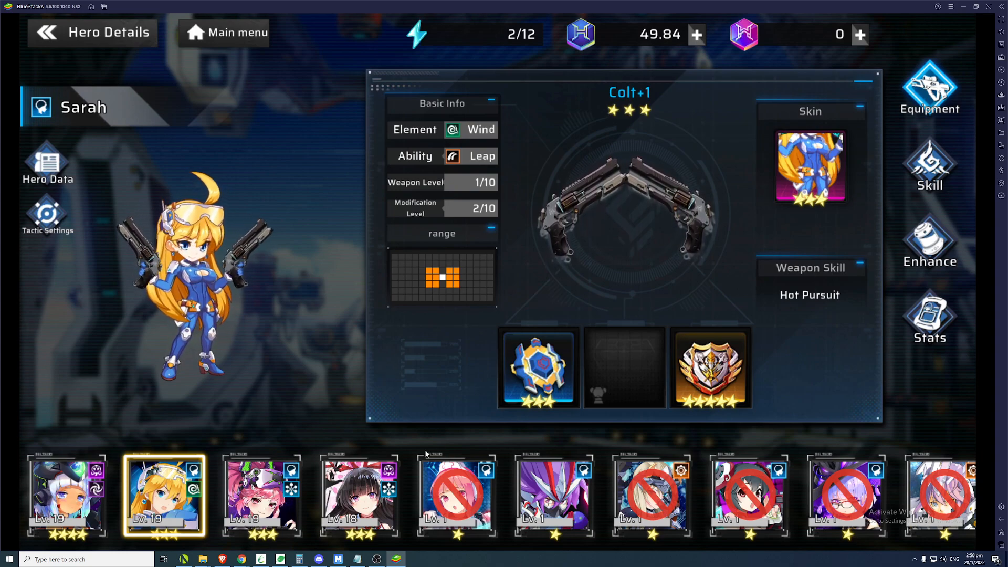
{"action": "left_click", "coordinate": [553, 495]}
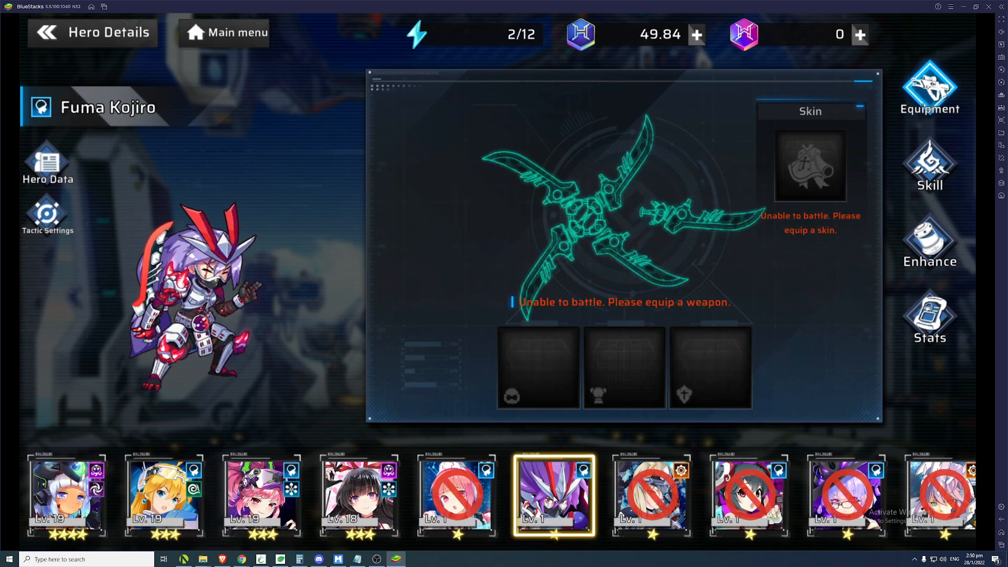
{"action": "key", "text": "alt+tab"}
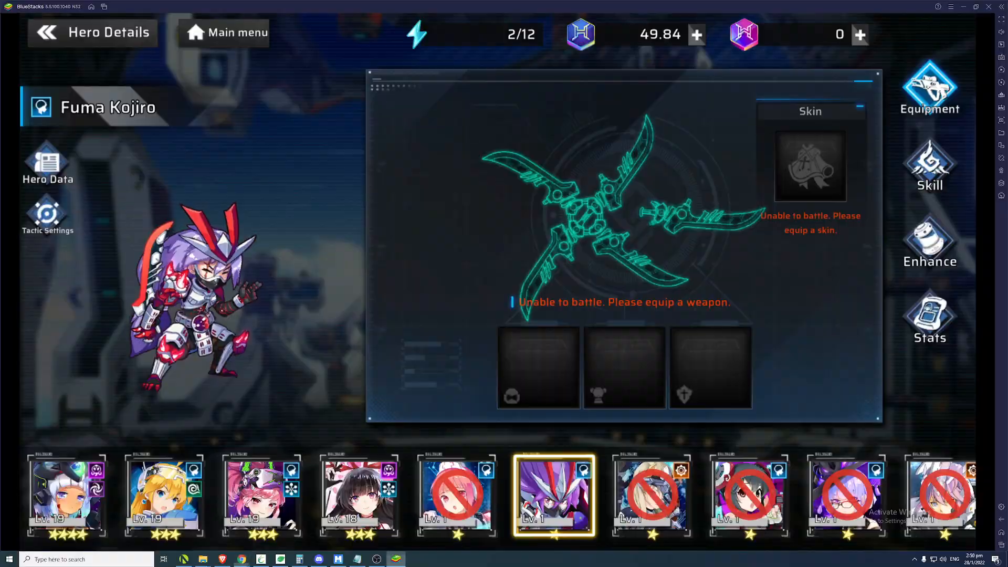
From the main menu, open Quest to see the claimed weekly quests, then go back.
{"action": "left_click", "coordinate": [224, 32]}
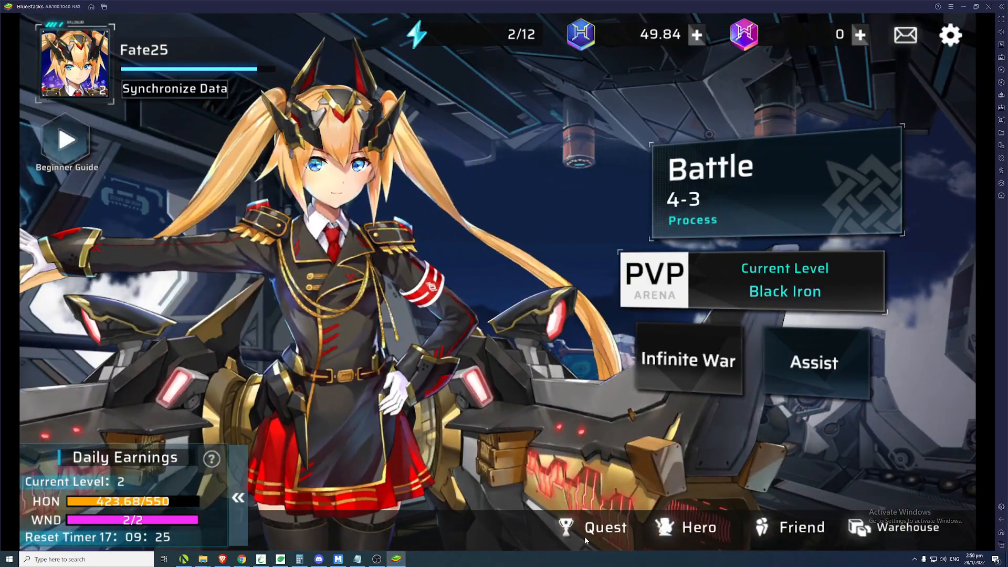
{"action": "left_click", "coordinate": [603, 527]}
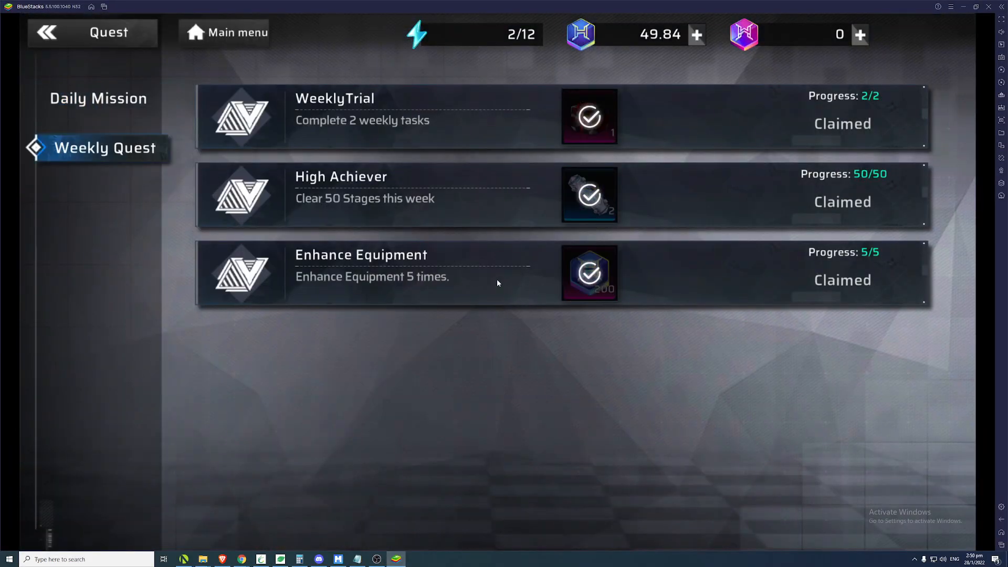
{"action": "mouse_move", "coordinate": [650, 116]}
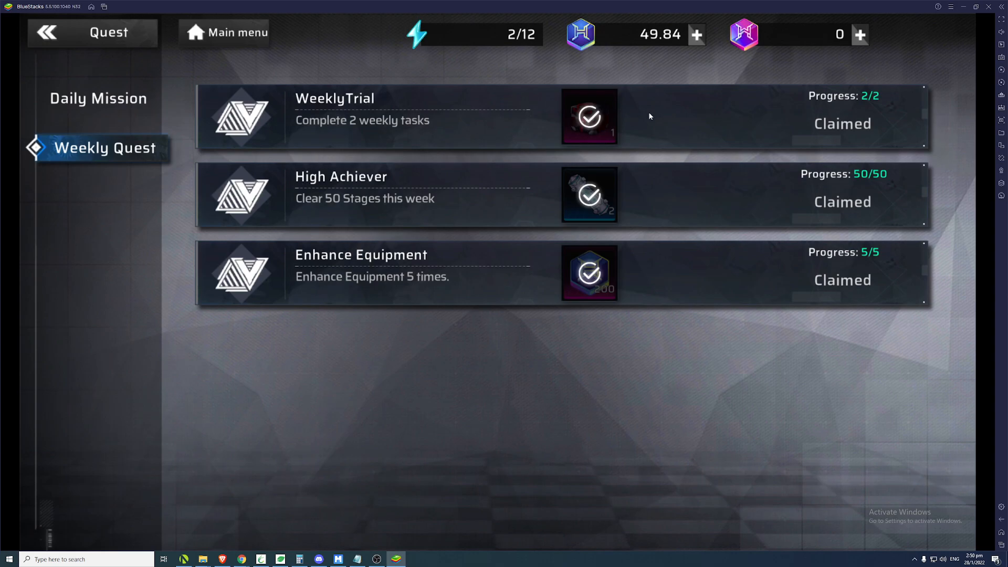
{"action": "left_click", "coordinate": [588, 116]}
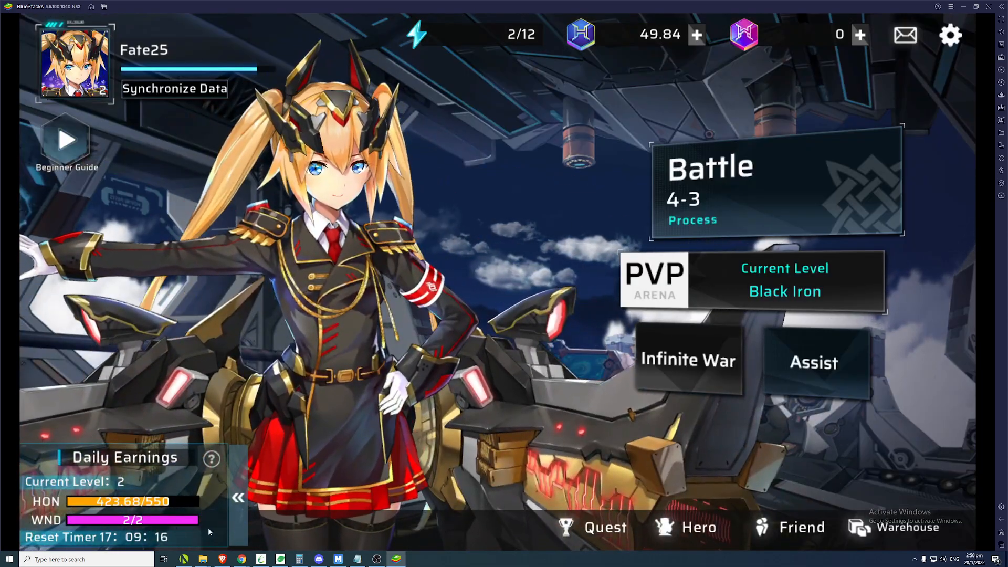
Open the Hero screen and view Angela Hunt's details with Cheshire Cat+1 equipped.
{"action": "left_click", "coordinate": [694, 527]}
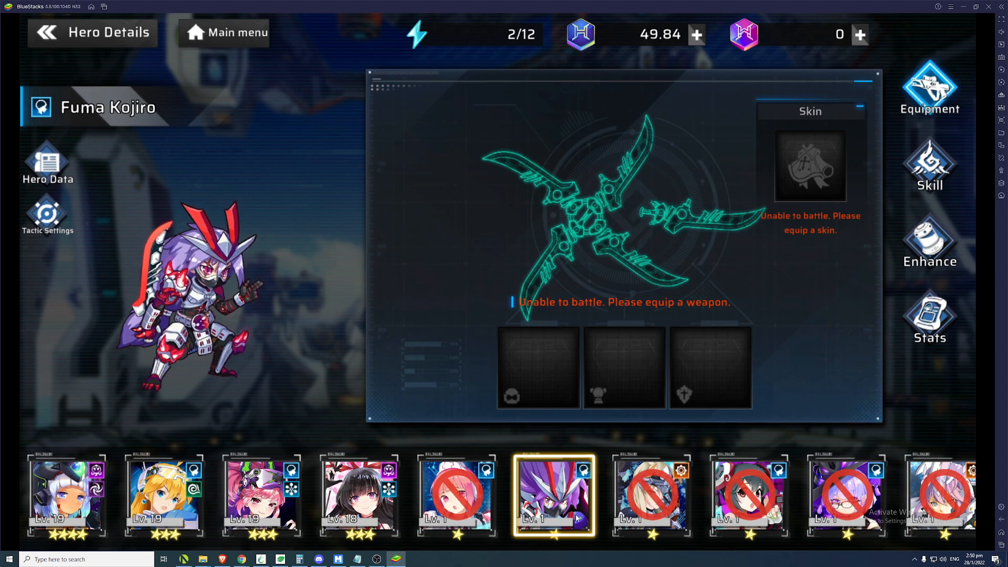
{"action": "mouse_move", "coordinate": [522, 435]}
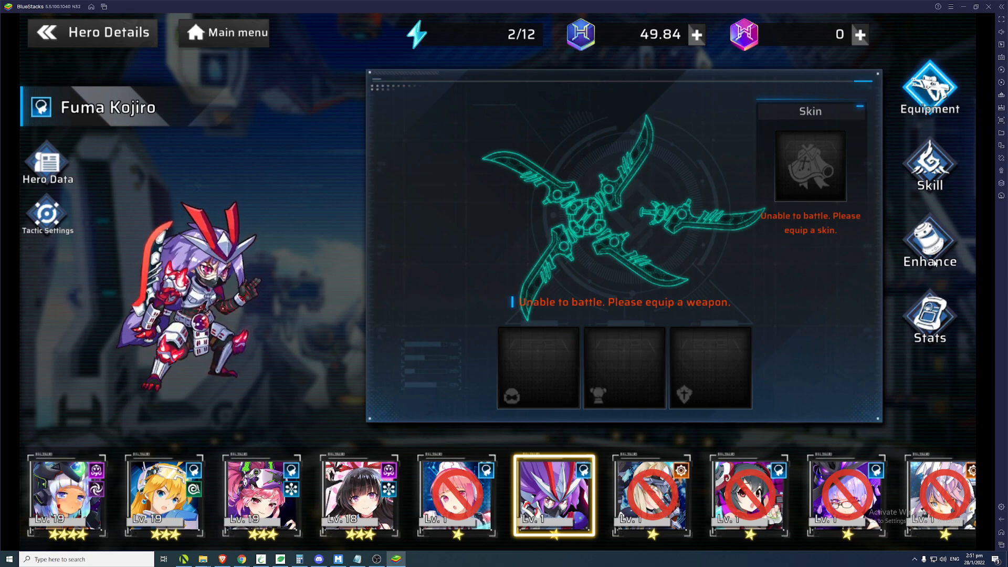
{"action": "mouse_move", "coordinate": [816, 310]}
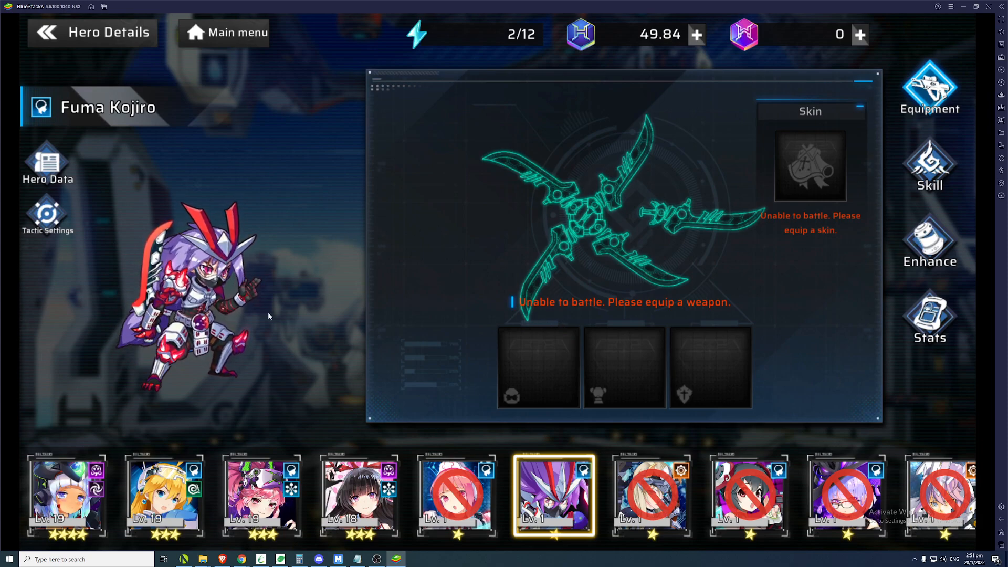
{"action": "mouse_move", "coordinate": [442, 330]}
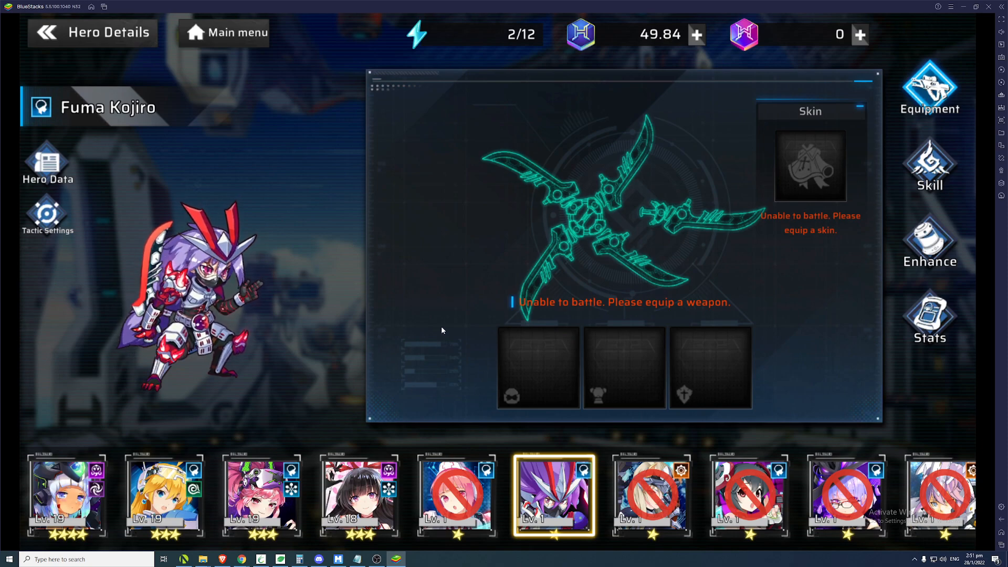
{"action": "left_click", "coordinate": [260, 495]}
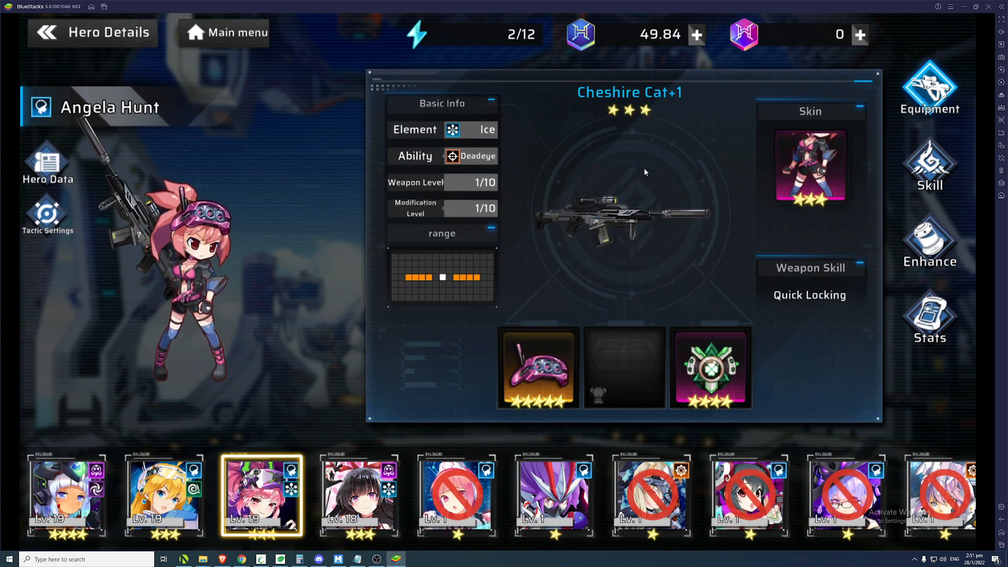
{"action": "left_click", "coordinate": [553, 495]}
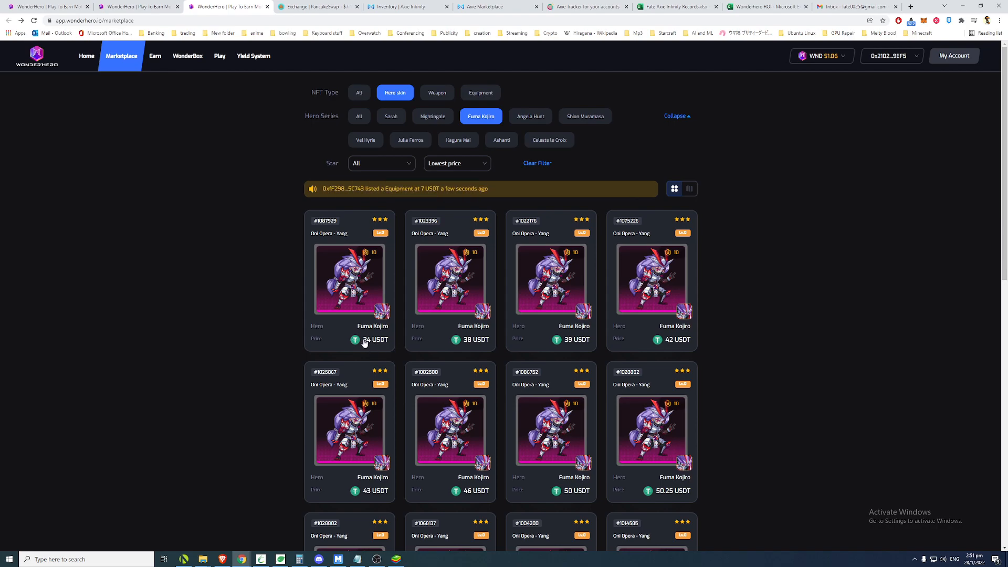
{"action": "mouse_move", "coordinate": [372, 340]}
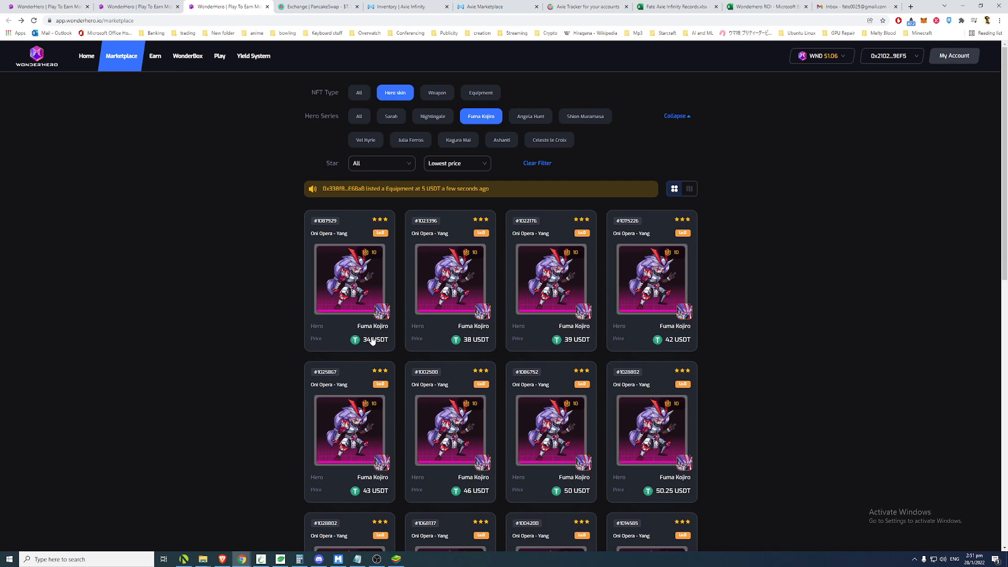
Show Nightingale hero skins from 59 USDT and inspect a Field Surgeon skin listing.
{"action": "scroll", "scroll_direction": "down", "scroll_amount": 3}
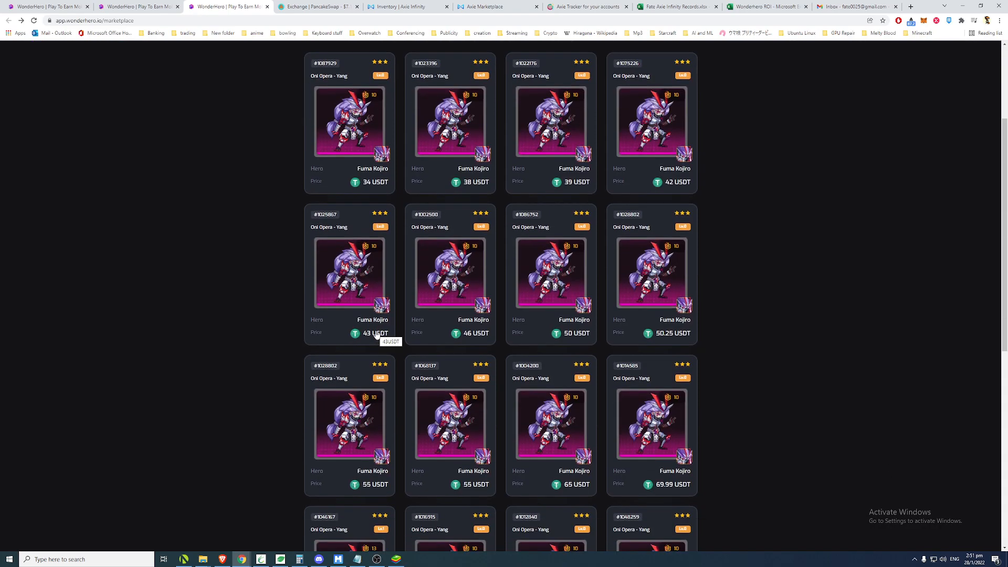
{"action": "scroll", "scroll_direction": "up", "scroll_amount": 3}
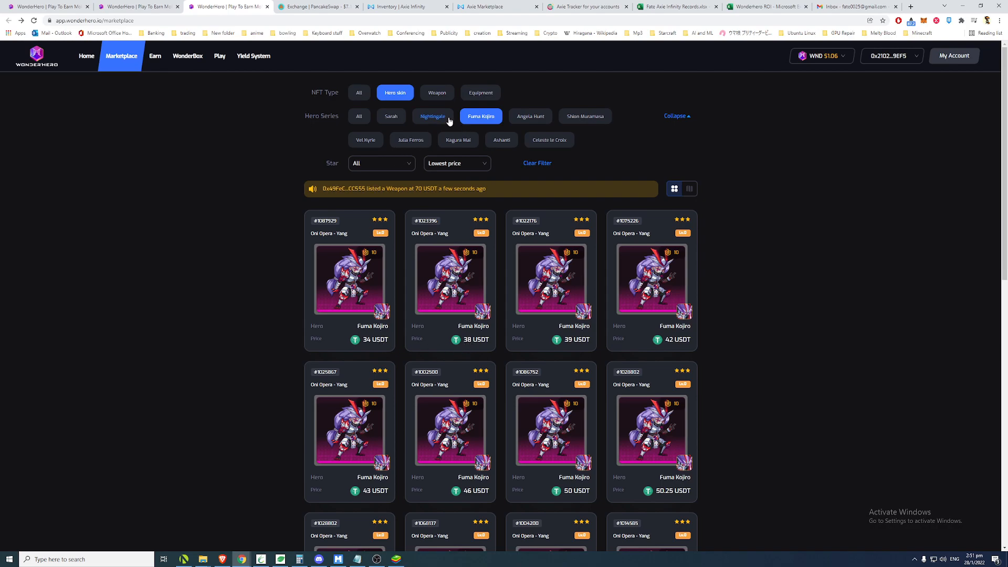
{"action": "left_click", "coordinate": [432, 117]}
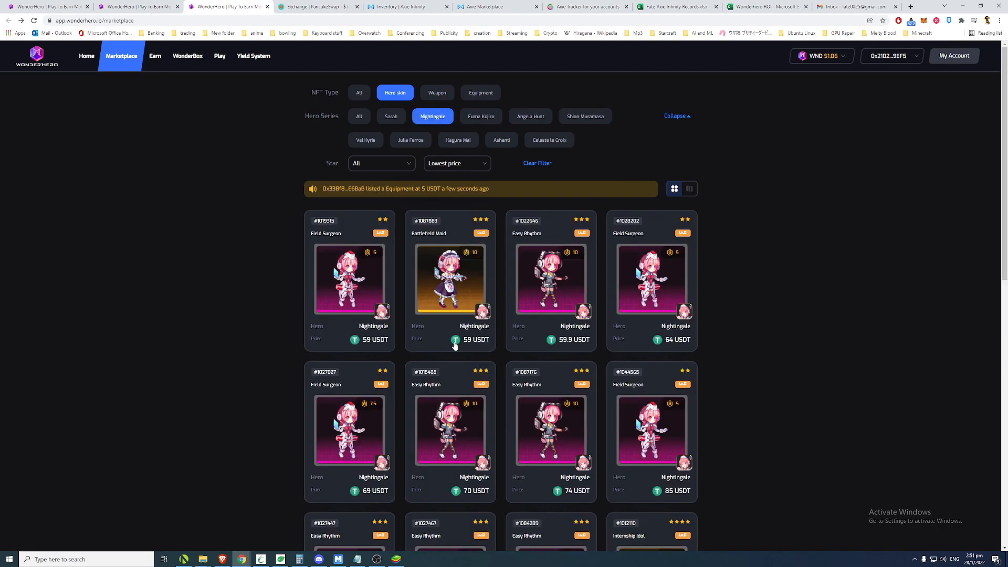
{"action": "mouse_move", "coordinate": [369, 347]}
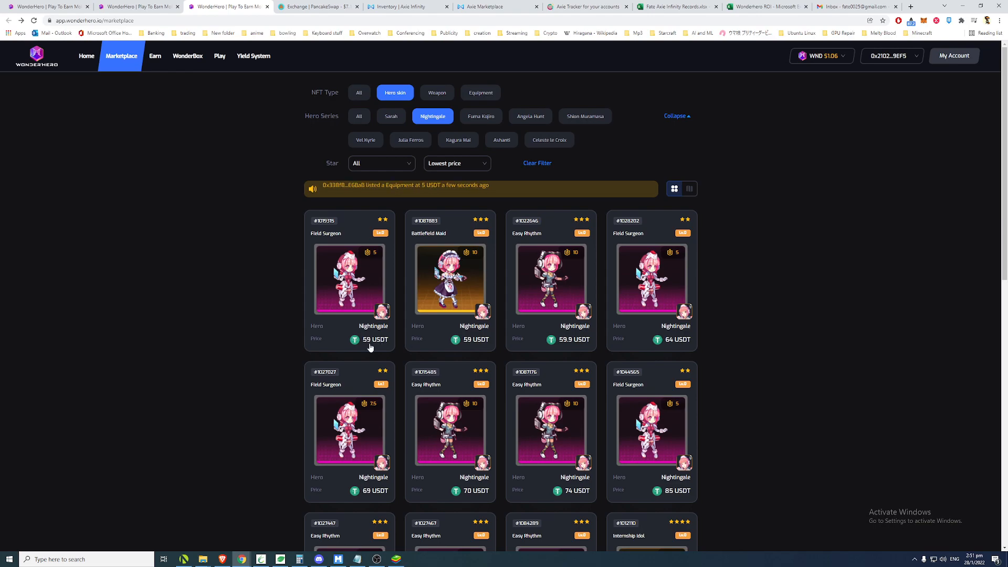
{"action": "mouse_move", "coordinate": [476, 338]}
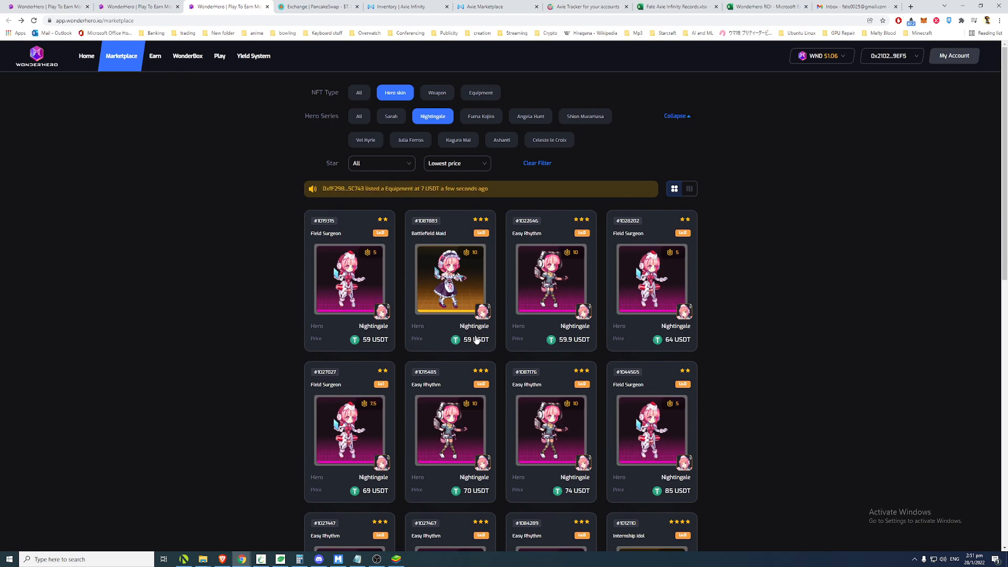
{"action": "left_click", "coordinate": [349, 277]}
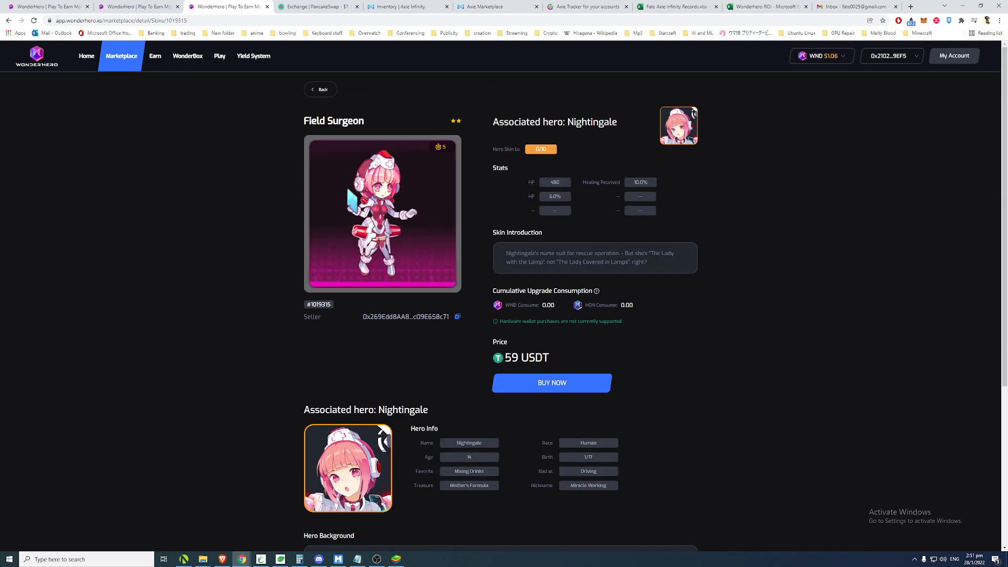
{"action": "left_click", "coordinate": [320, 89]}
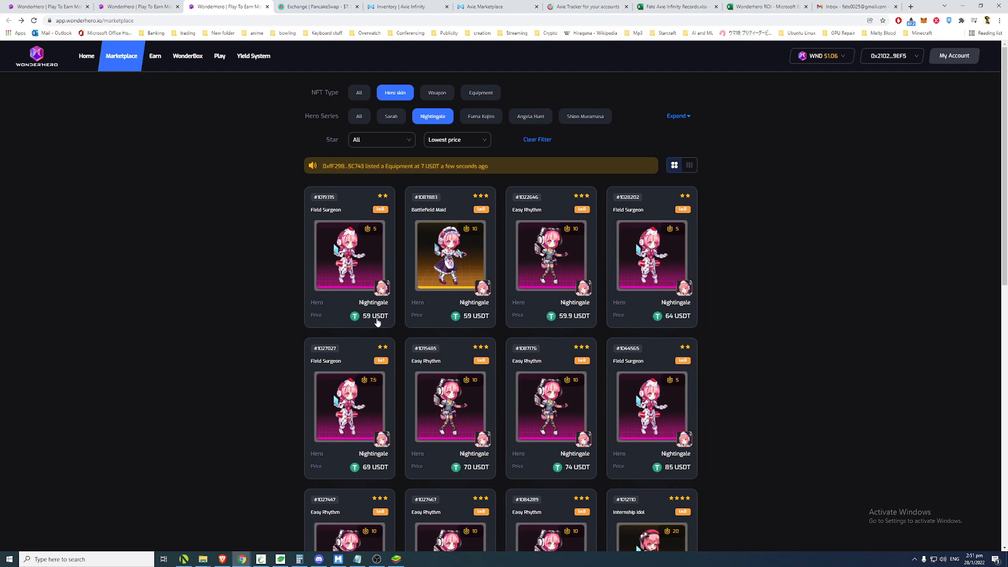
{"action": "mouse_move", "coordinate": [461, 327]}
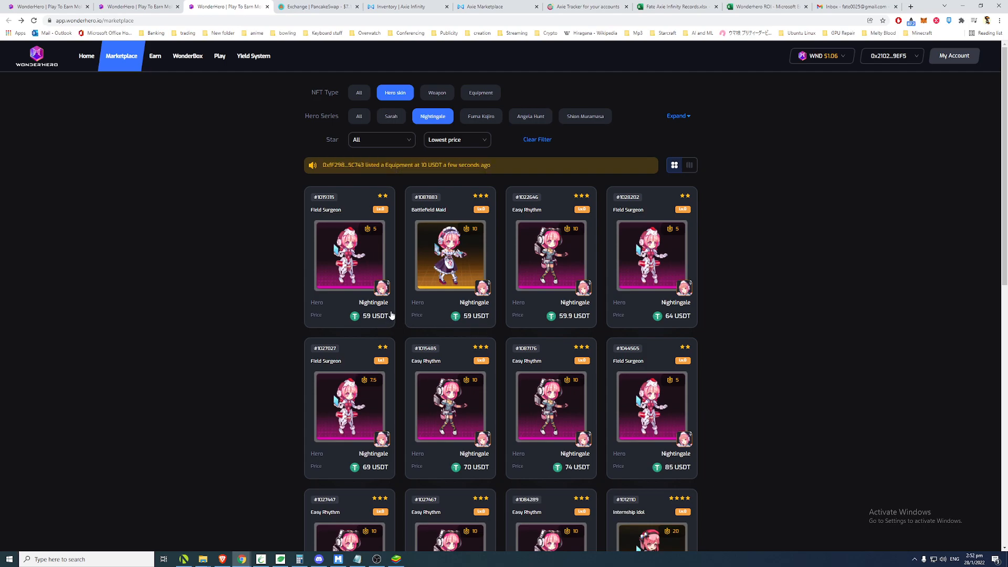
Compare Sarah's weapons from 19 USDT with her hero skins, ending on skins from 42 USDT.
{"action": "left_click", "coordinate": [390, 117]}
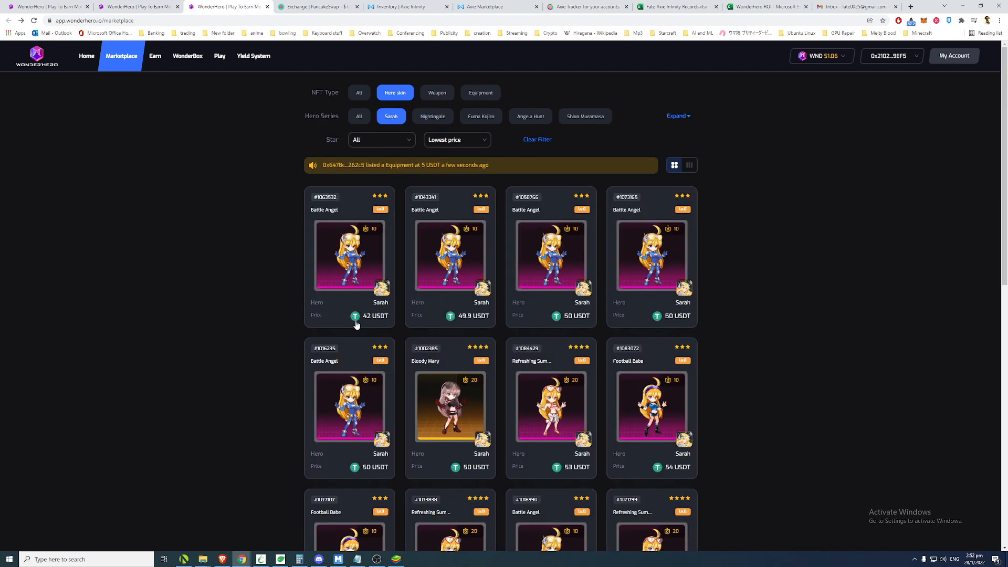
{"action": "left_click", "coordinate": [440, 92]}
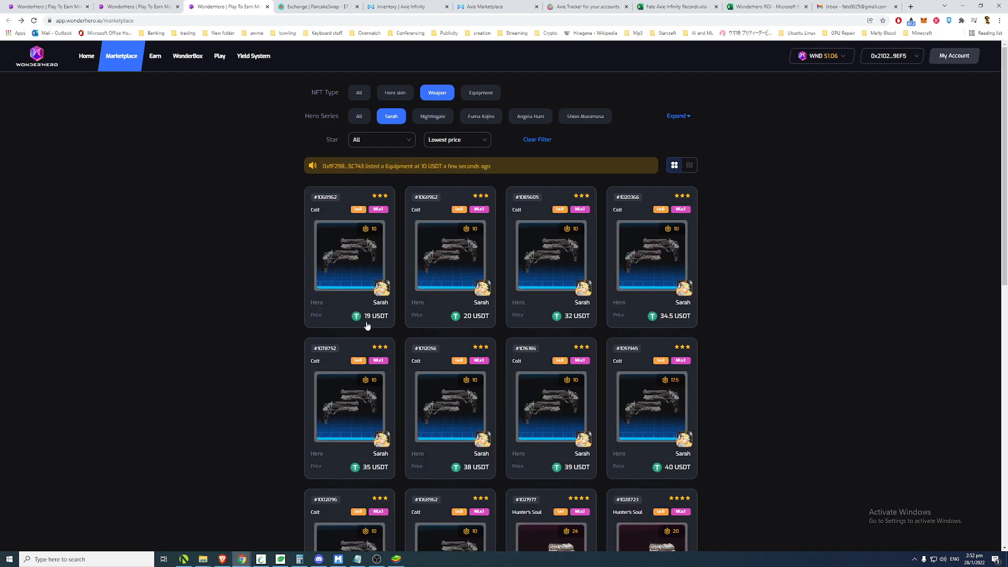
{"action": "mouse_move", "coordinate": [420, 314]}
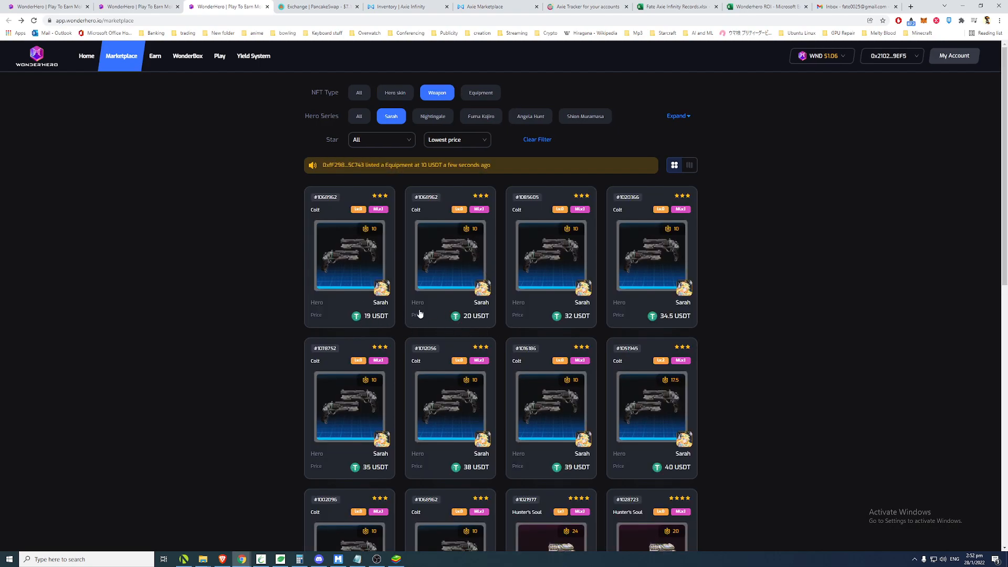
{"action": "left_click", "coordinate": [394, 91]}
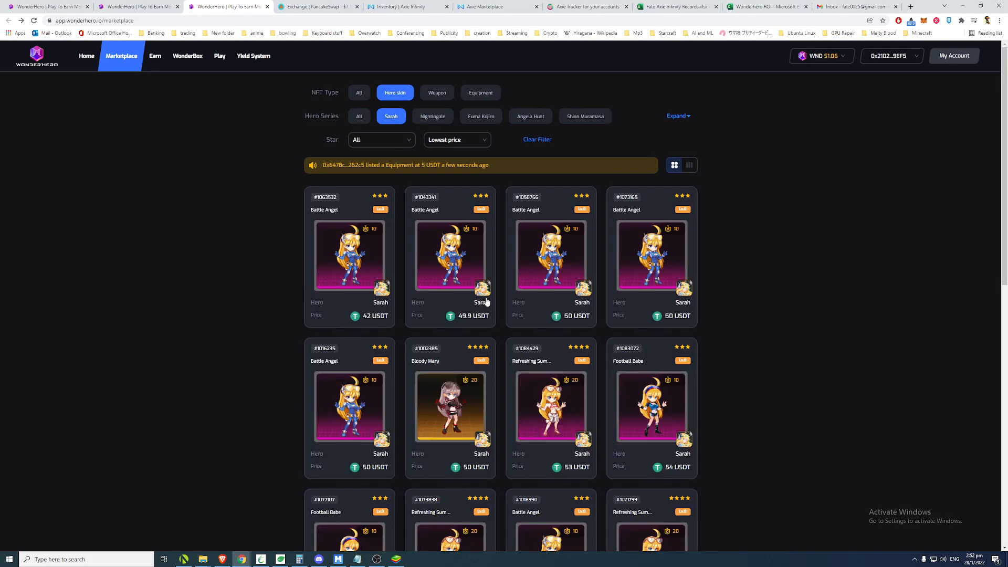
{"action": "mouse_move", "coordinate": [486, 243]}
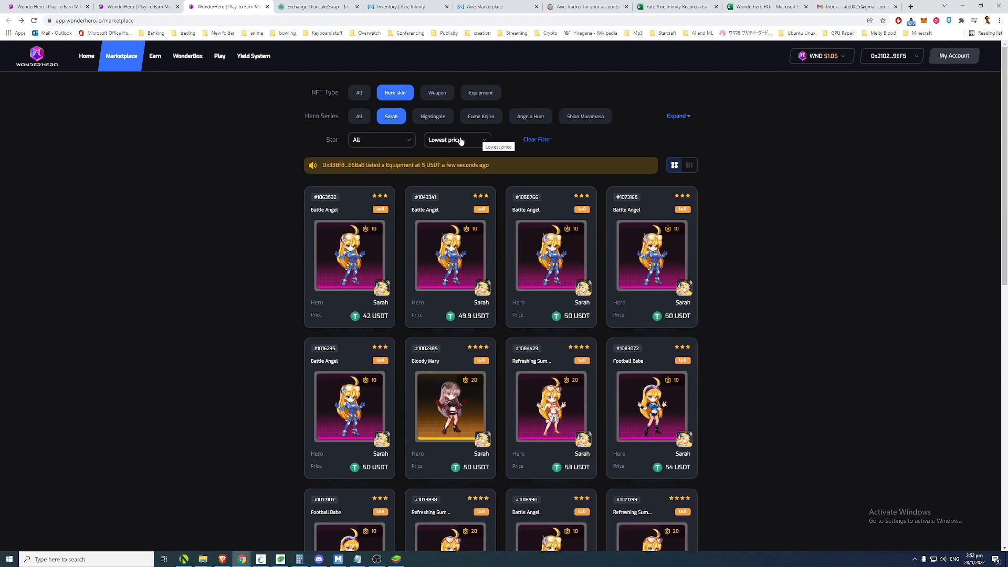
{"action": "mouse_move", "coordinate": [501, 236]}
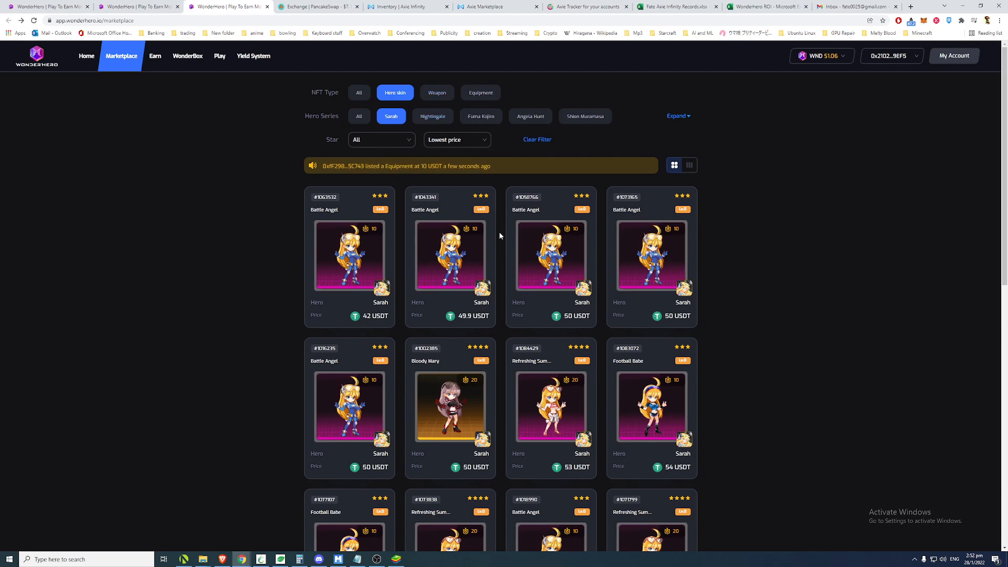
{"action": "mouse_move", "coordinate": [495, 269]}
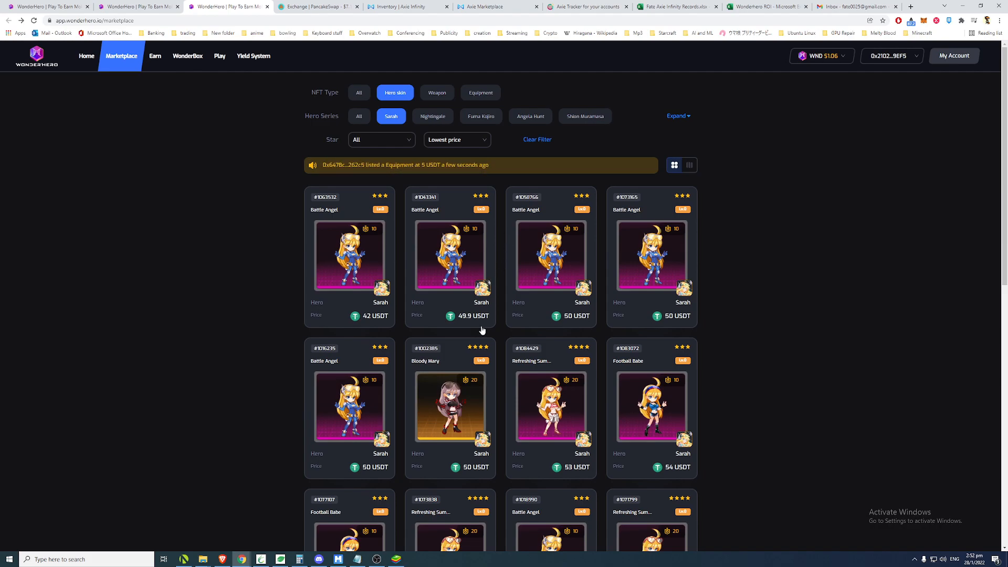
{"action": "mouse_move", "coordinate": [468, 264]}
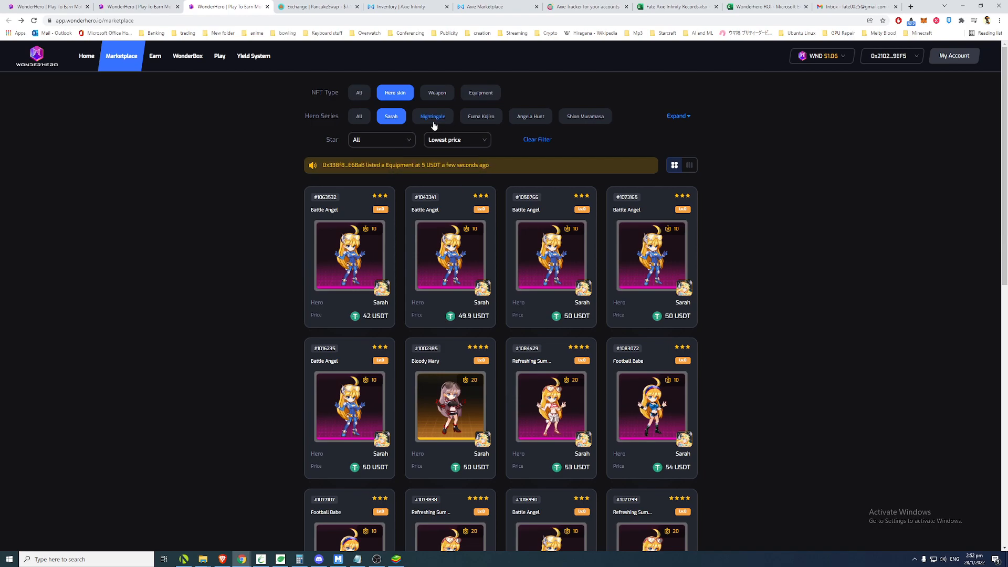
{"action": "left_click", "coordinate": [436, 93]}
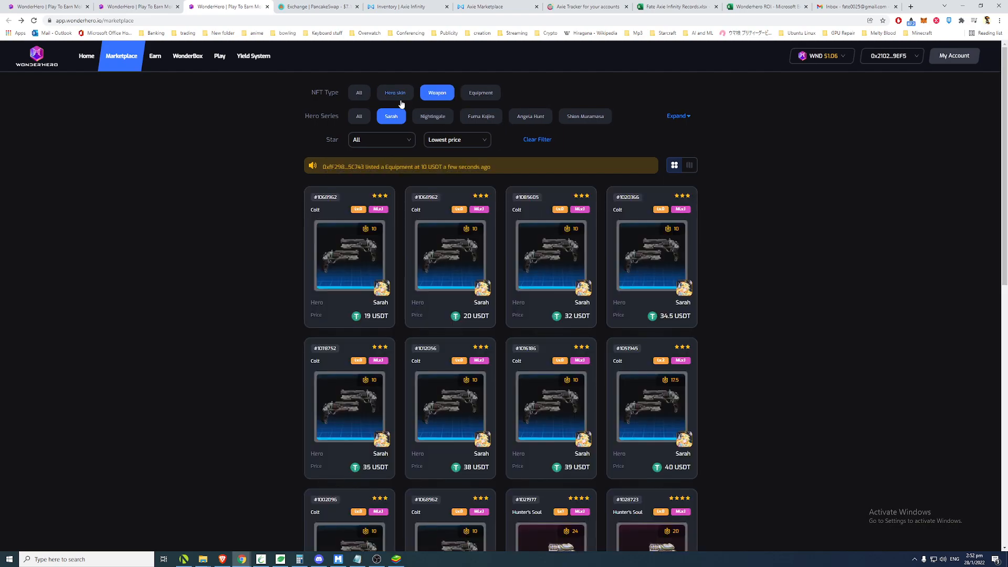
{"action": "left_click", "coordinate": [394, 92]}
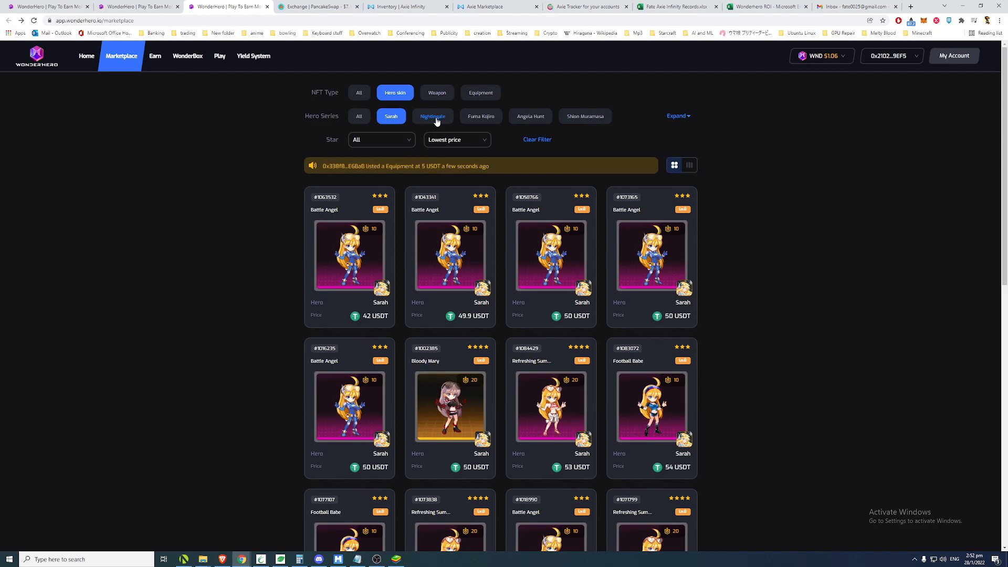
{"action": "mouse_move", "coordinate": [449, 322]}
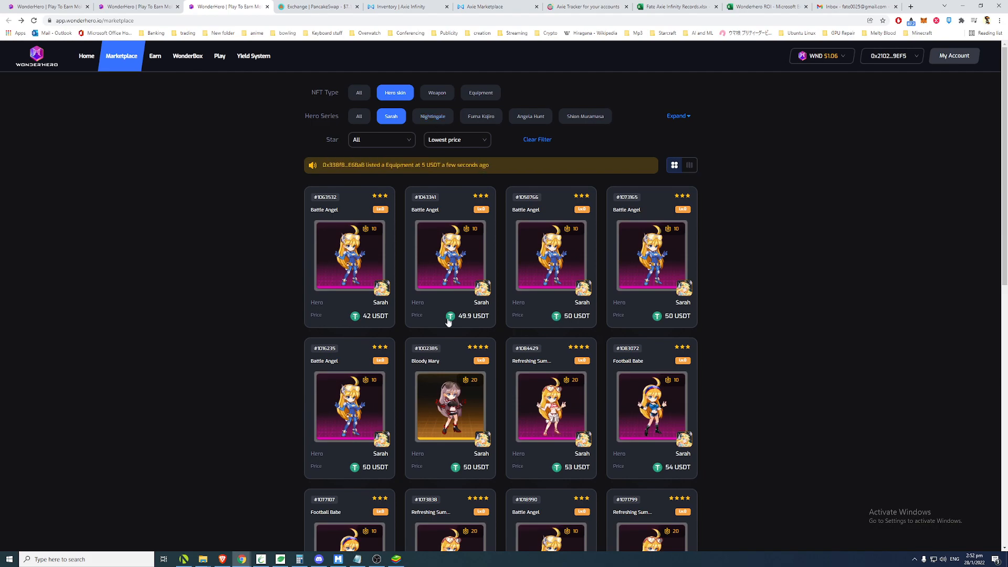
Check Nightingale and Fuma Kojiro skins, then list all series' hero skins from 22 USDT.
{"action": "left_click", "coordinate": [432, 116]}
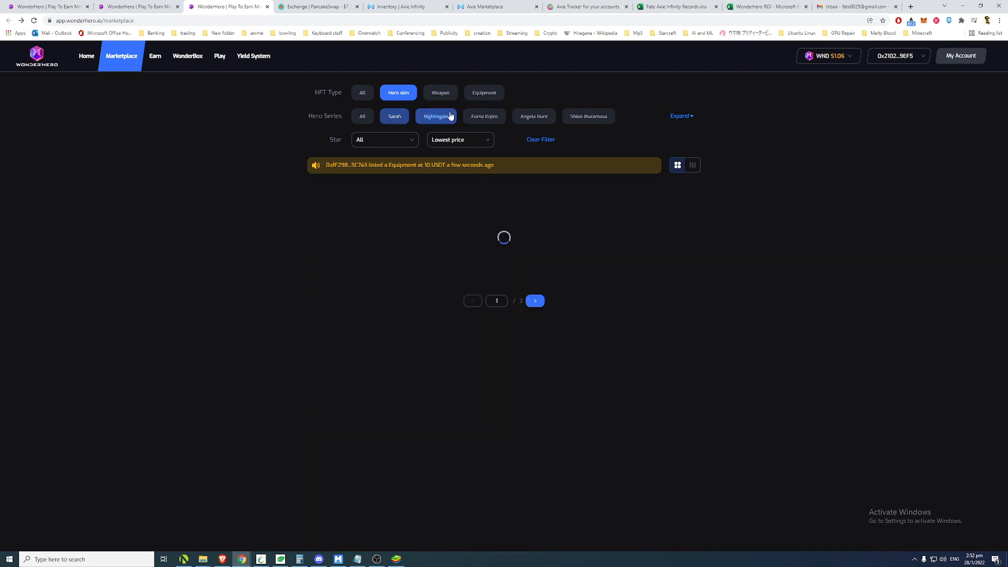
{"action": "left_click", "coordinate": [437, 117]}
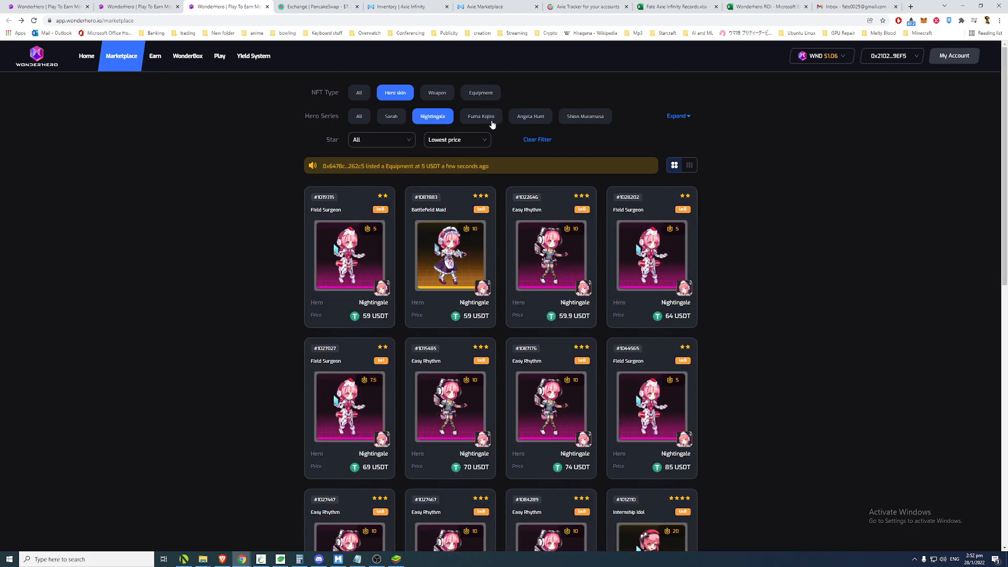
{"action": "left_click", "coordinate": [480, 117]}
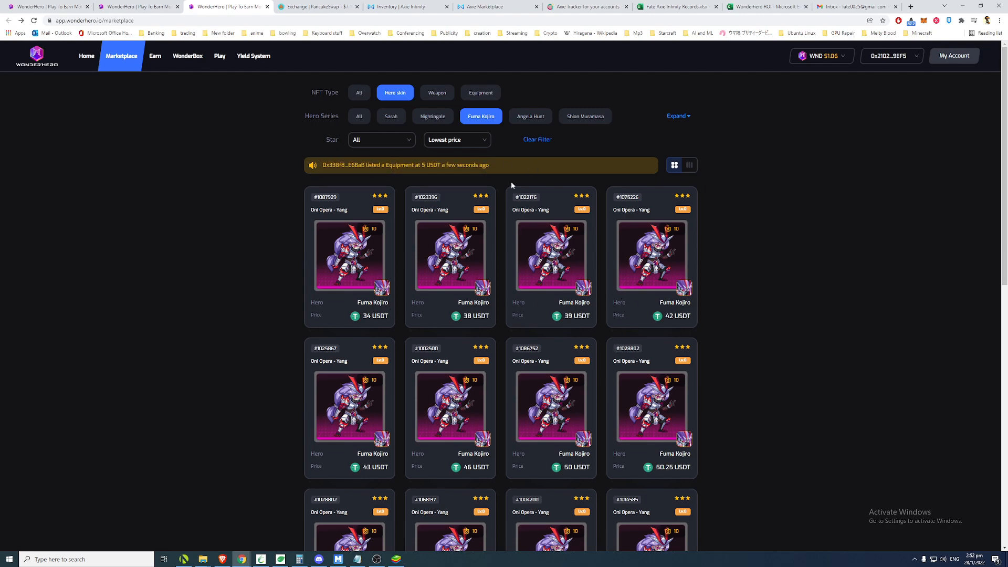
{"action": "left_click", "coordinate": [676, 115]}
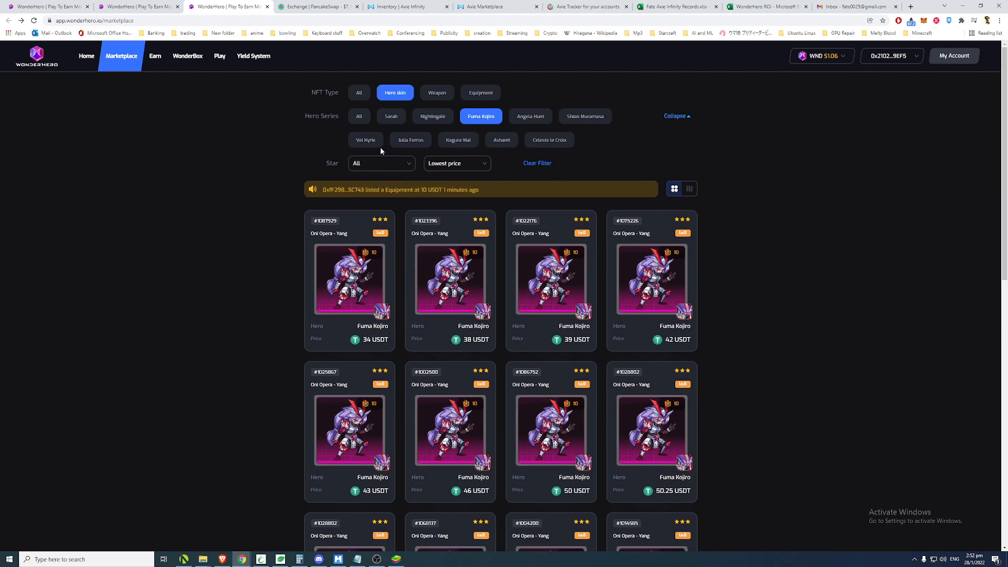
{"action": "left_click", "coordinate": [358, 116]}
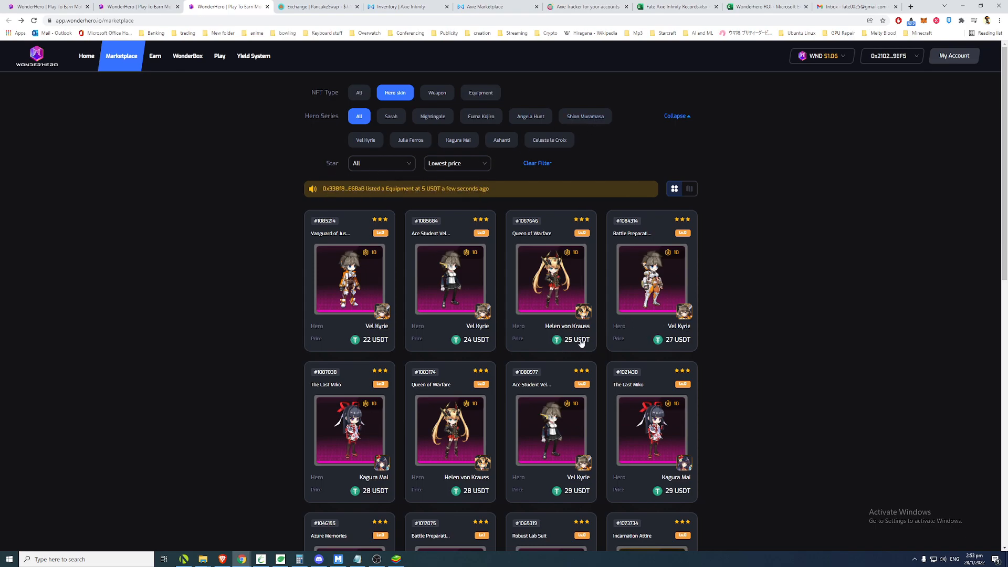
Browse the all-series hero skin listings and inspect the cheapest Vanguard of Justice skin.
{"action": "scroll", "scroll_direction": "down", "scroll_amount": 3}
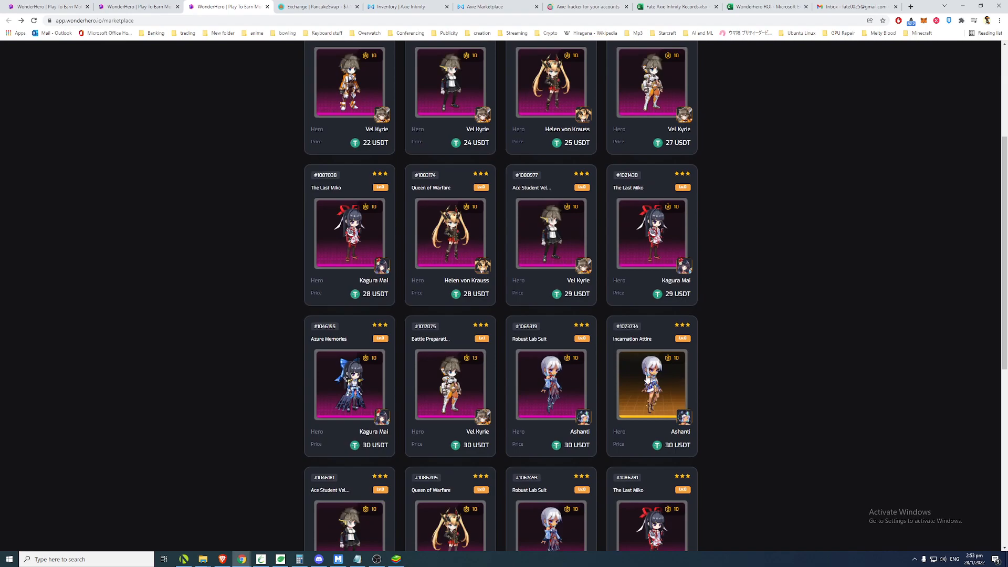
{"action": "scroll", "scroll_direction": "down", "scroll_amount": 3}
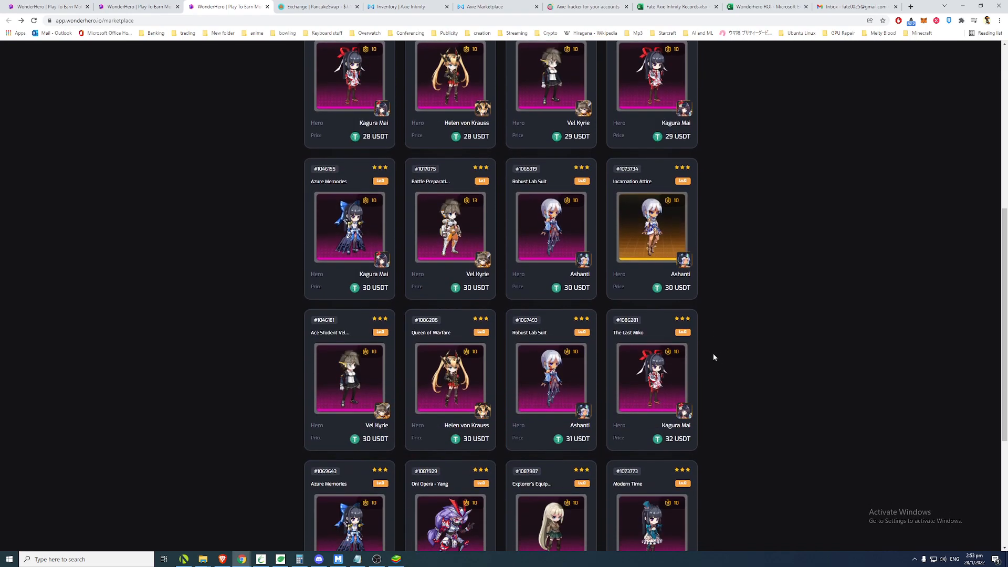
{"action": "scroll", "scroll_direction": "down", "scroll_amount": 3}
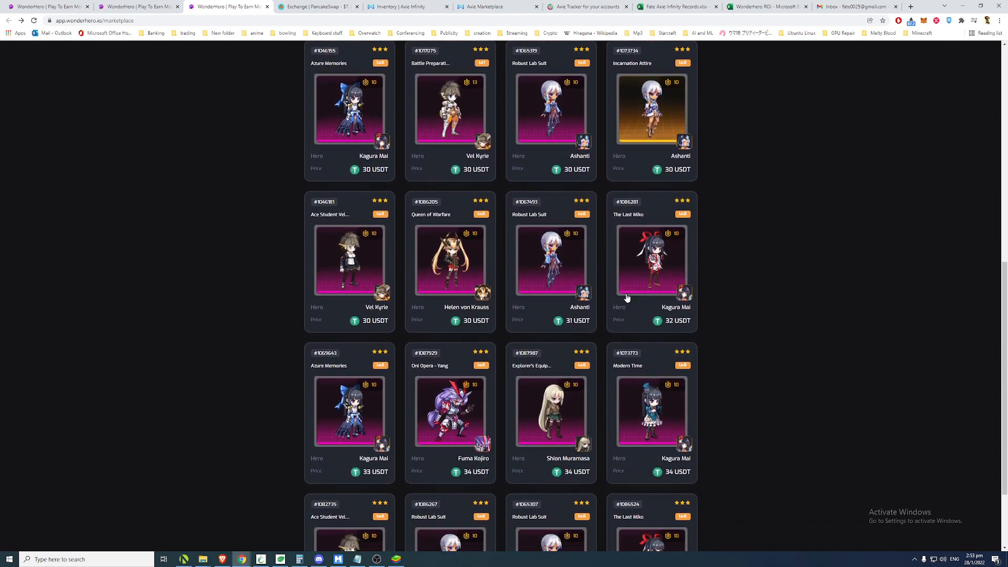
{"action": "mouse_move", "coordinate": [619, 280]}
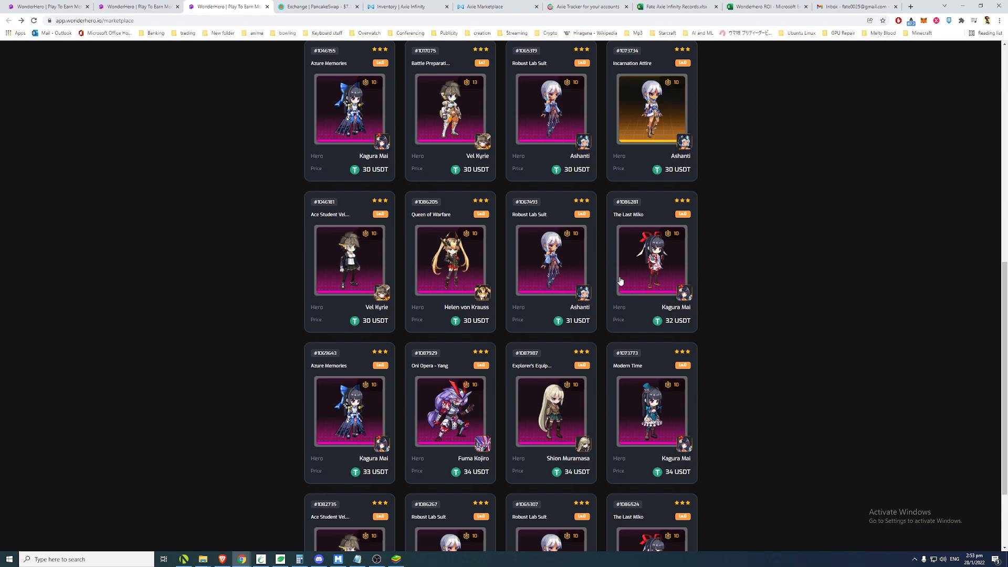
{"action": "mouse_move", "coordinate": [482, 307]}
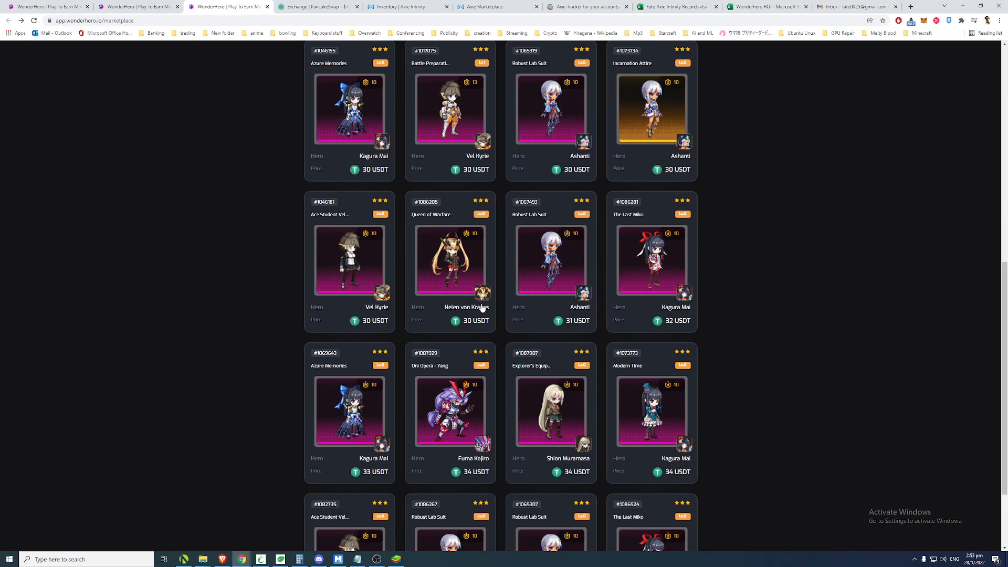
{"action": "scroll", "scroll_direction": "down", "scroll_amount": 3}
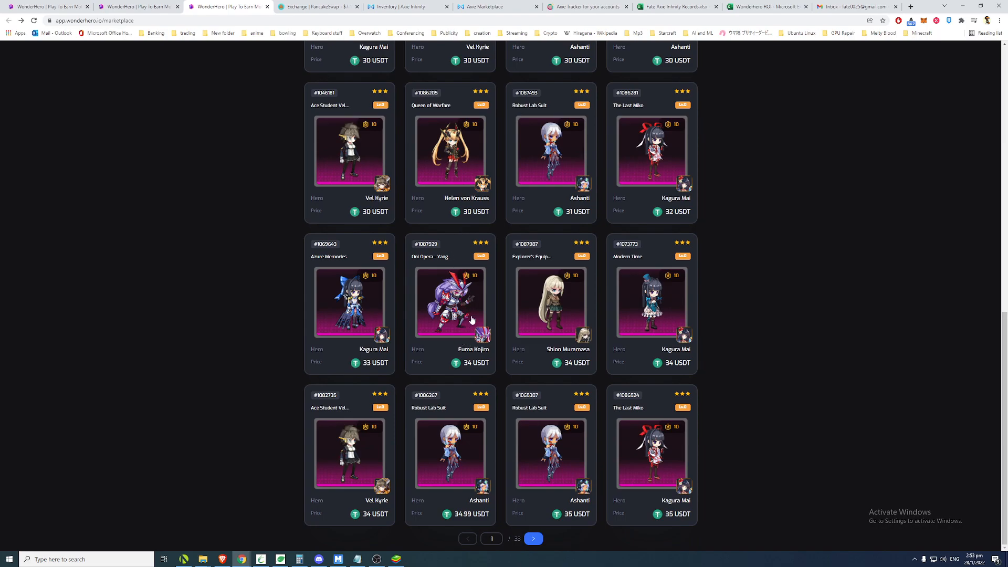
{"action": "scroll", "scroll_direction": "up", "scroll_amount": 3}
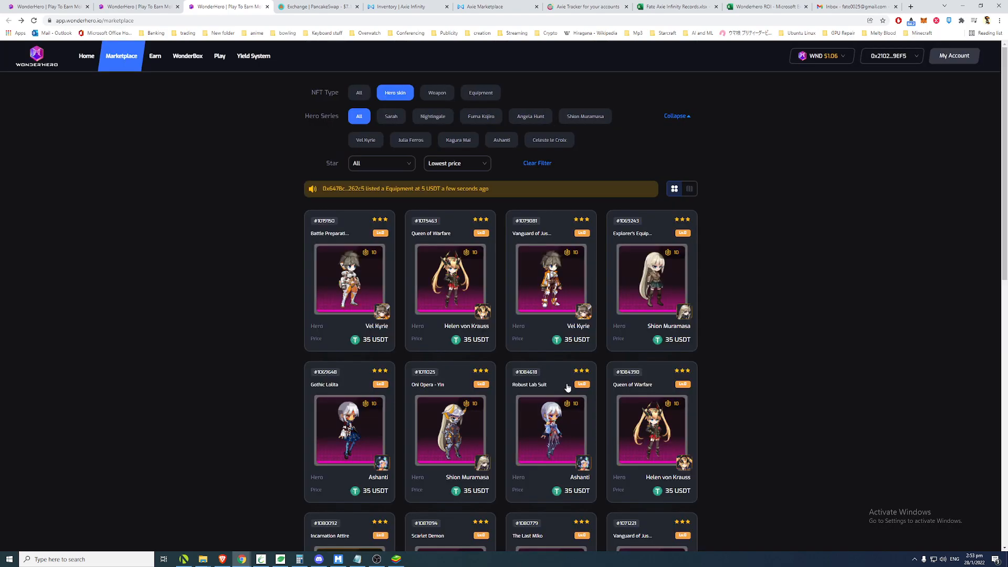
{"action": "scroll", "scroll_direction": "down", "scroll_amount": 3}
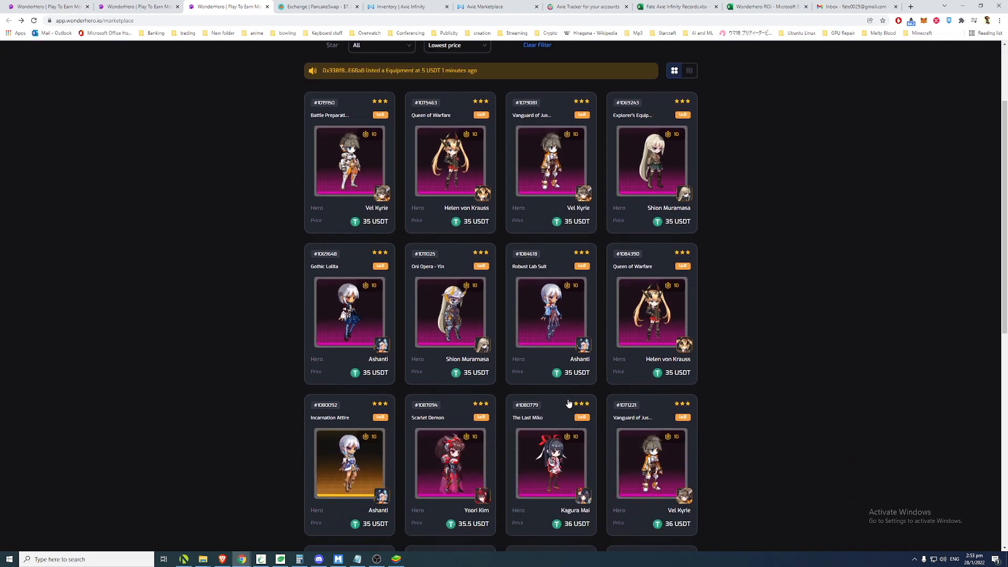
{"action": "scroll", "scroll_direction": "down", "scroll_amount": 3}
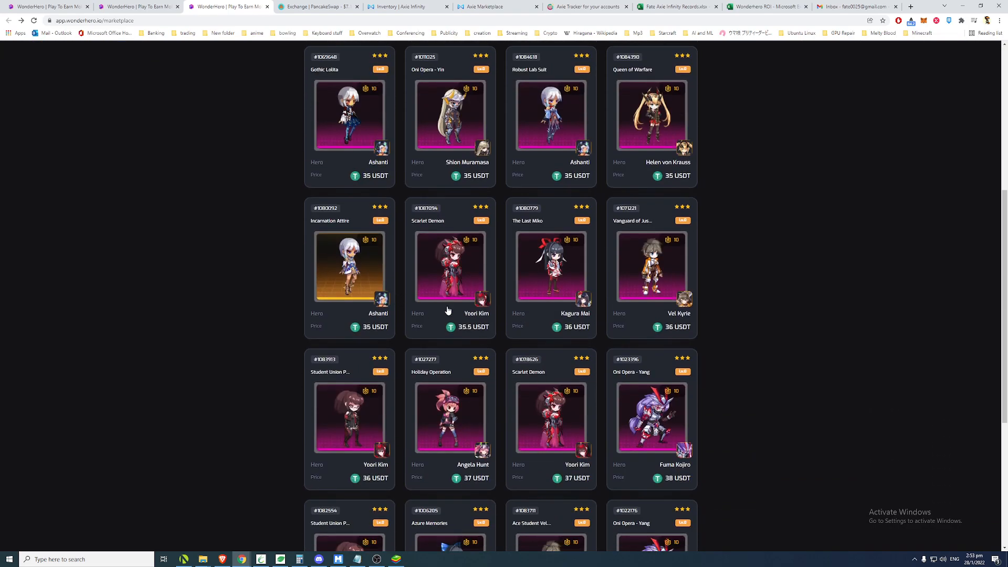
{"action": "mouse_move", "coordinate": [463, 321]}
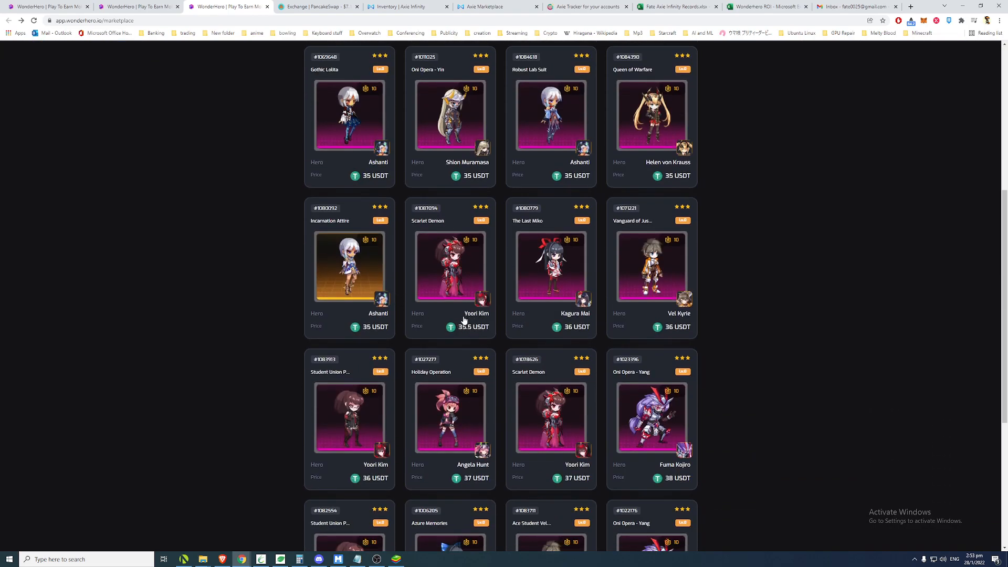
{"action": "scroll", "scroll_direction": "down", "scroll_amount": 3}
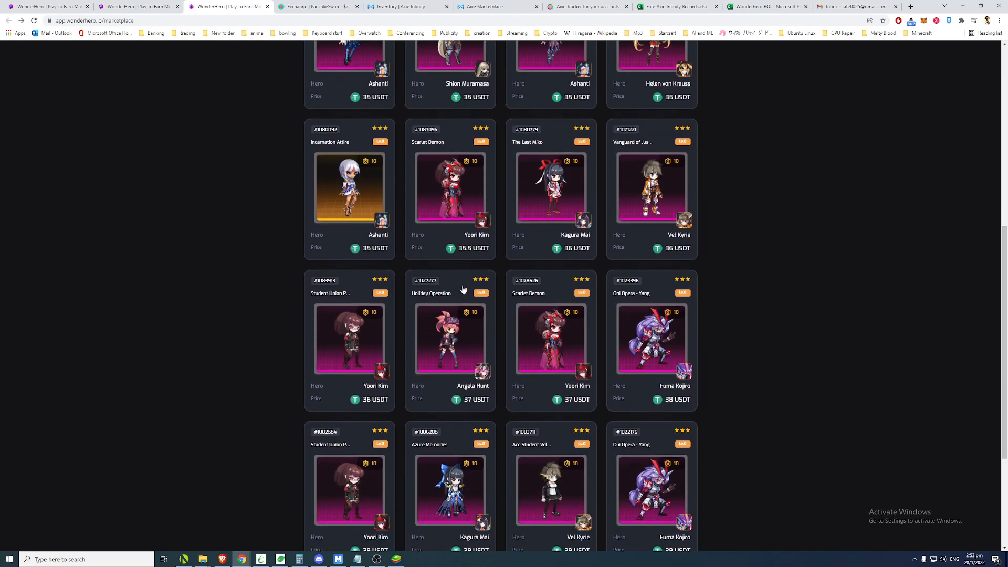
{"action": "mouse_move", "coordinate": [428, 206]}
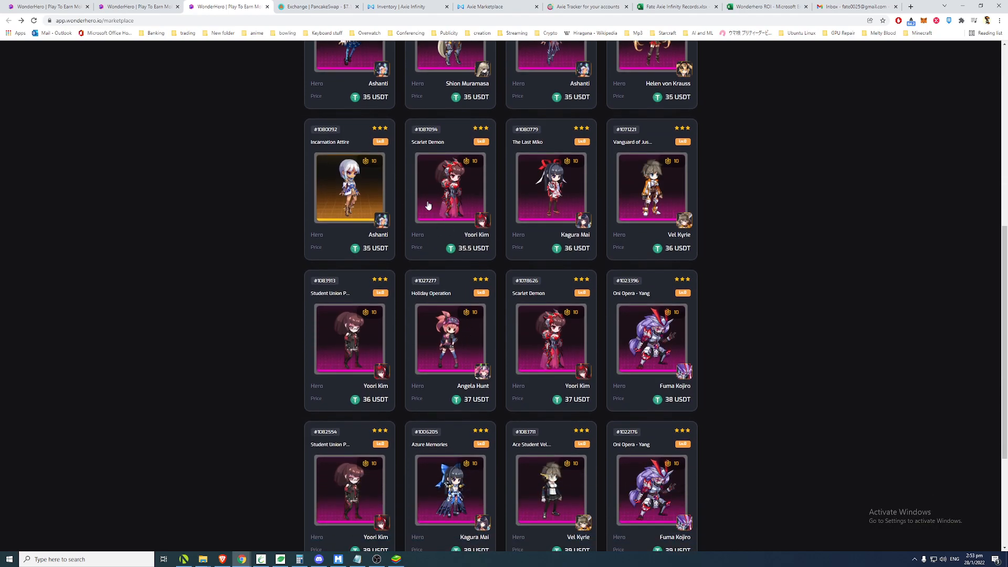
{"action": "mouse_move", "coordinate": [572, 400]}
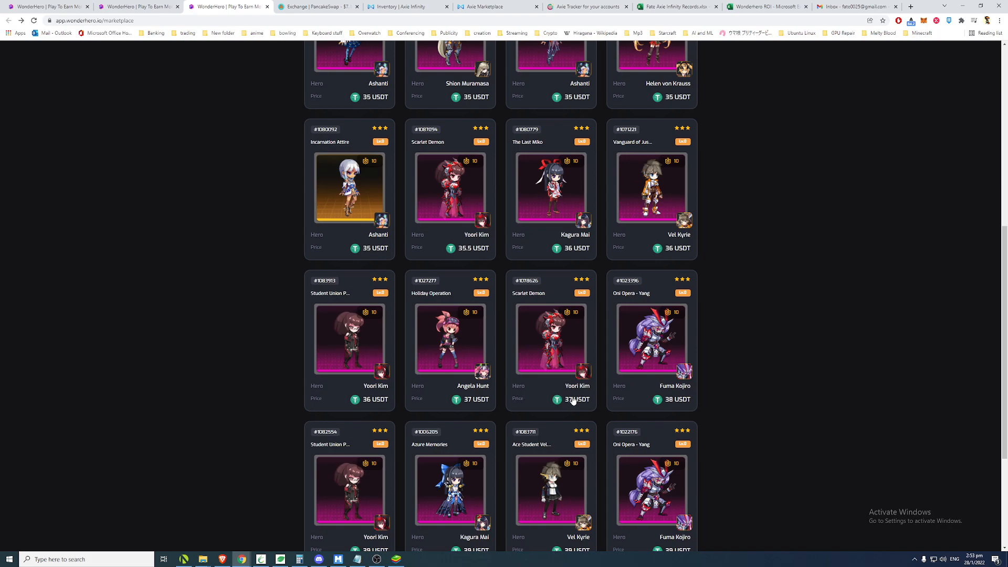
{"action": "scroll", "scroll_direction": "down", "scroll_amount": 3}
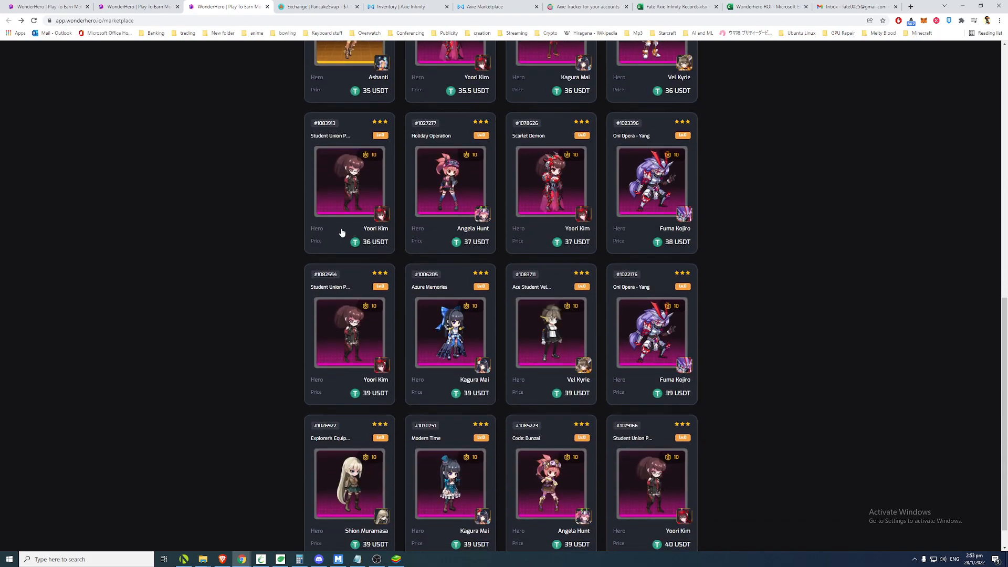
{"action": "mouse_move", "coordinate": [526, 236]}
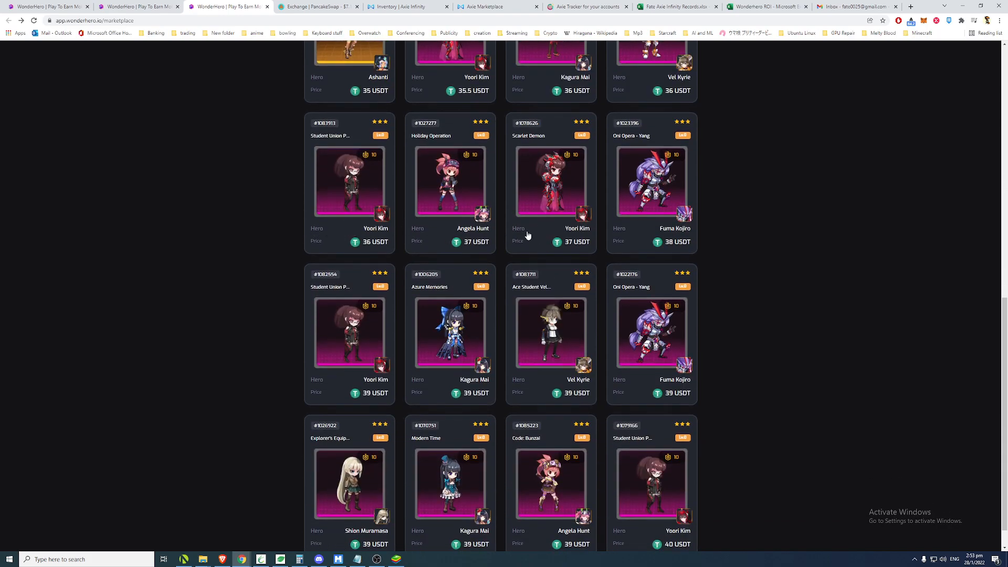
{"action": "mouse_move", "coordinate": [563, 235]}
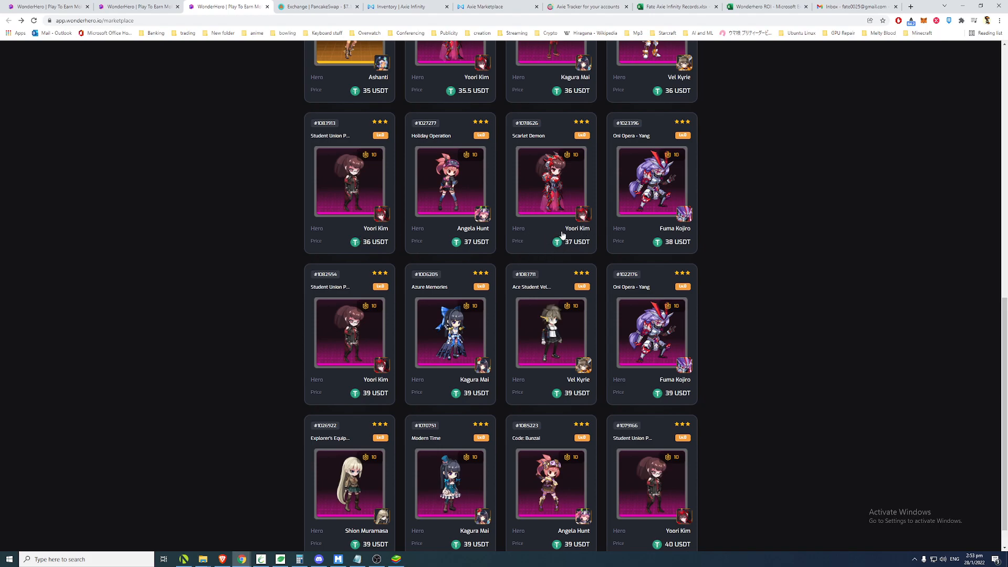
{"action": "scroll", "scroll_direction": "down", "scroll_amount": 3}
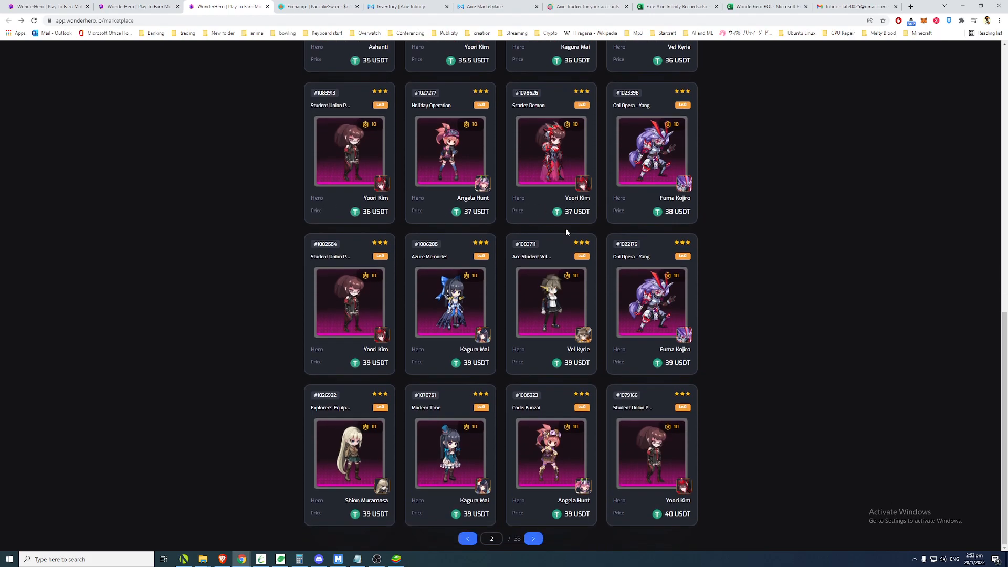
{"action": "mouse_move", "coordinate": [442, 347]}
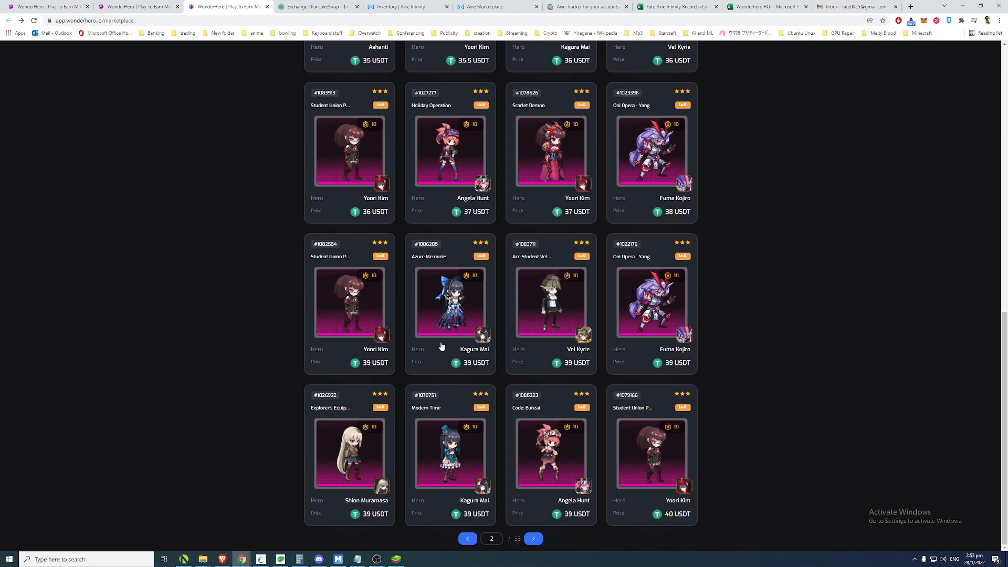
{"action": "mouse_move", "coordinate": [454, 346]}
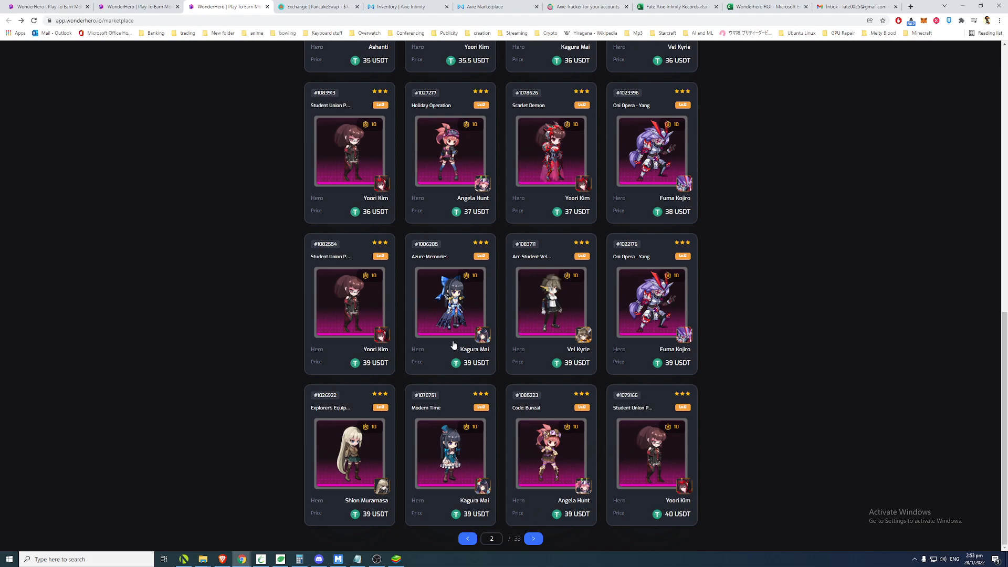
{"action": "mouse_move", "coordinate": [467, 518]}
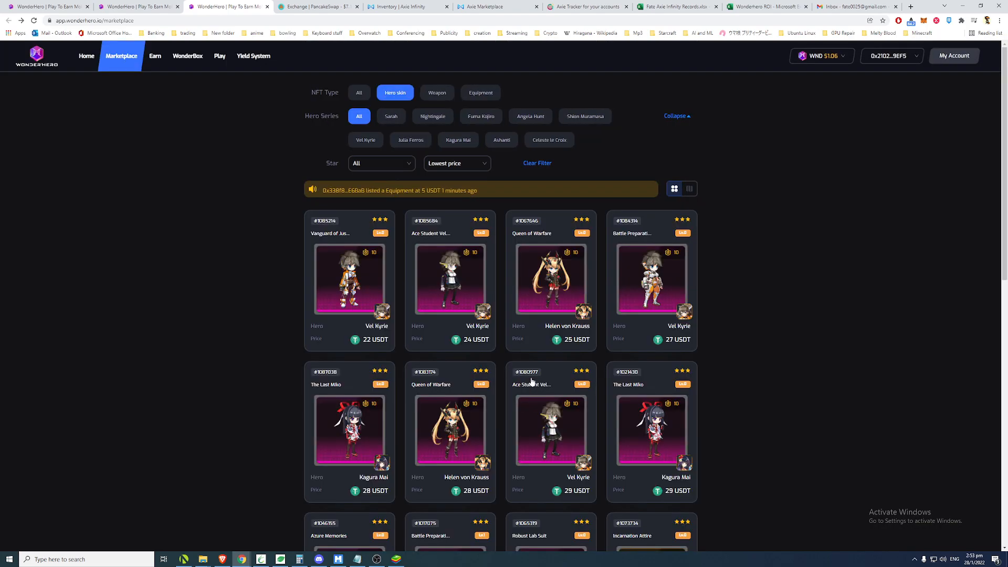
{"action": "mouse_move", "coordinate": [336, 355]}
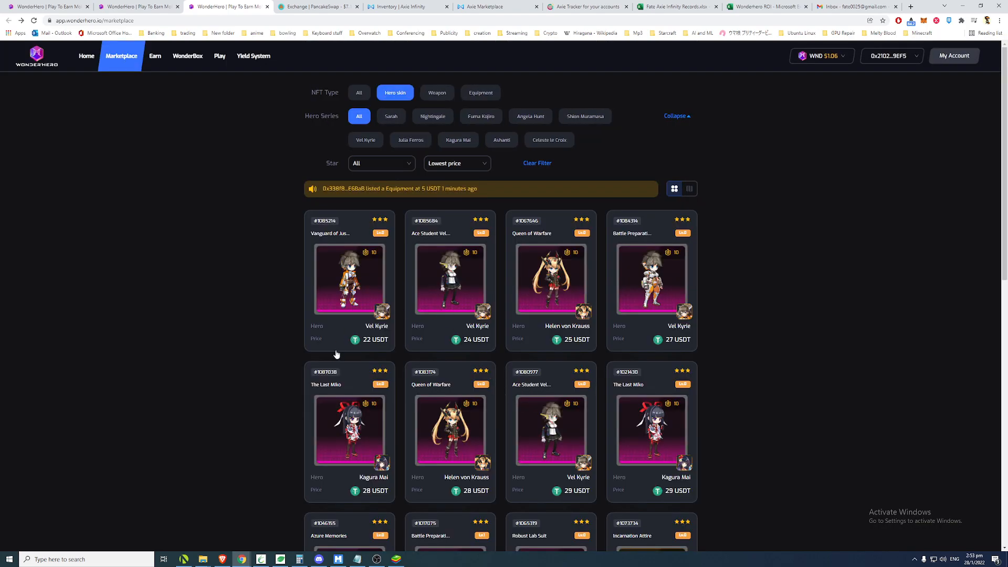
{"action": "left_click", "coordinate": [349, 279]}
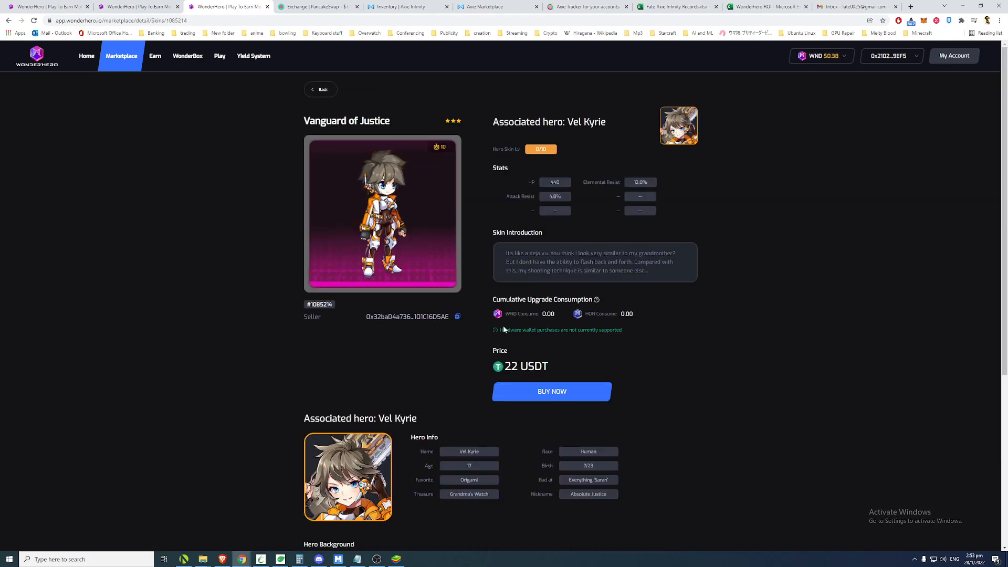
{"action": "left_click", "coordinate": [319, 90]}
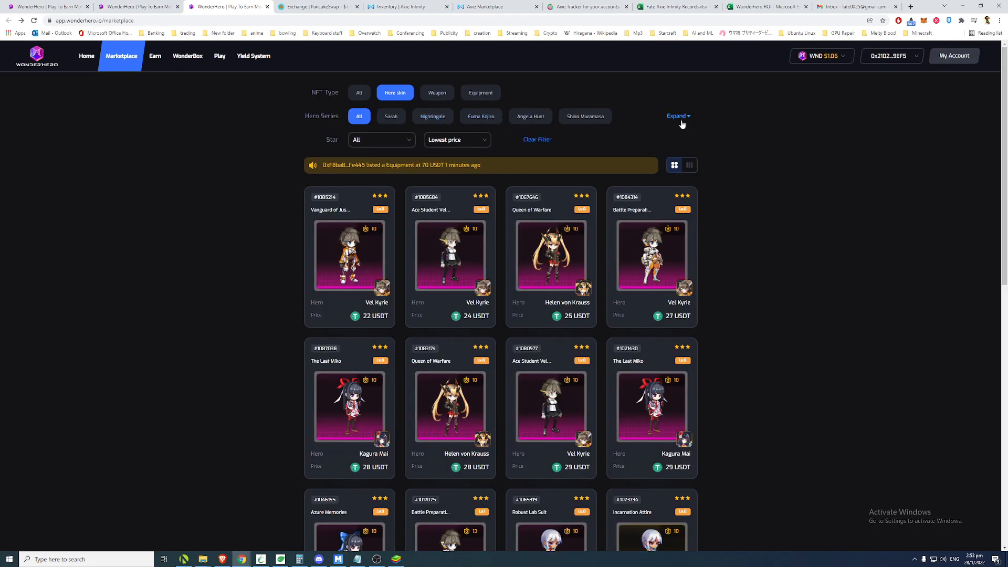
List Vel Kyrie weapons cheapest first, checking the 20 USDT Guilty Blast listing.
{"action": "left_click", "coordinate": [677, 115]}
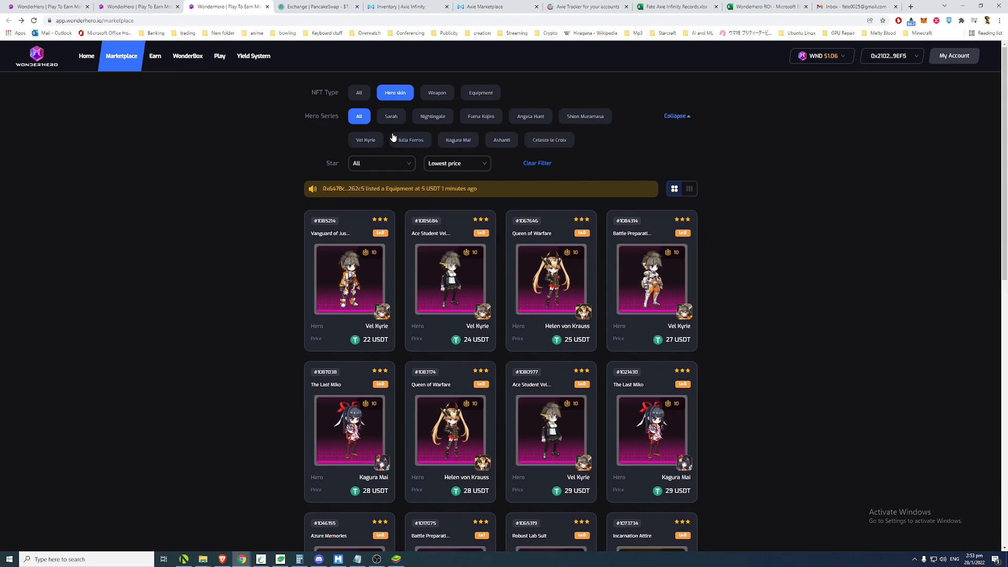
{"action": "left_click", "coordinate": [436, 92]}
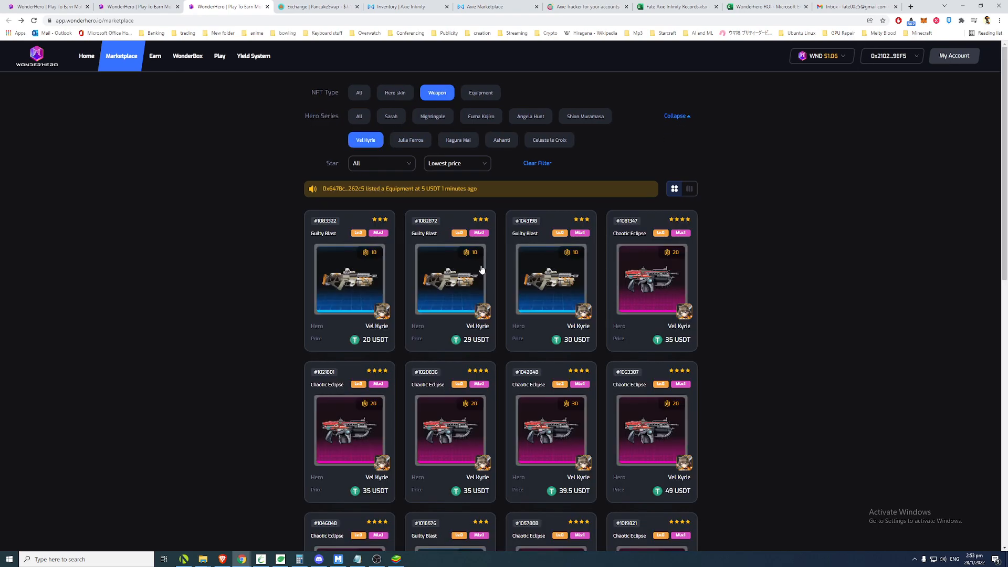
{"action": "left_click", "coordinate": [349, 278]}
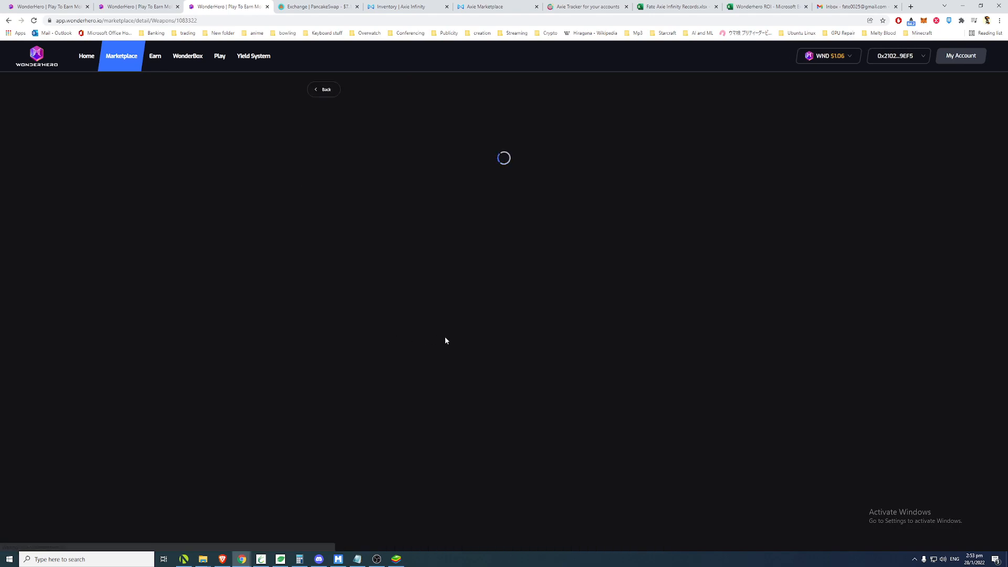
{"action": "left_click", "coordinate": [324, 89]}
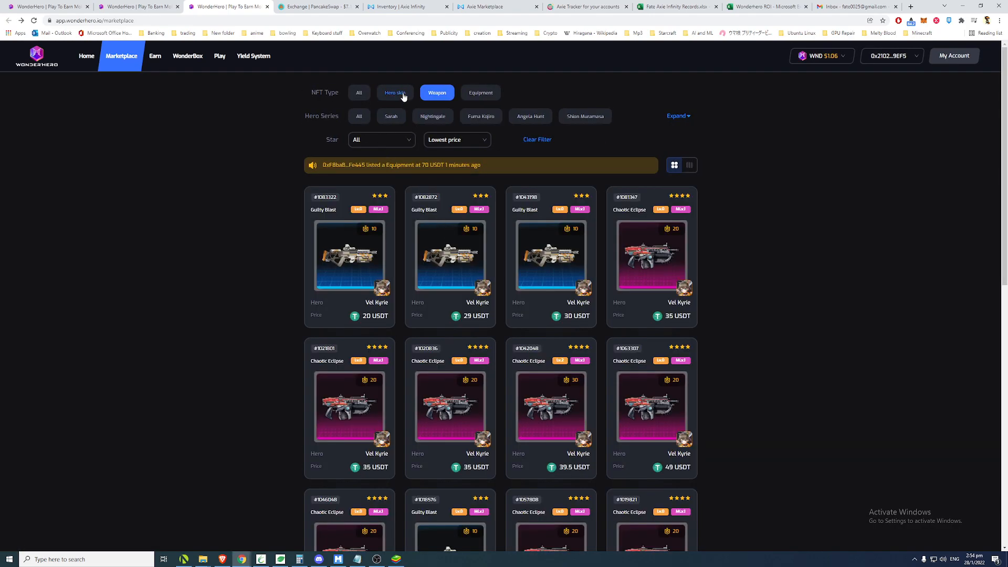
{"action": "left_click", "coordinate": [395, 92]}
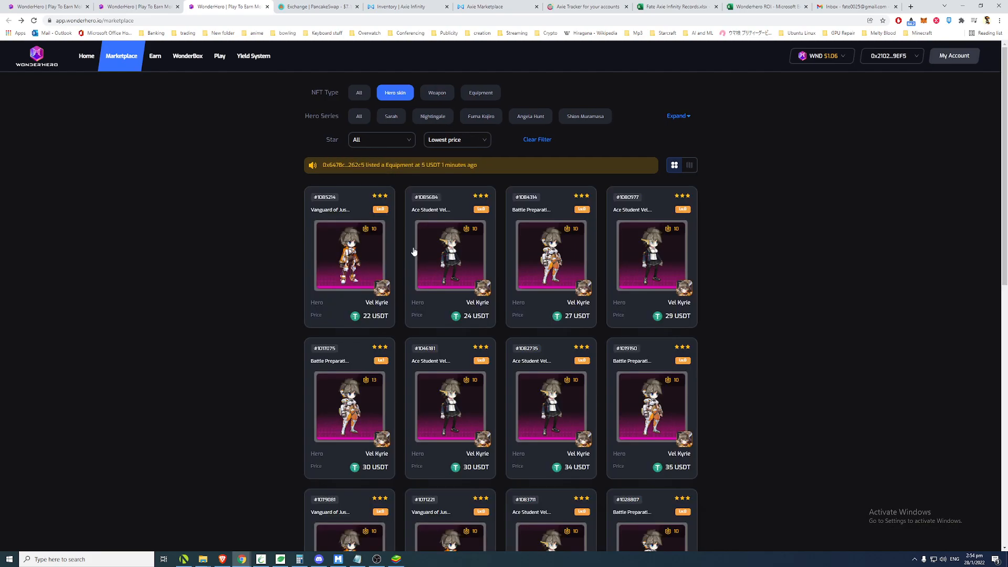
{"action": "left_click", "coordinate": [436, 92]}
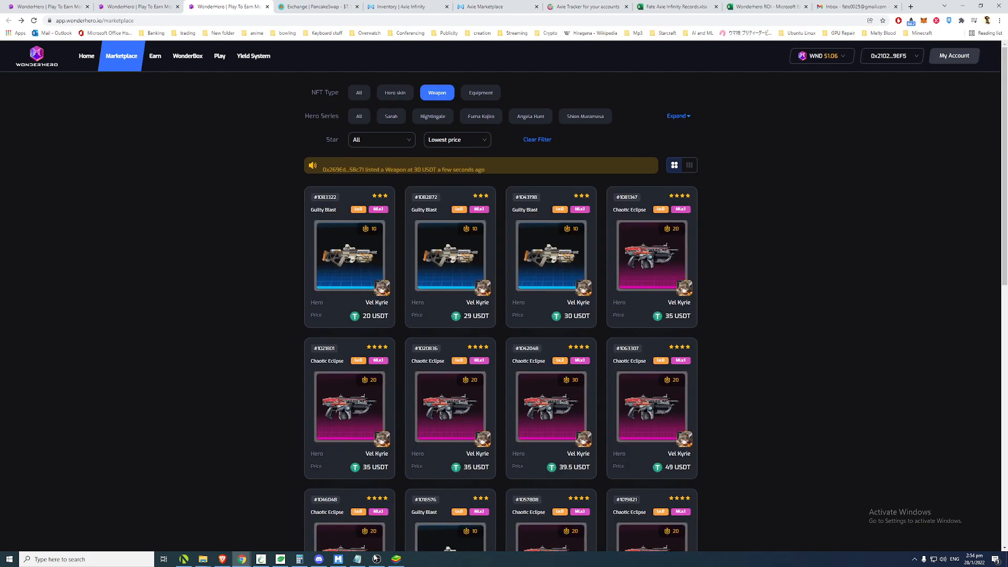
{"action": "left_click", "coordinate": [299, 558]}
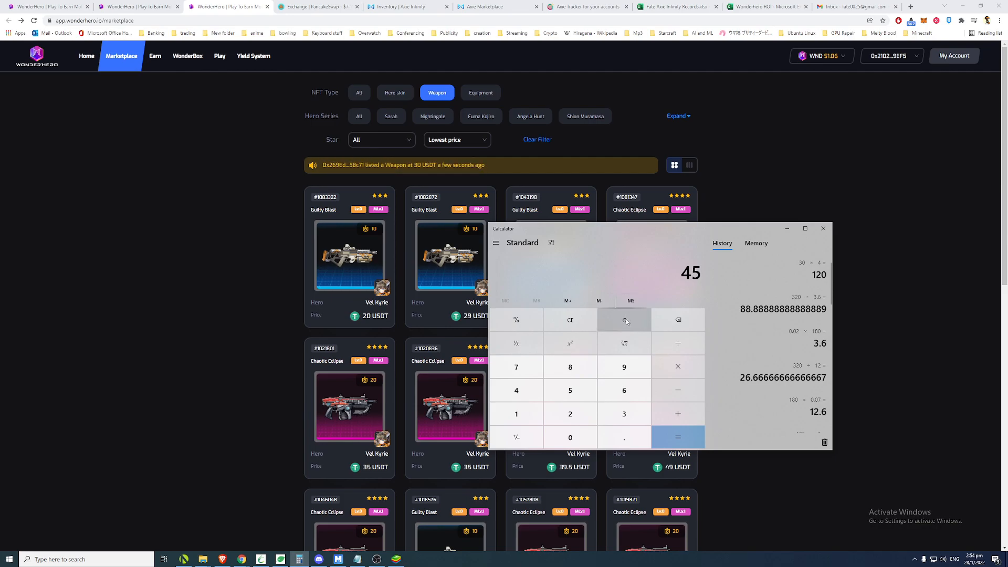
Clear the Calculator and compute 50 × 3 = 150.
{"action": "left_click", "coordinate": [624, 320]}
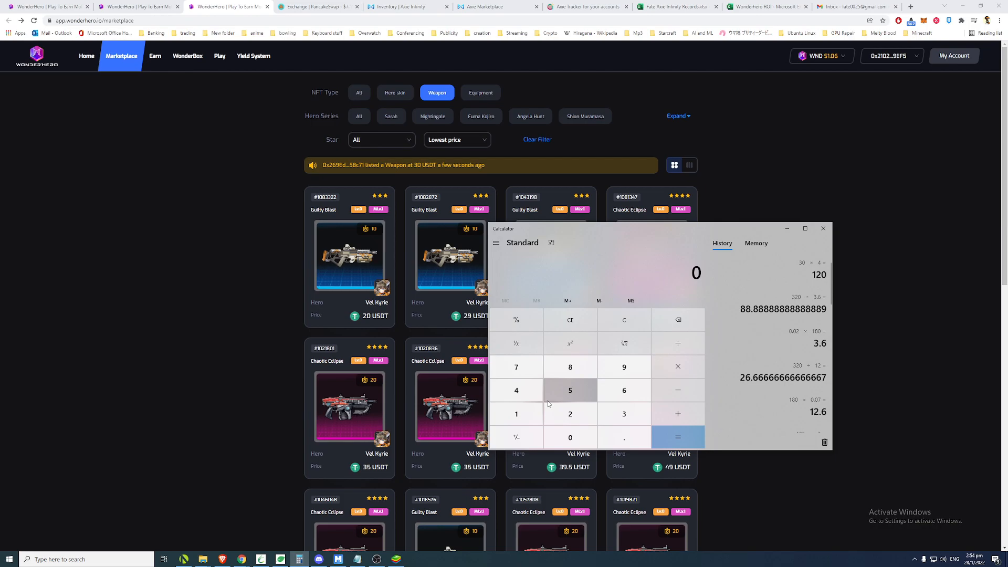
{"action": "mouse_move", "coordinate": [623, 413]}
{"action": "type", "text": "320"}
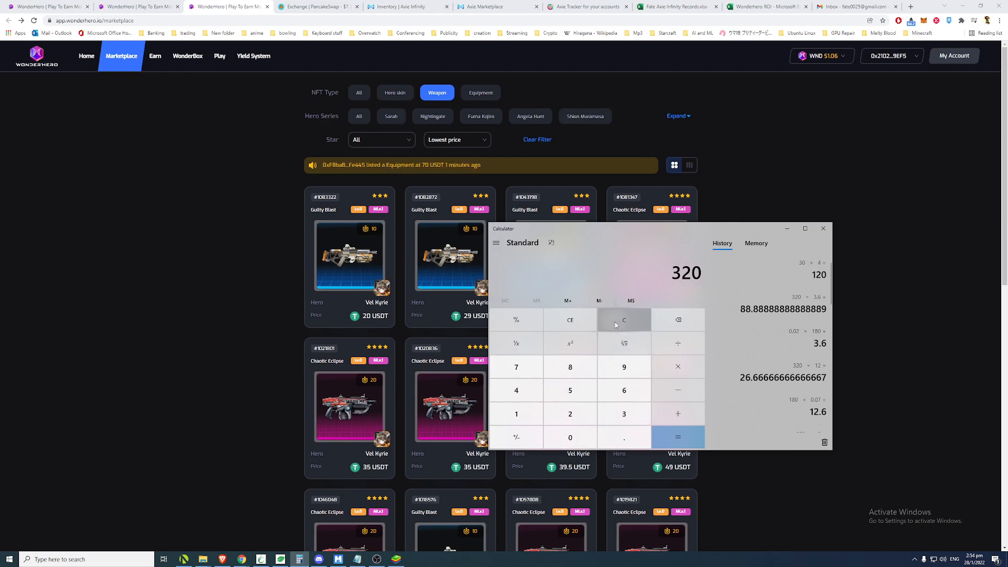
{"action": "left_click", "coordinate": [622, 320]}
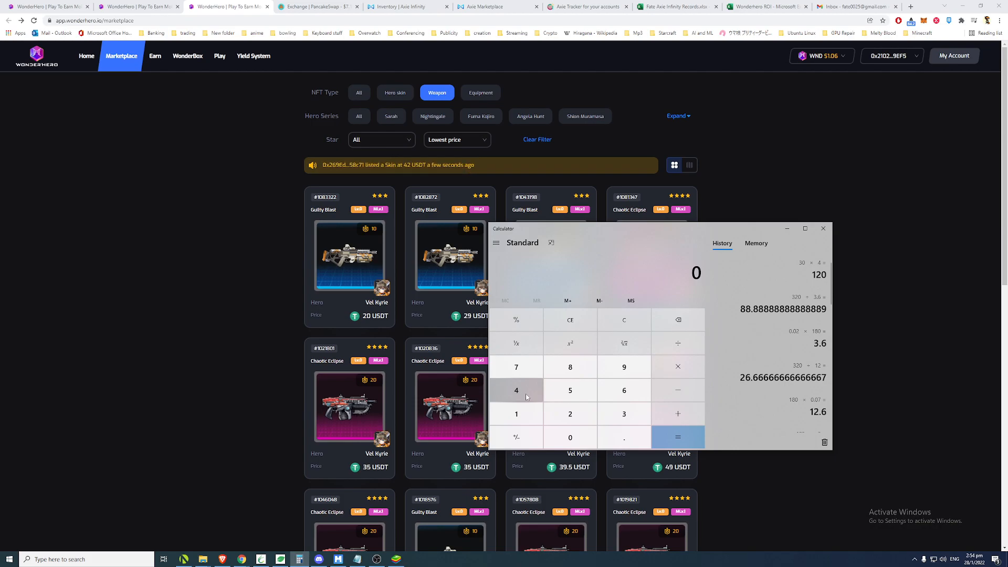
{"action": "mouse_move", "coordinate": [570, 390]}
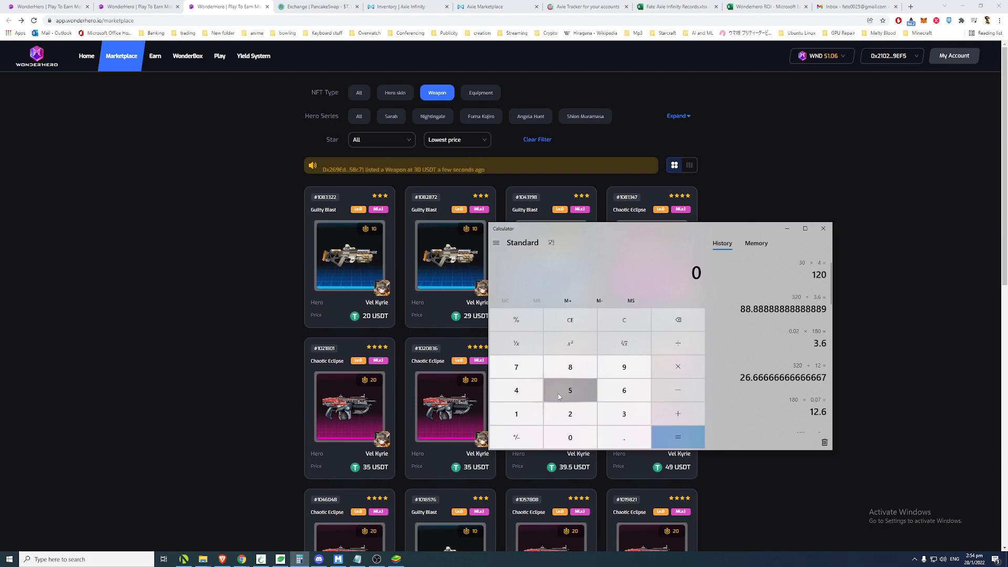
{"action": "left_click", "coordinate": [569, 390]}
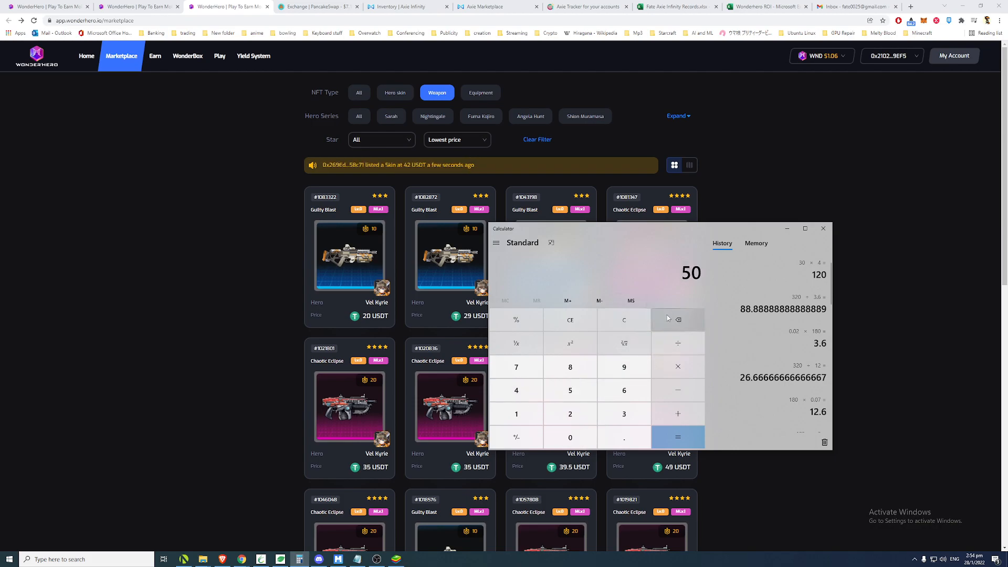
{"action": "left_click", "coordinate": [677, 437]}
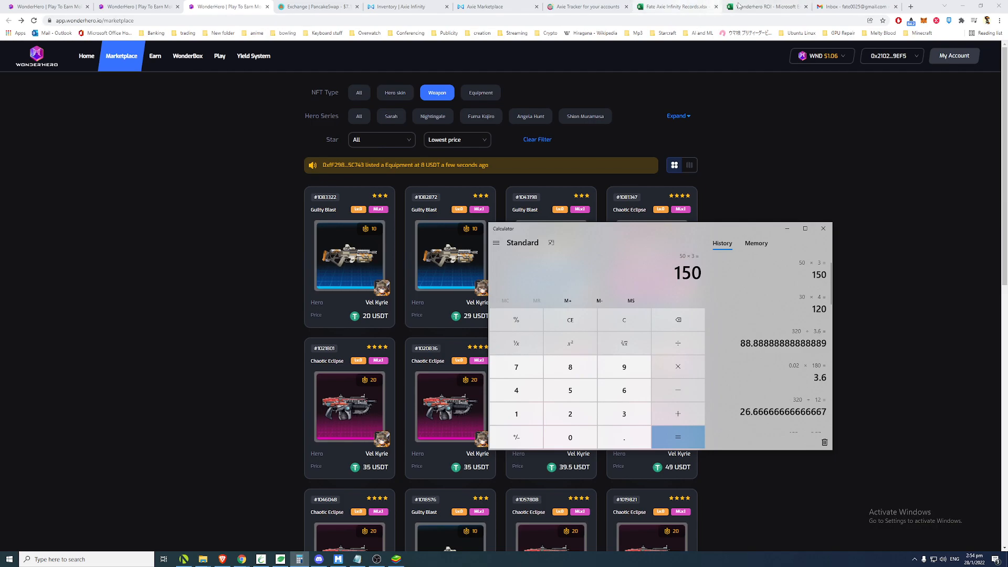
Review the ROI sheet's H4 Total Spent formula (411) and the Summer Love - Ashanti entry.
{"action": "left_click", "coordinate": [765, 7]}
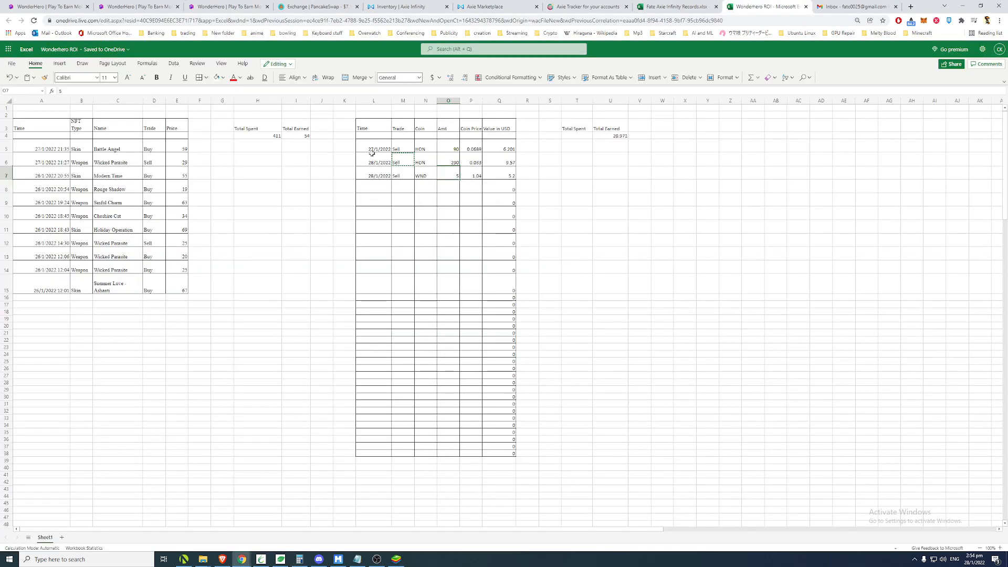
{"action": "left_click", "coordinate": [257, 135]}
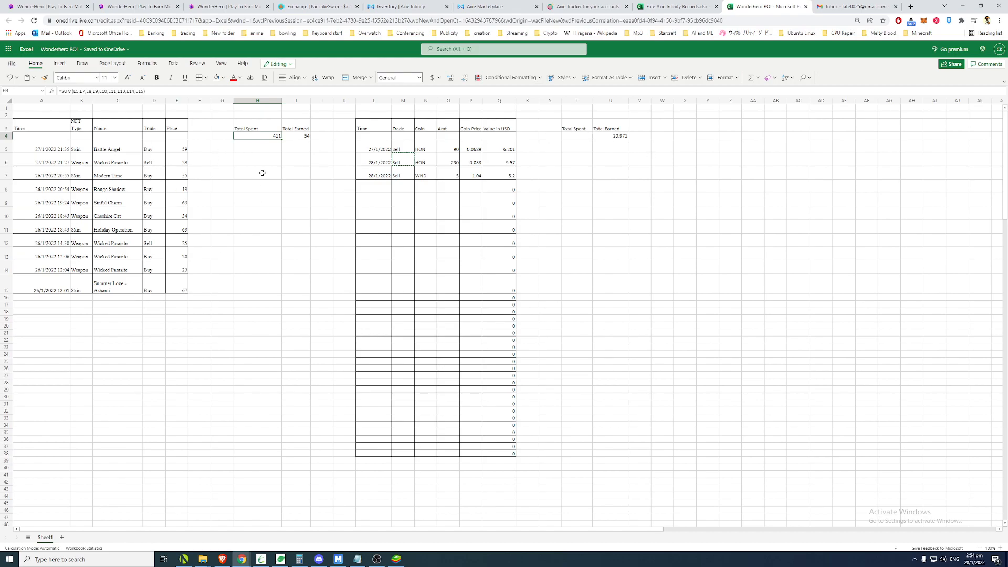
{"action": "mouse_move", "coordinate": [144, 143]}
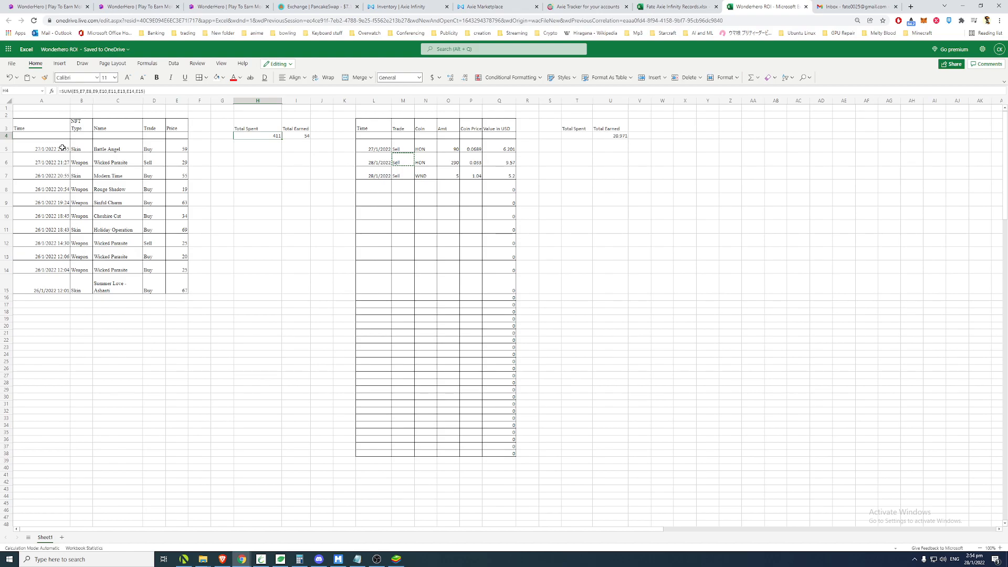
{"action": "left_click", "coordinate": [117, 287]}
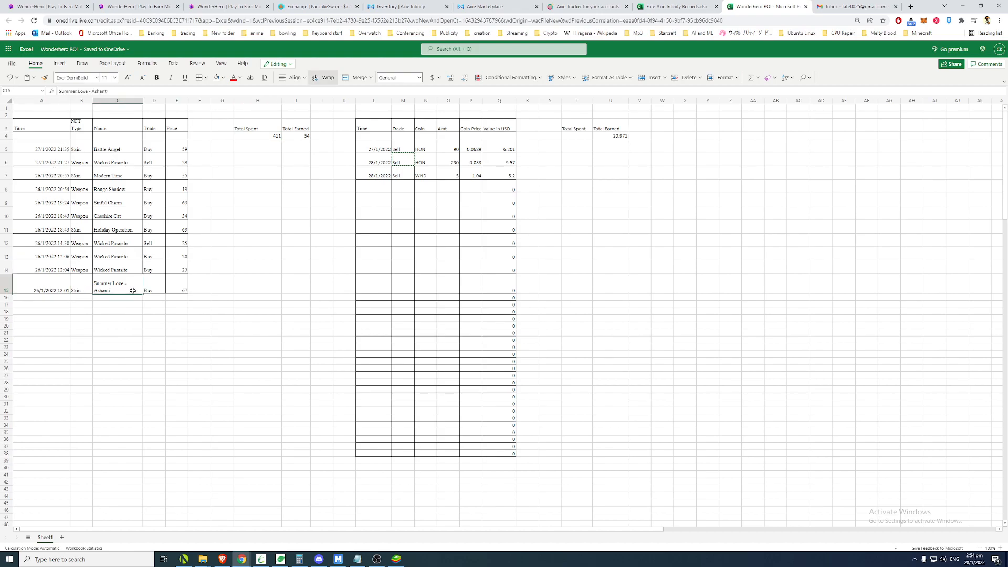
{"action": "left_click", "coordinate": [176, 290]}
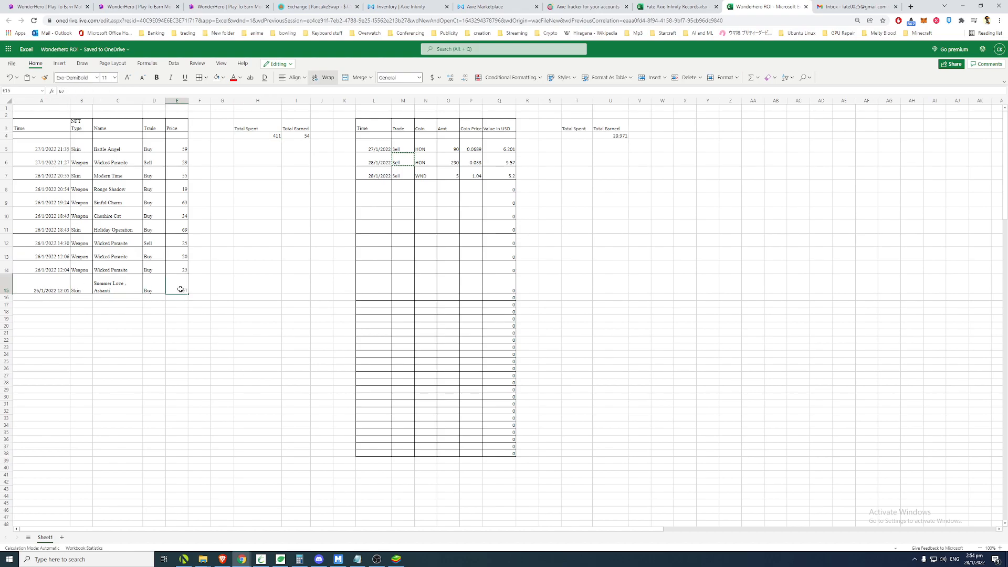
{"action": "left_click", "coordinate": [41, 290]}
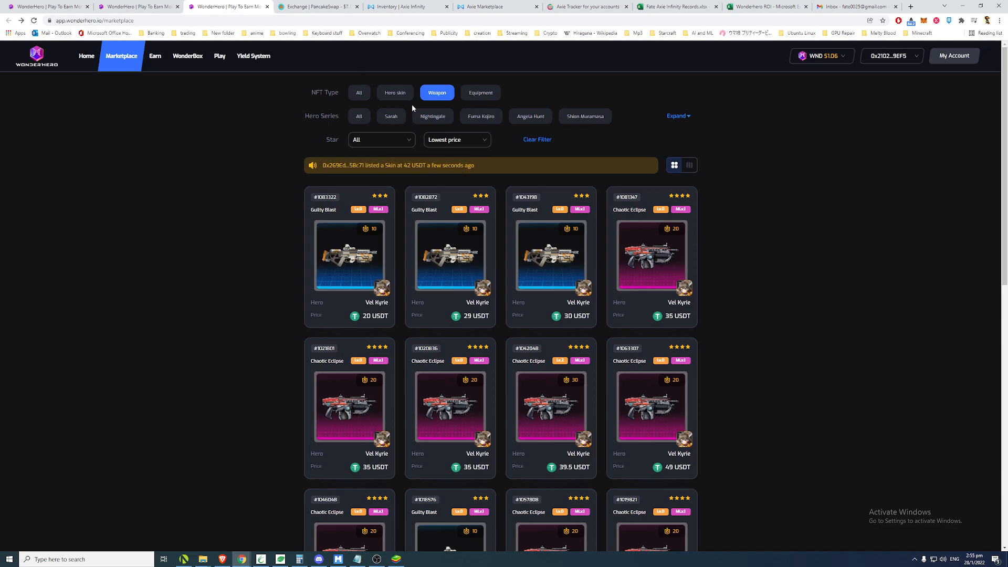
Filter the marketplace to Ashanti hero skins from 30 USDT, then revisit the ROI sheet.
{"action": "left_click", "coordinate": [677, 116]}
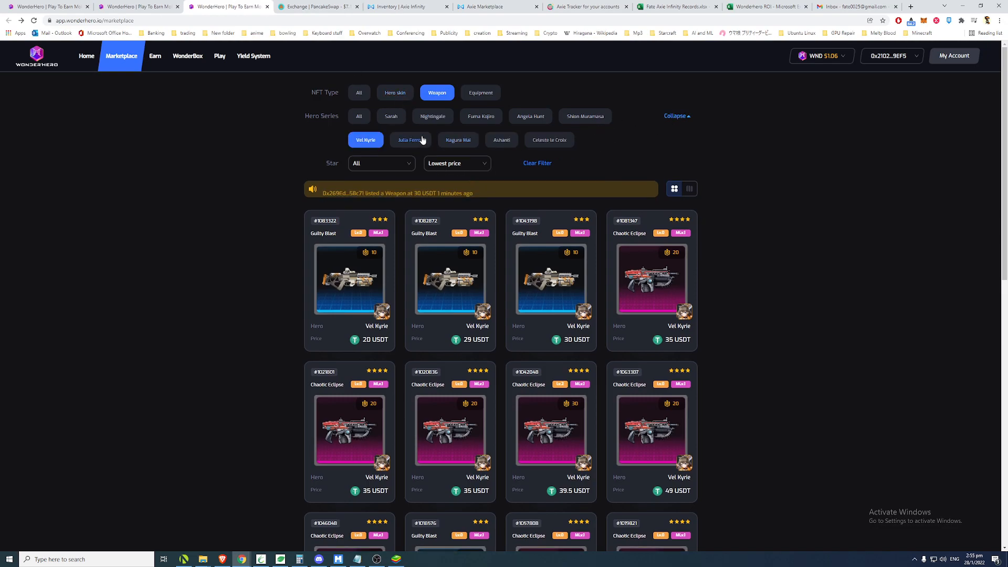
{"action": "left_click", "coordinate": [505, 140]}
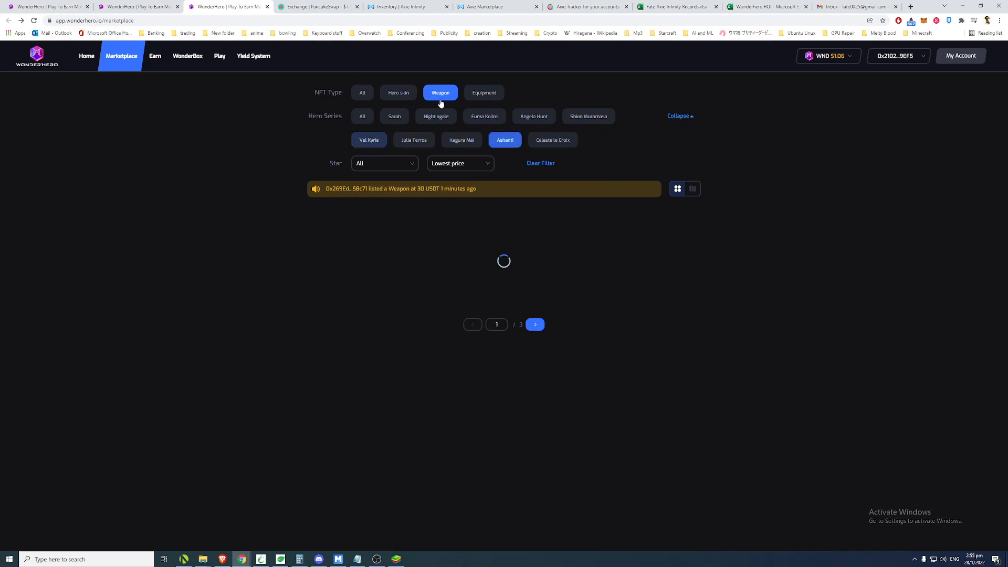
{"action": "left_click", "coordinate": [395, 93]}
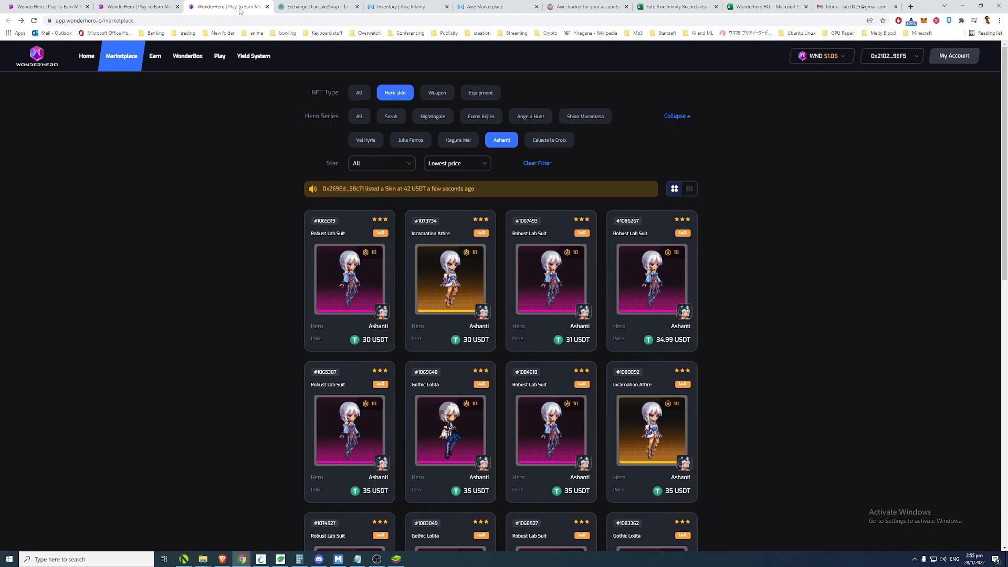
{"action": "left_click", "coordinate": [350, 6]}
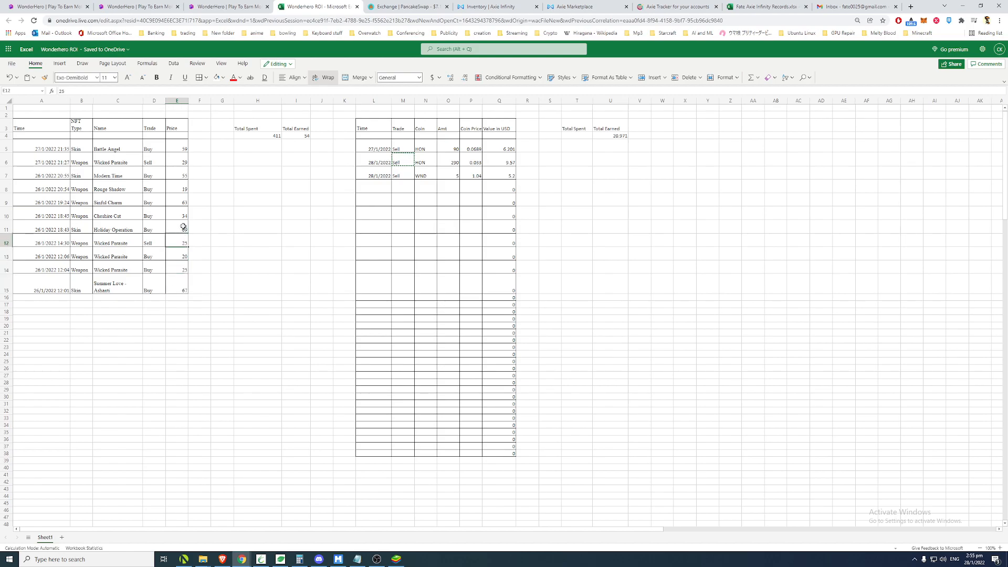
{"action": "left_click", "coordinate": [177, 202]}
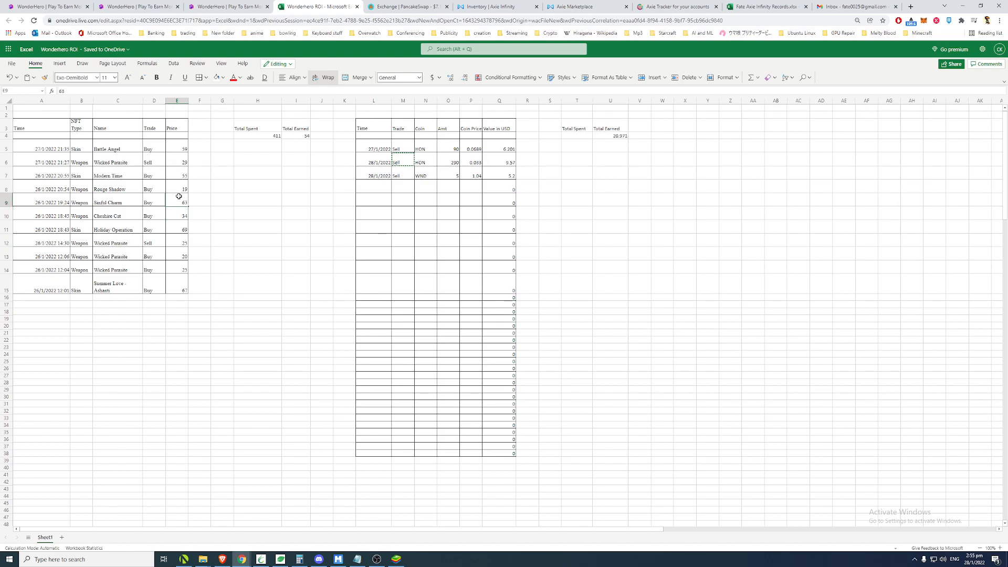
{"action": "left_click", "coordinate": [177, 176]}
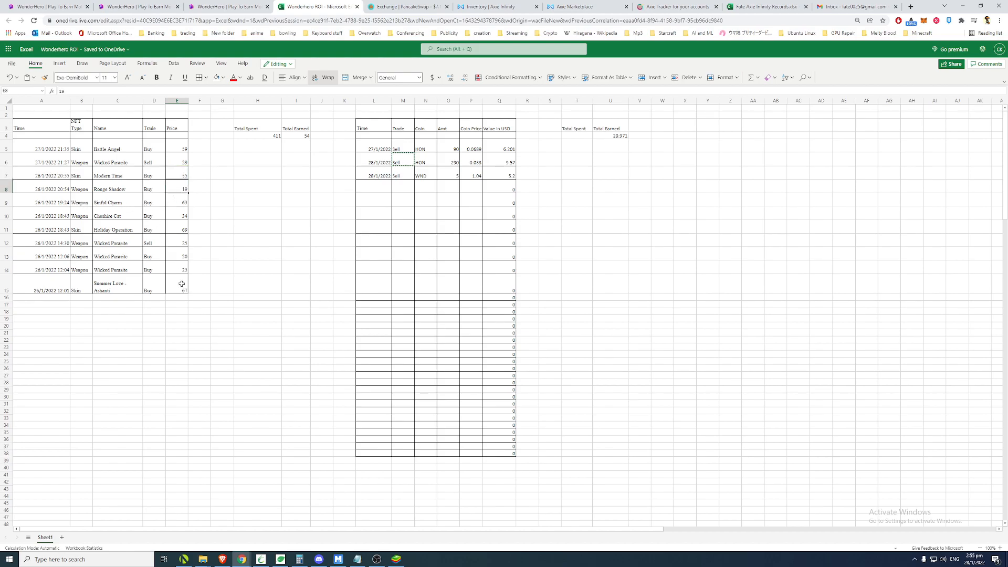
{"action": "left_click", "coordinate": [175, 257]}
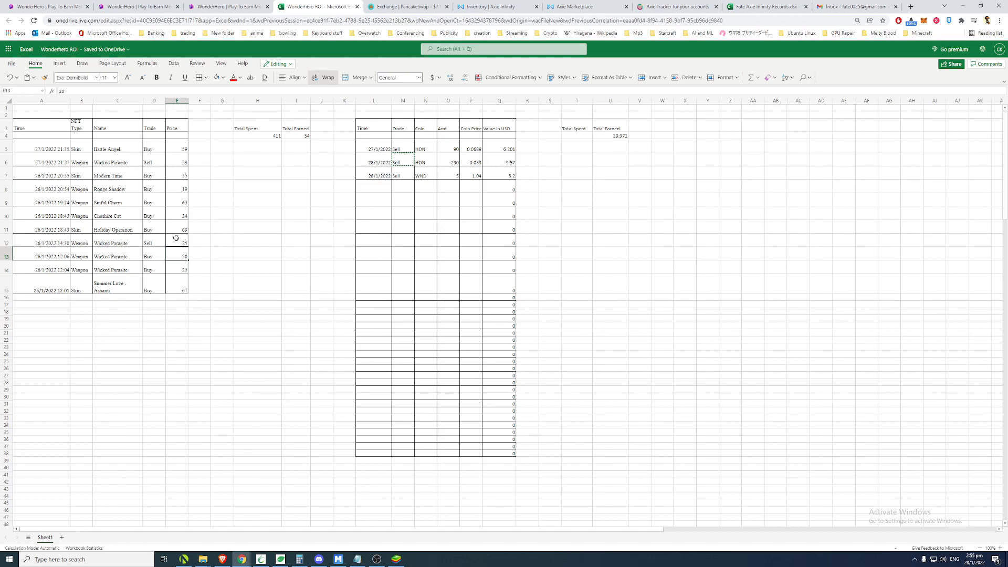
{"action": "left_click", "coordinate": [176, 242]}
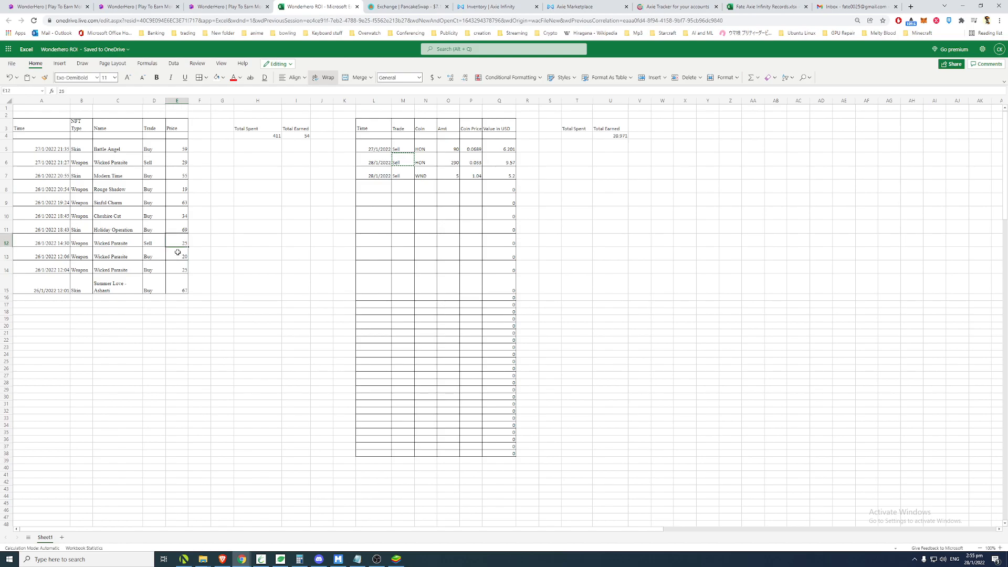
{"action": "left_click", "coordinate": [177, 230]}
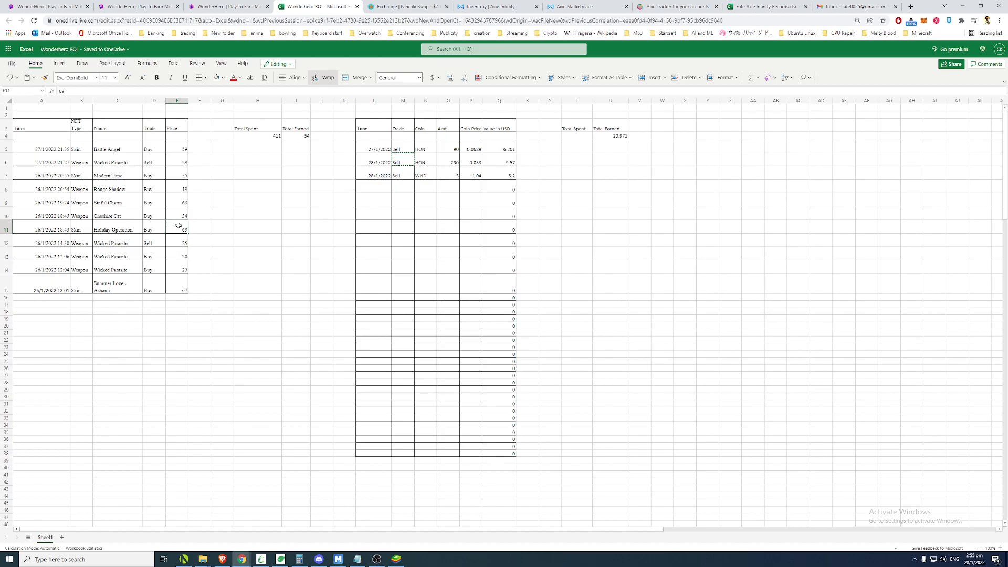
{"action": "left_click", "coordinate": [177, 215]}
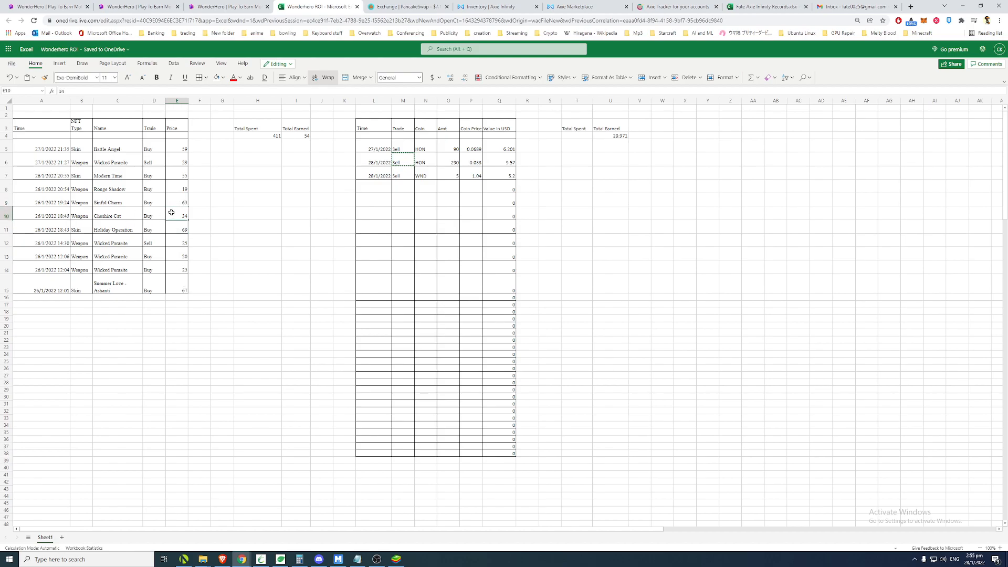
{"action": "left_click", "coordinate": [176, 189]}
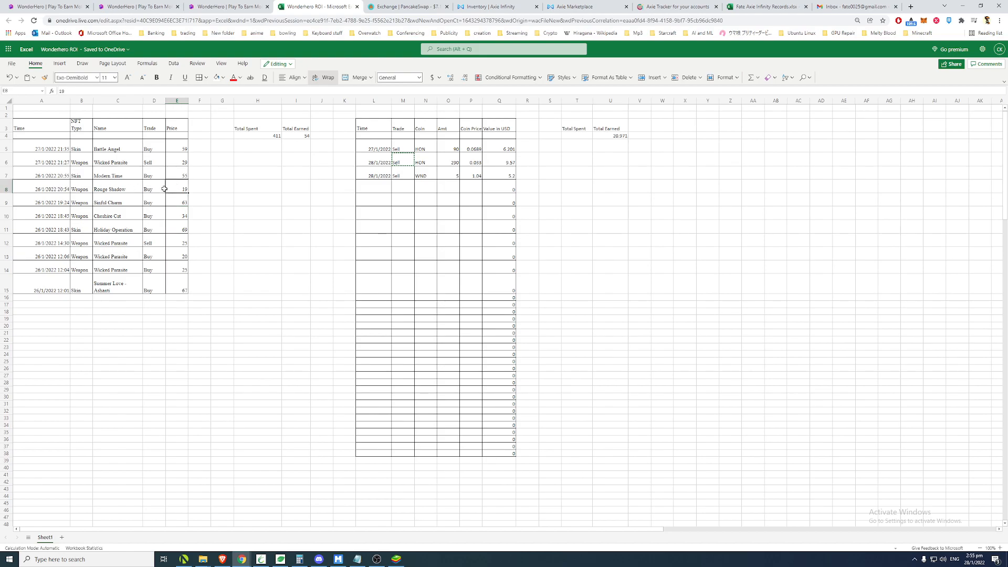
{"action": "left_click", "coordinate": [177, 176]}
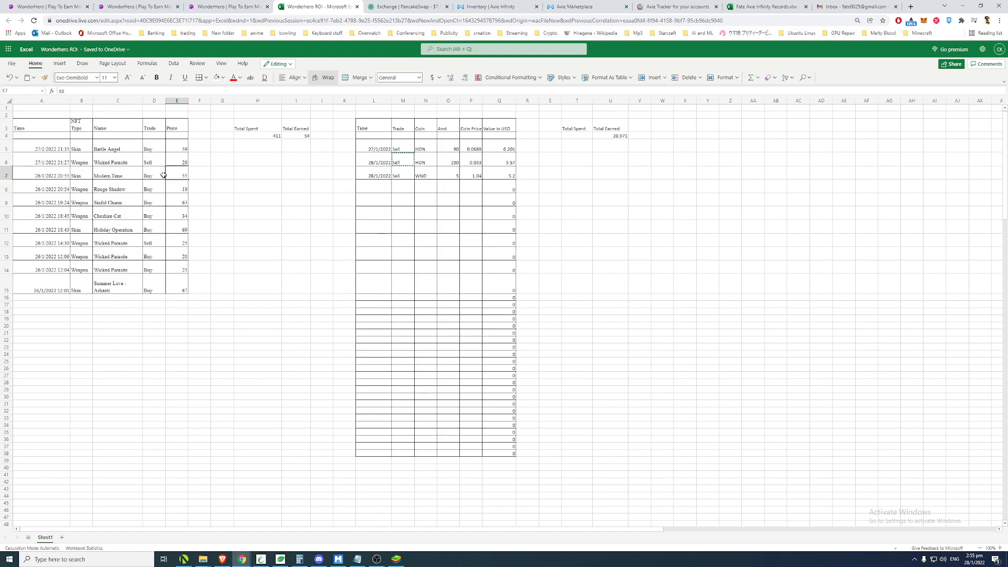
{"action": "left_click", "coordinate": [177, 162]}
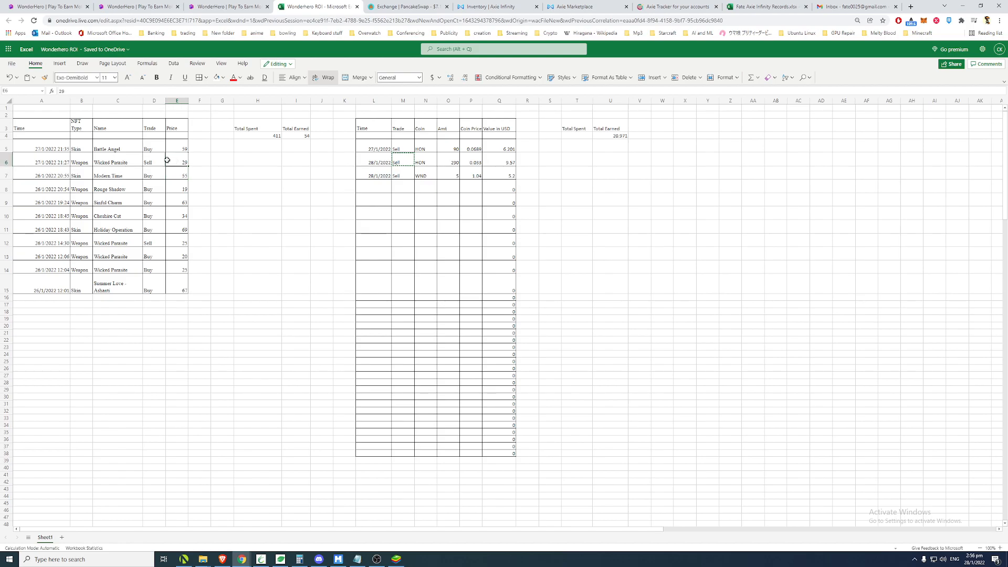
{"action": "left_click", "coordinate": [41, 148]}
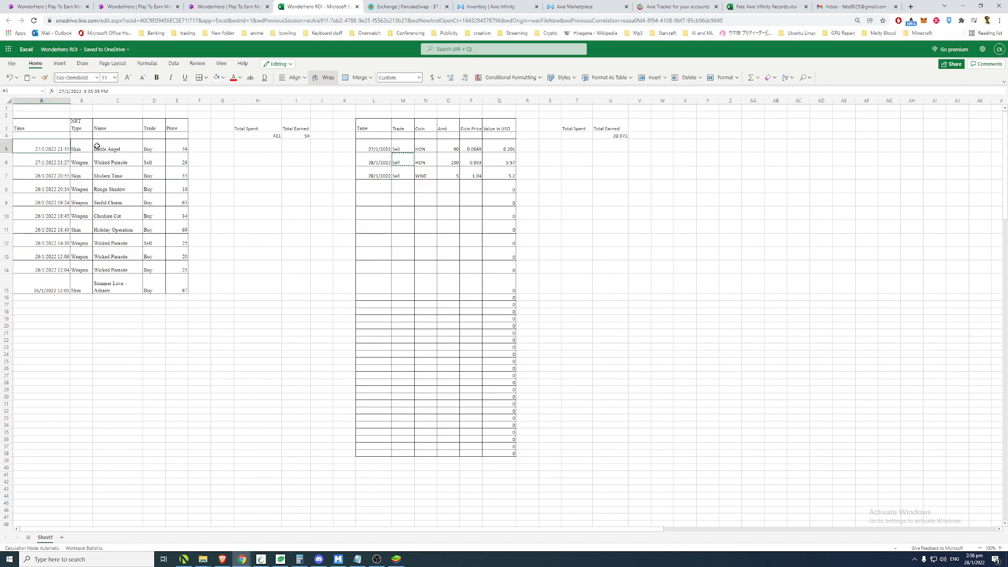
{"action": "left_click", "coordinate": [177, 148]}
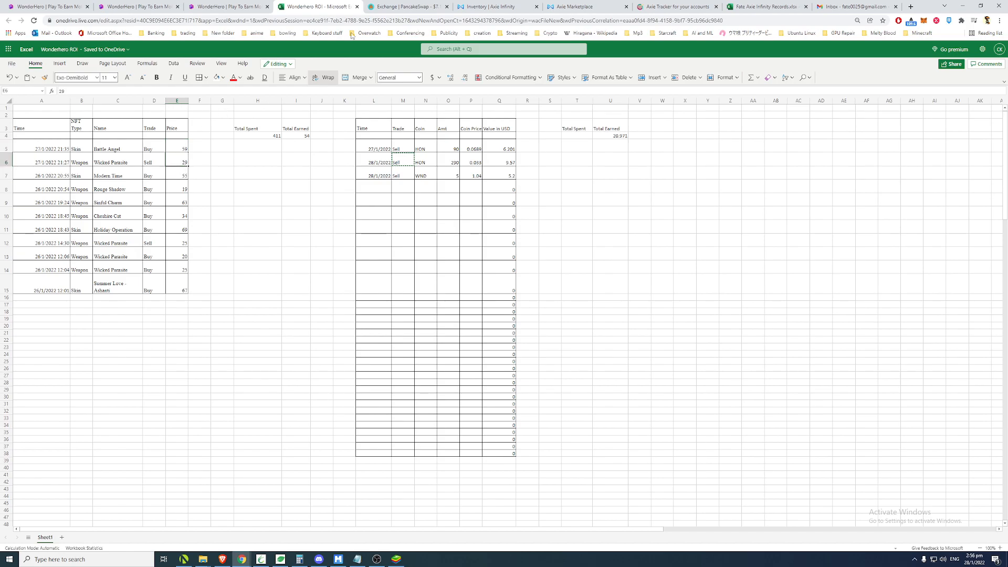
Show Sarah hero skins from 42 USDT, comparing them against the ROI sheet's 411 spent.
{"action": "left_click", "coordinate": [229, 7]}
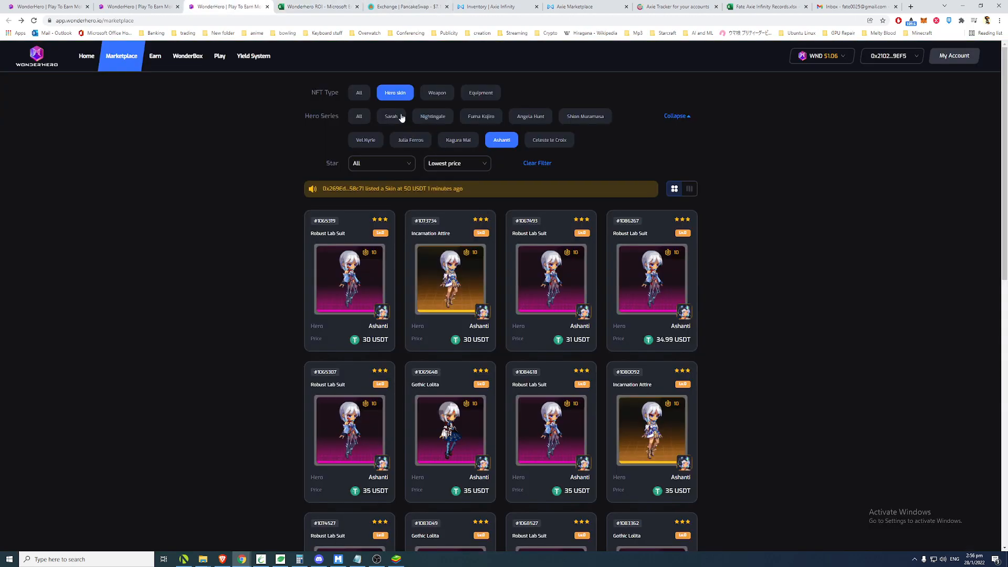
{"action": "left_click", "coordinate": [390, 117]}
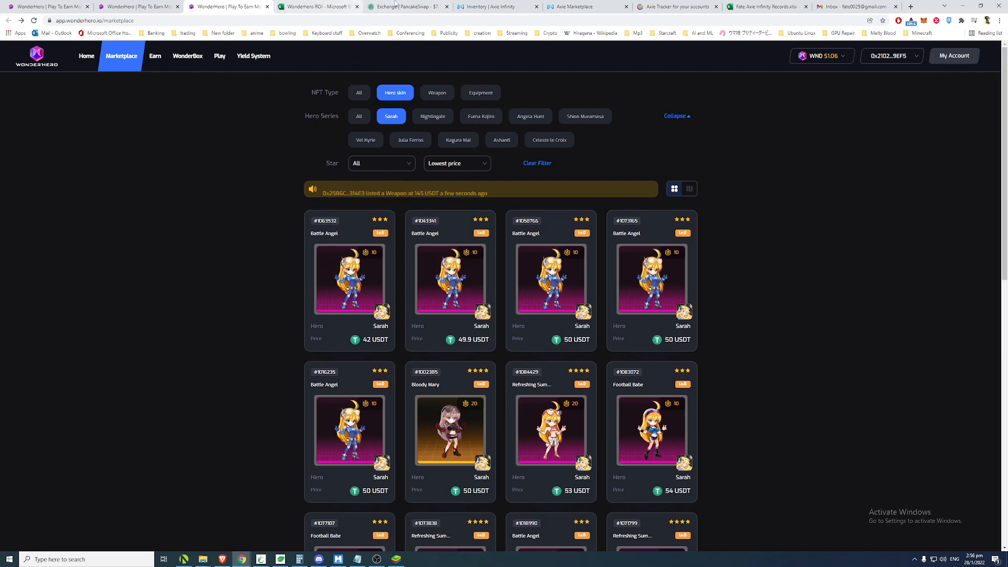
{"action": "left_click", "coordinate": [316, 7]}
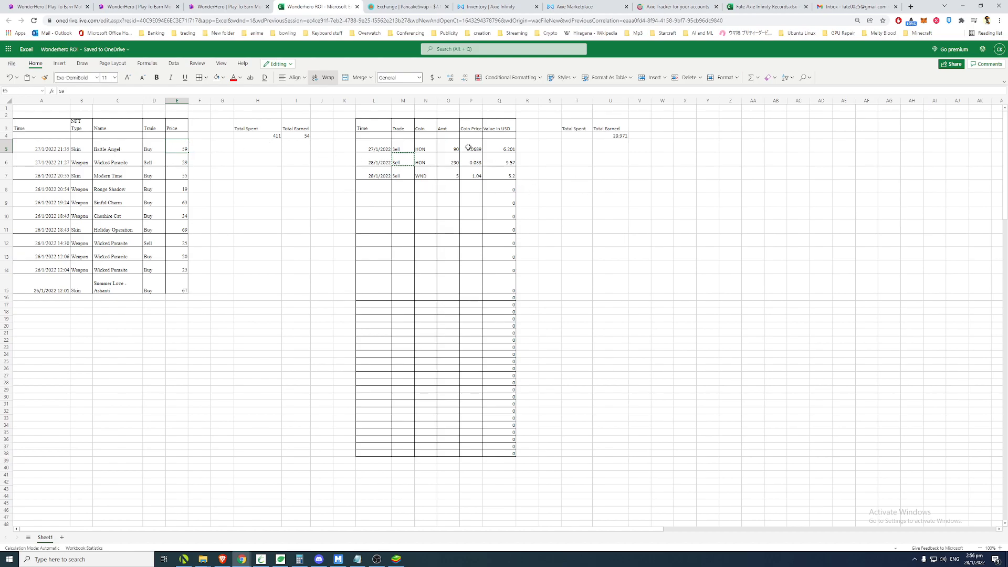
{"action": "left_click", "coordinate": [228, 6]}
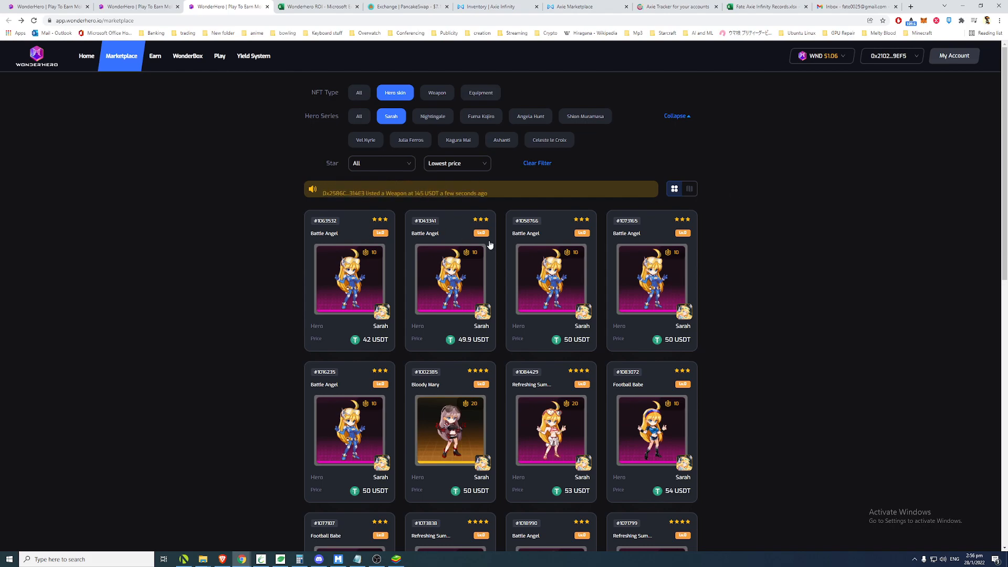
{"action": "mouse_move", "coordinate": [362, 276]}
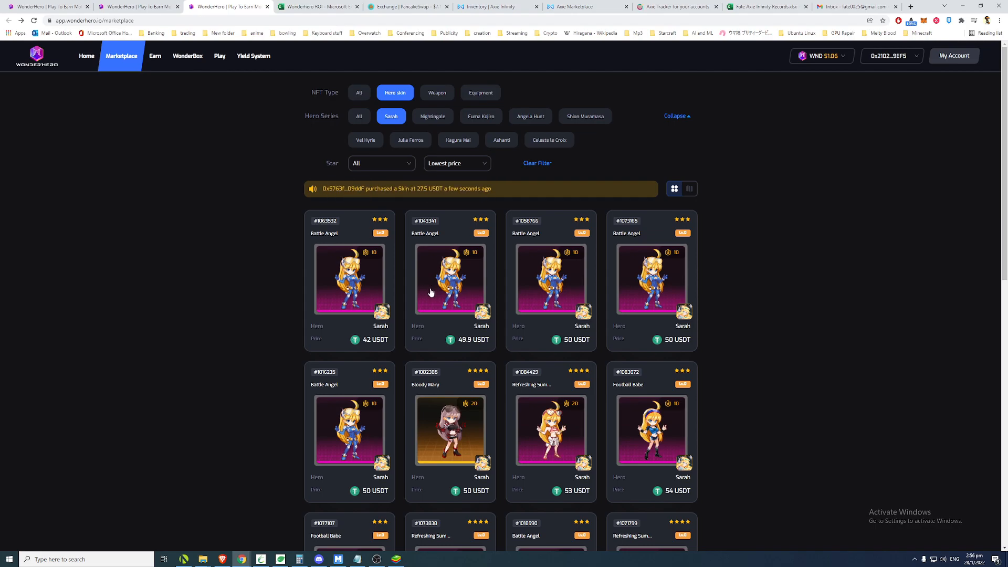
{"action": "mouse_move", "coordinate": [429, 266]}
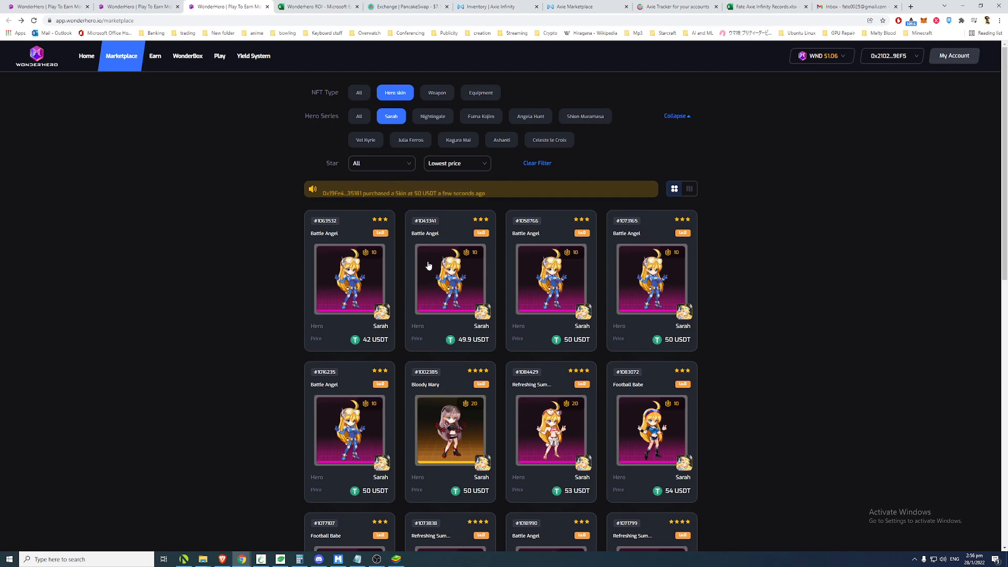
{"action": "left_click", "coordinate": [319, 7]}
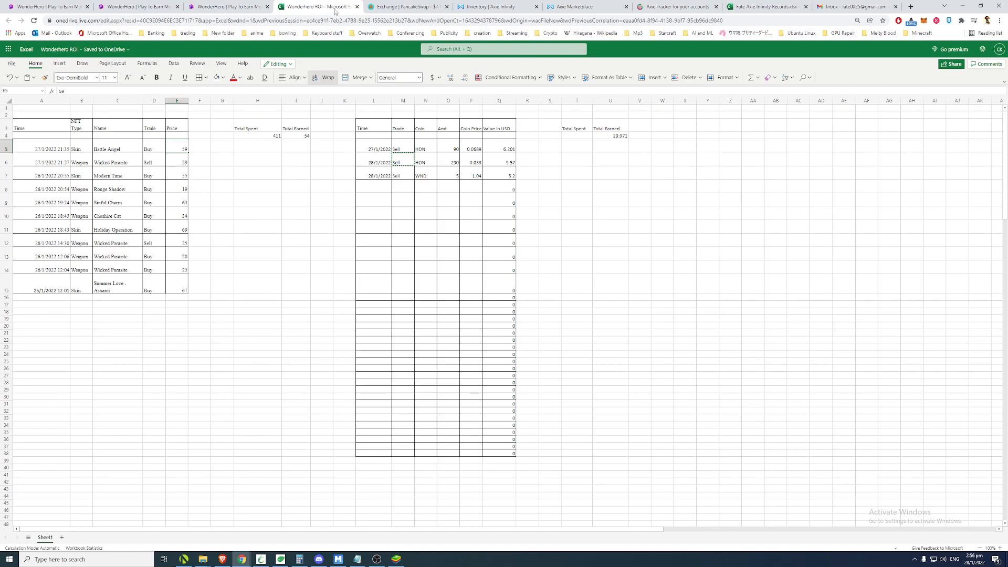
Bring up the PancakeSwap HON/USDT 1W chart at 0.033, down 74.17%.
{"action": "left_click", "coordinate": [407, 6]}
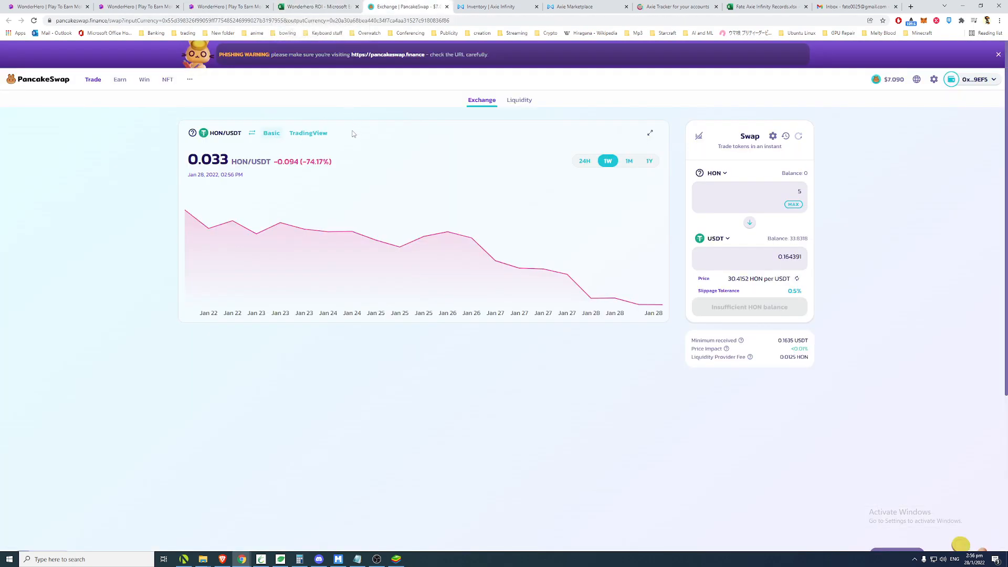
{"action": "mouse_move", "coordinate": [660, 308]}
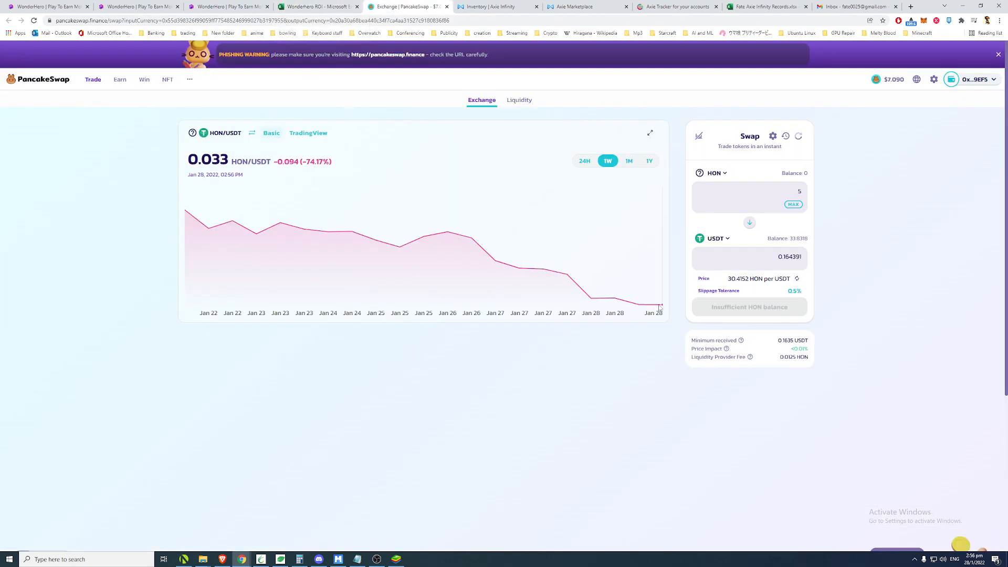
{"action": "mouse_move", "coordinate": [590, 306]}
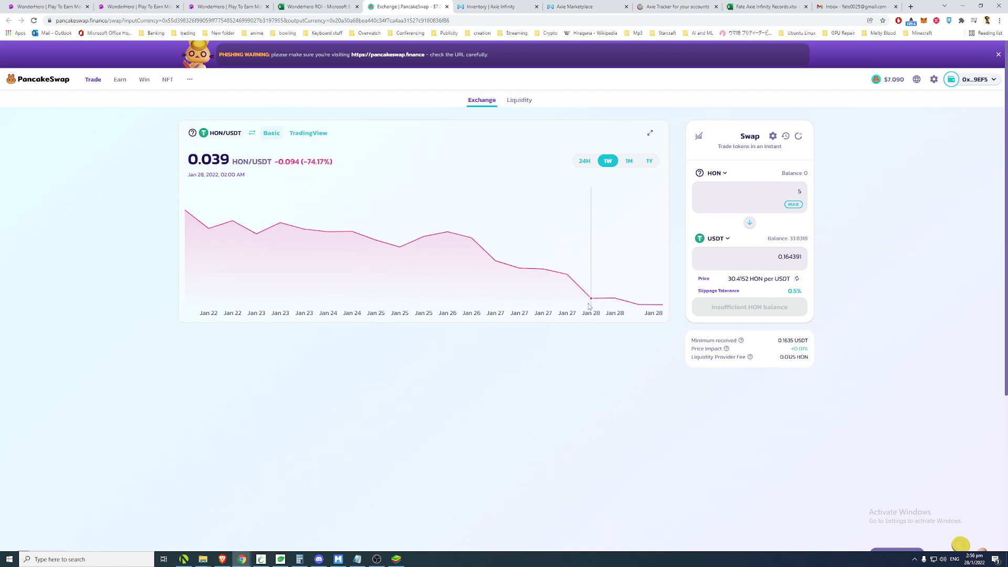
{"action": "mouse_move", "coordinate": [519, 270]}
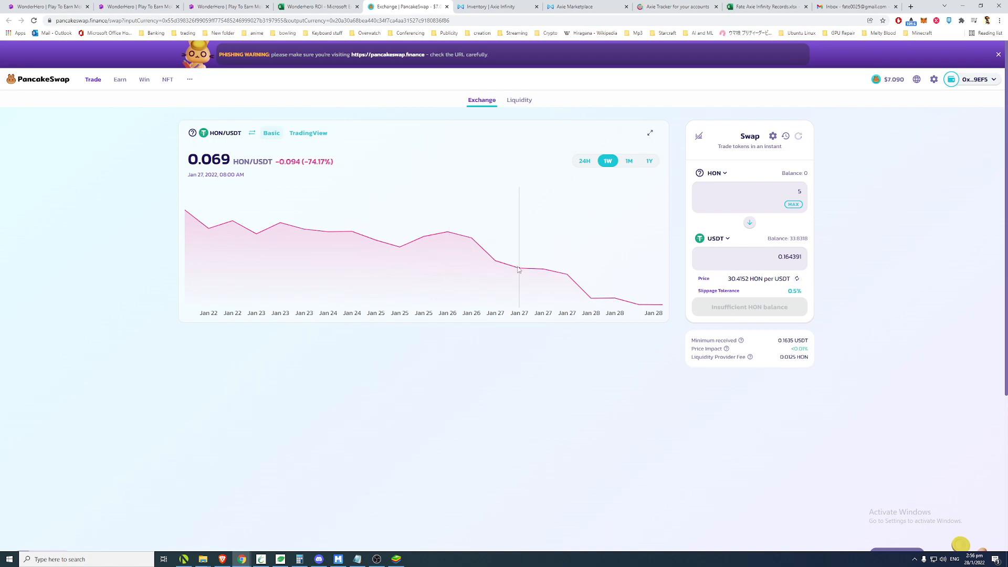
{"action": "mouse_move", "coordinate": [647, 310]}
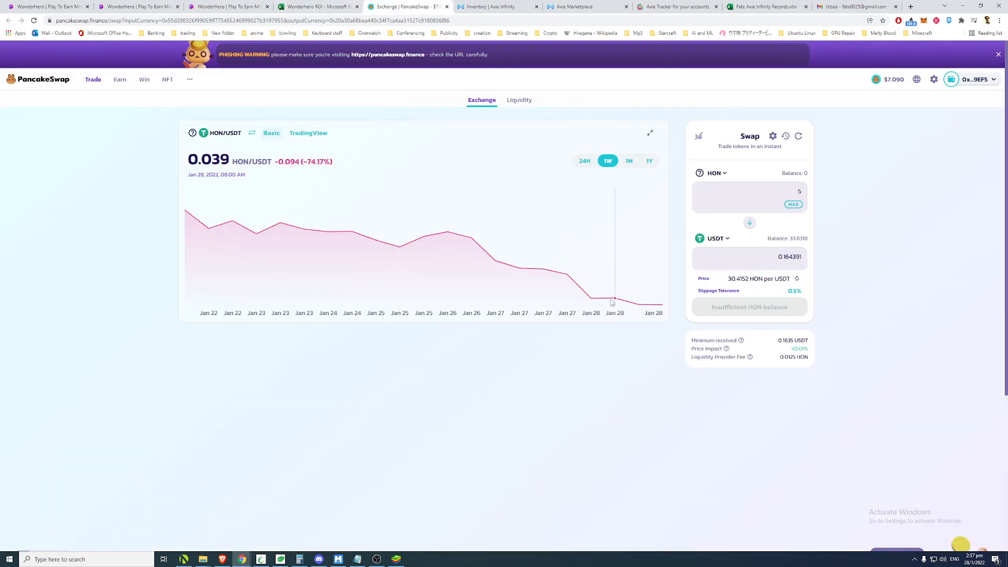
{"action": "mouse_move", "coordinate": [567, 274]}
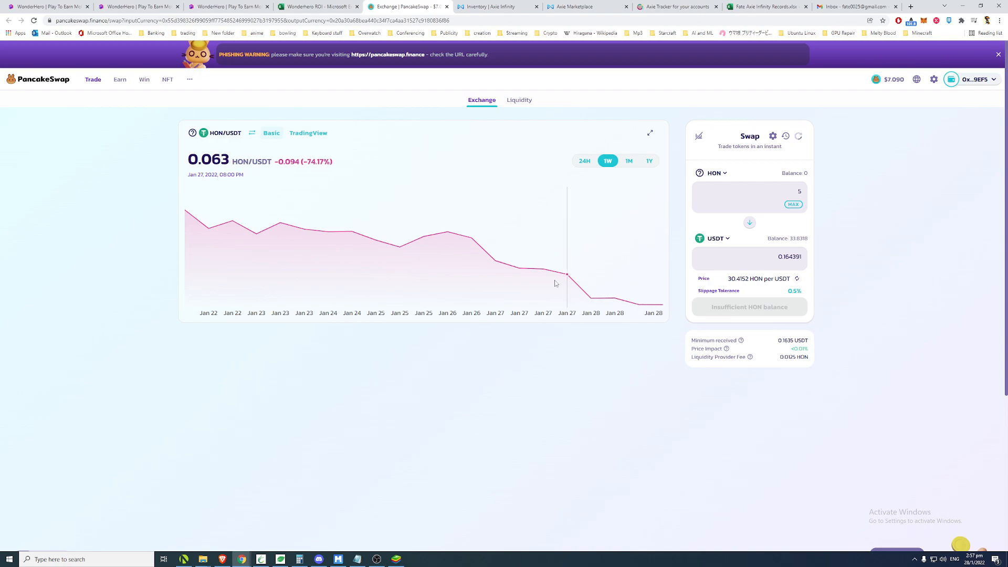
{"action": "mouse_move", "coordinate": [463, 246]}
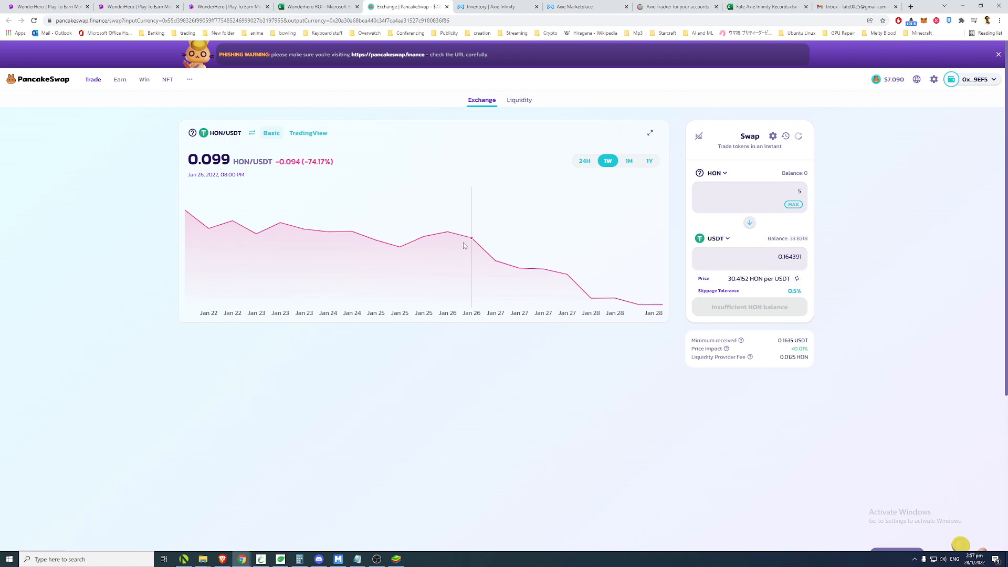
{"action": "mouse_move", "coordinate": [470, 244]}
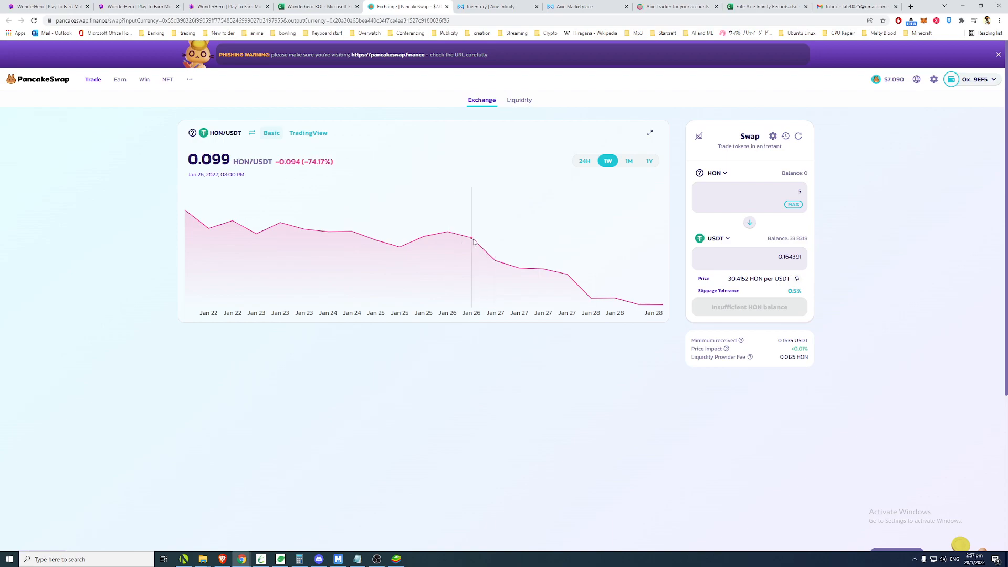
{"action": "mouse_move", "coordinate": [502, 263]}
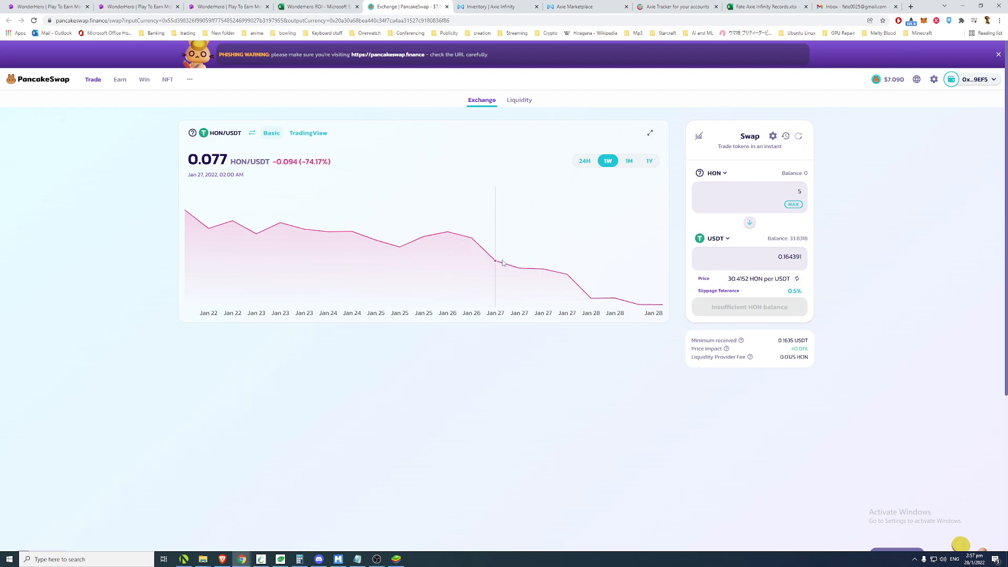
{"action": "mouse_move", "coordinate": [502, 261]}
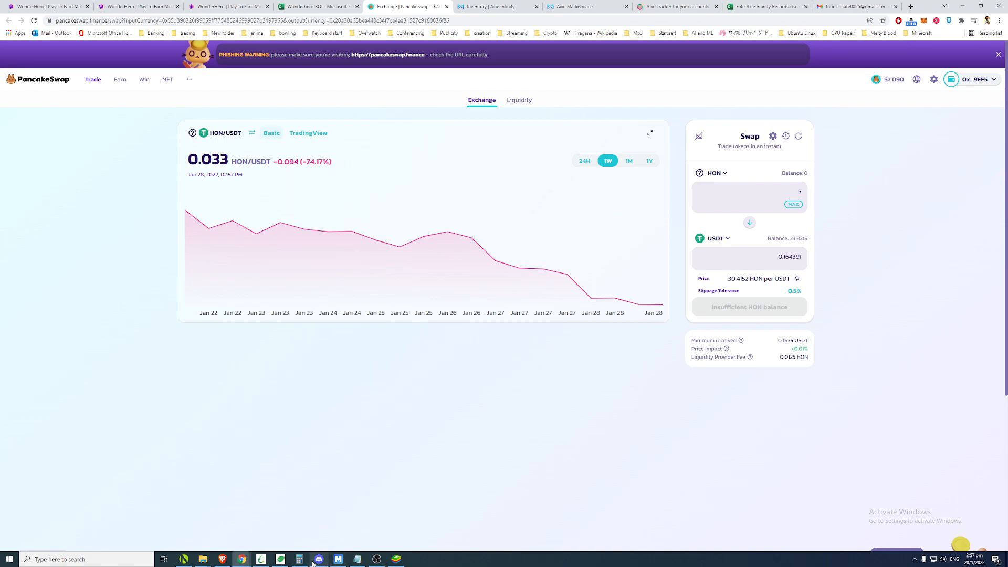
Multiply 0.015 by 180 in Calculator to get 2.7, then close Calculator.
{"action": "left_click", "coordinate": [318, 558]}
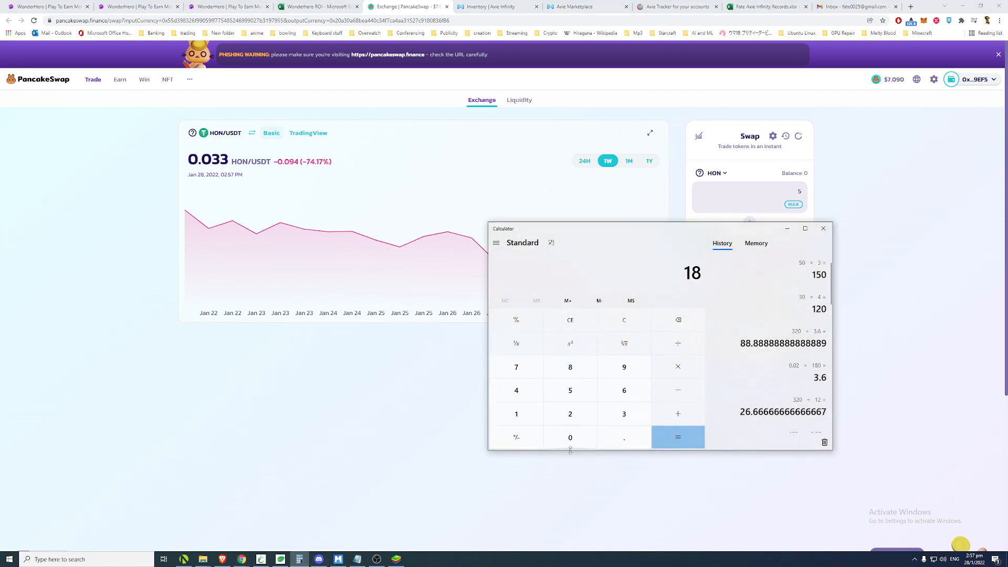
{"action": "left_click", "coordinate": [570, 437]}
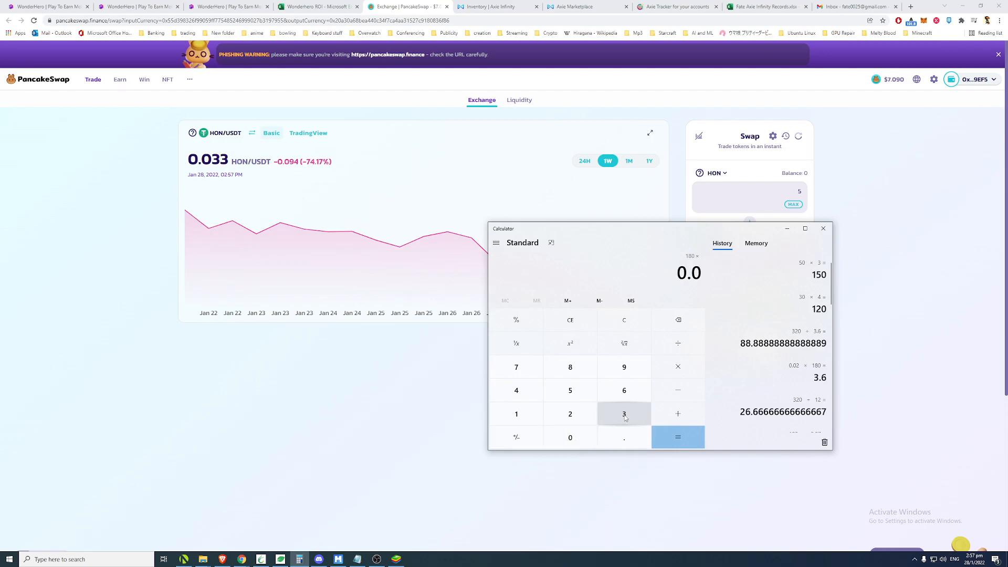
{"action": "left_click", "coordinate": [677, 438]}
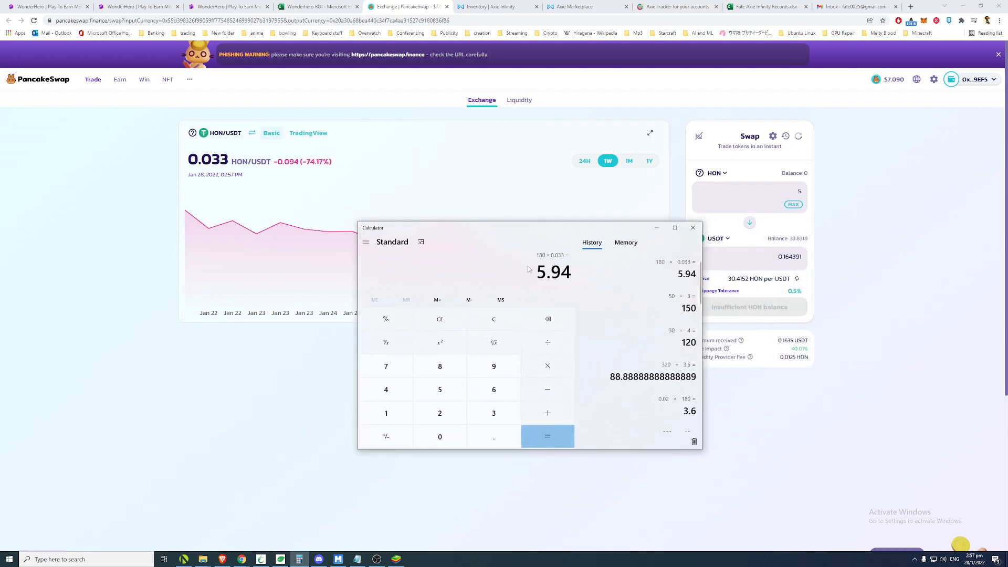
{"action": "mouse_move", "coordinate": [494, 319]}
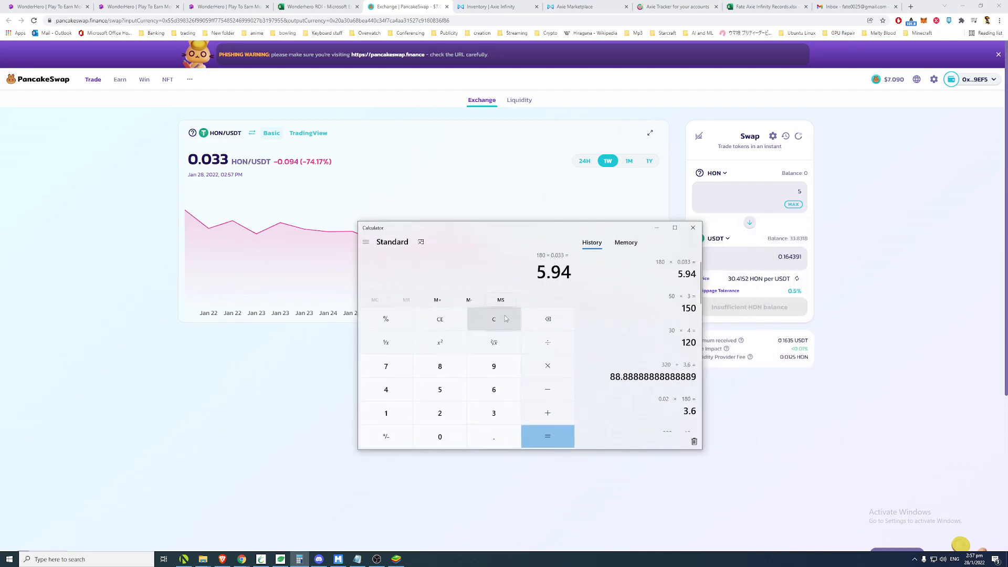
{"action": "mouse_move", "coordinate": [518, 289]}
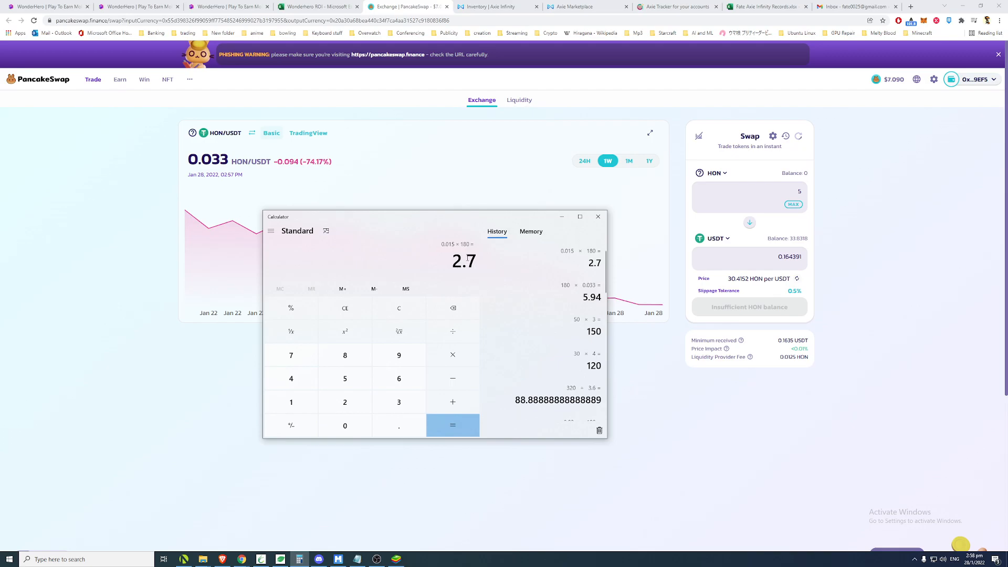
{"action": "mouse_move", "coordinate": [529, 276]}
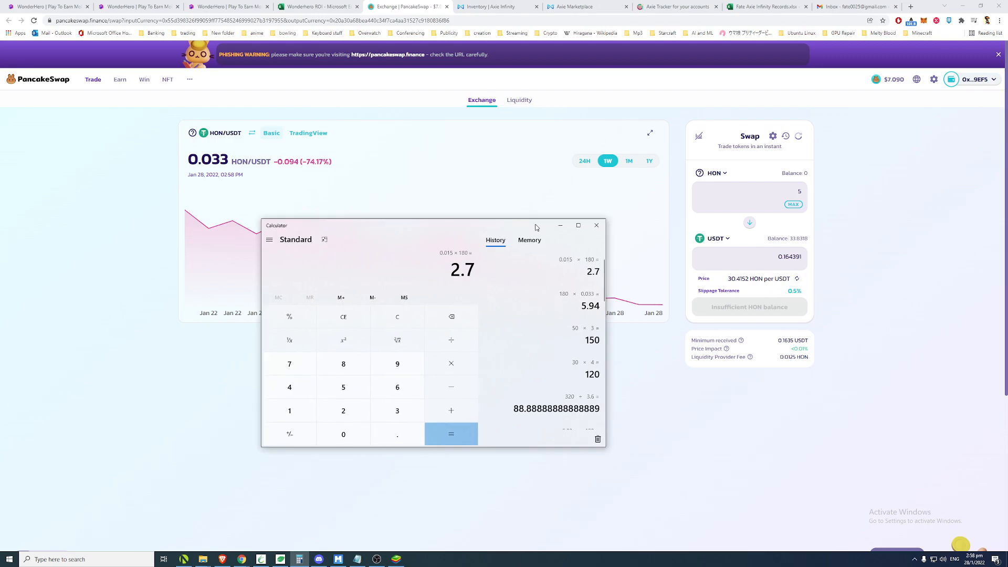
{"action": "left_click", "coordinate": [595, 225]}
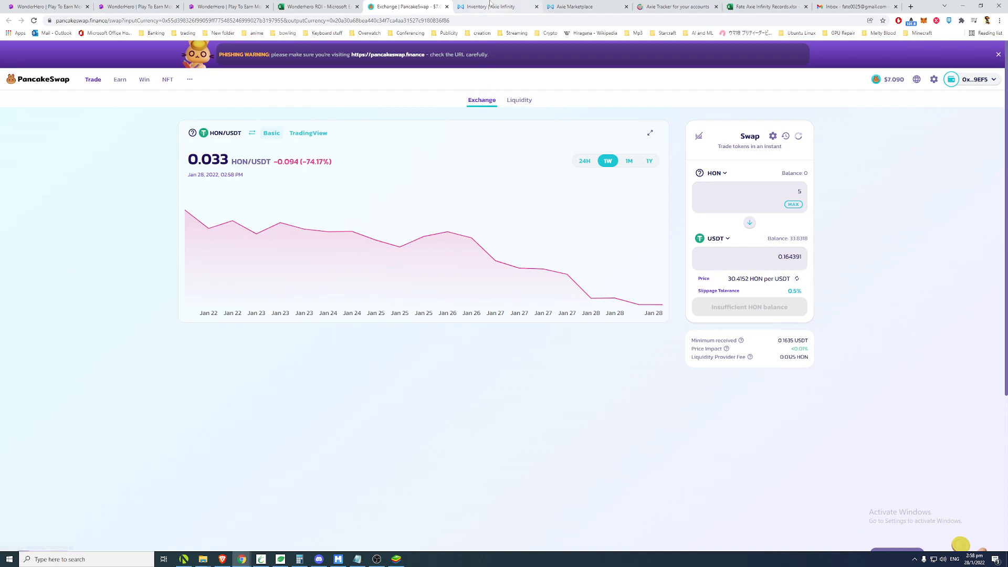
{"action": "mouse_move", "coordinate": [450, 51]}
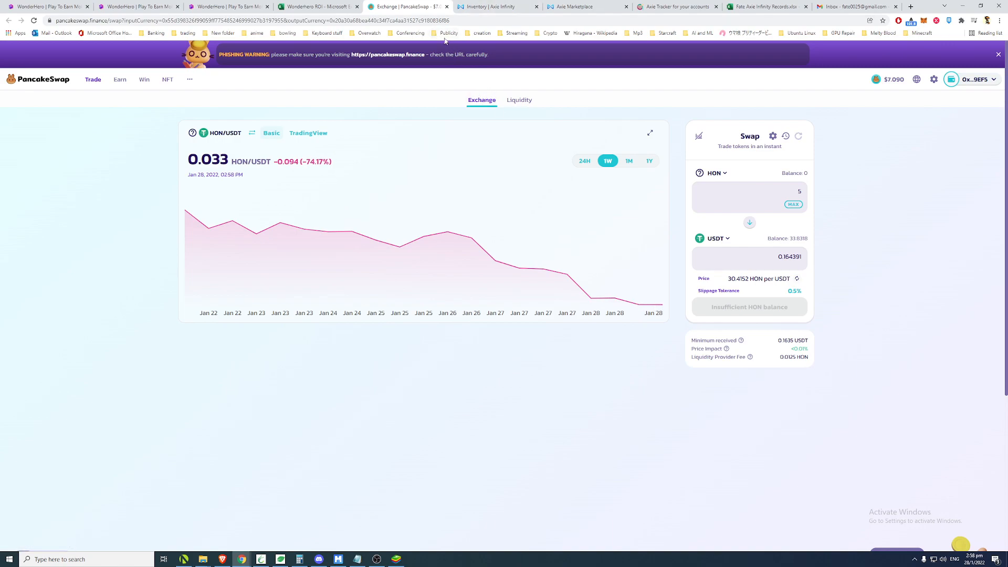
{"action": "mouse_move", "coordinate": [232, 223]}
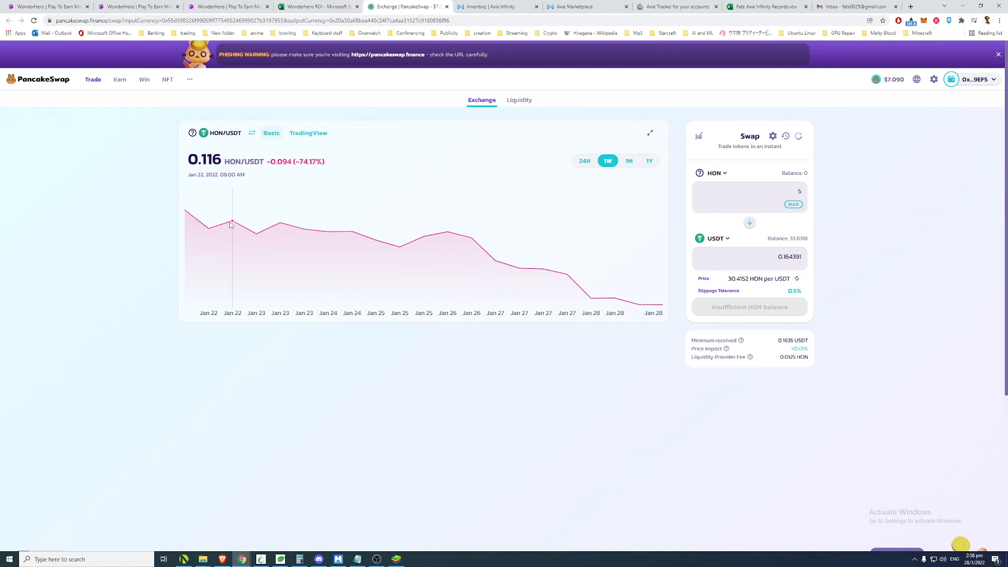
{"action": "mouse_move", "coordinate": [590, 293]}
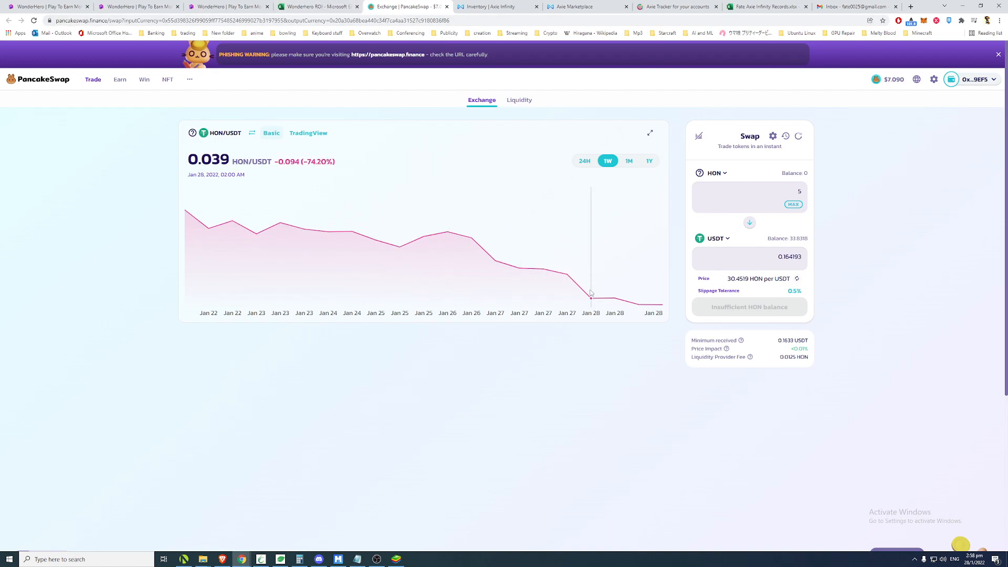
{"action": "mouse_move", "coordinate": [660, 309]}
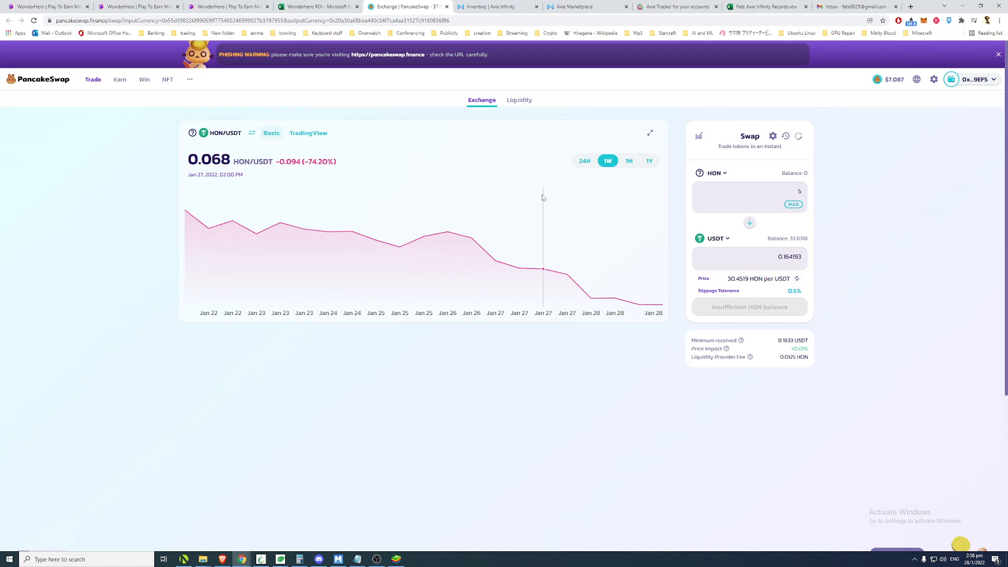
{"action": "mouse_move", "coordinate": [229, 7]}
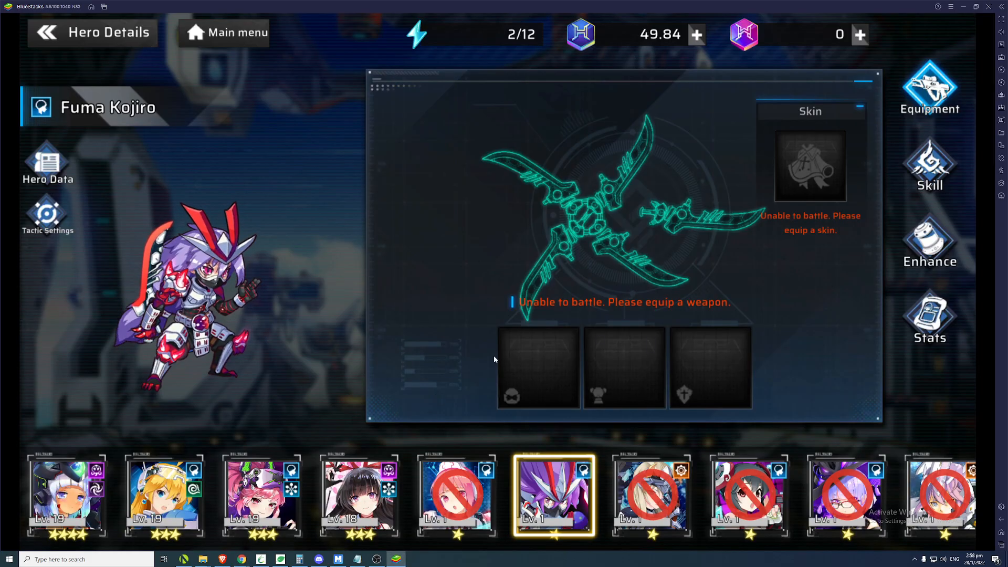
{"action": "mouse_move", "coordinate": [417, 203]}
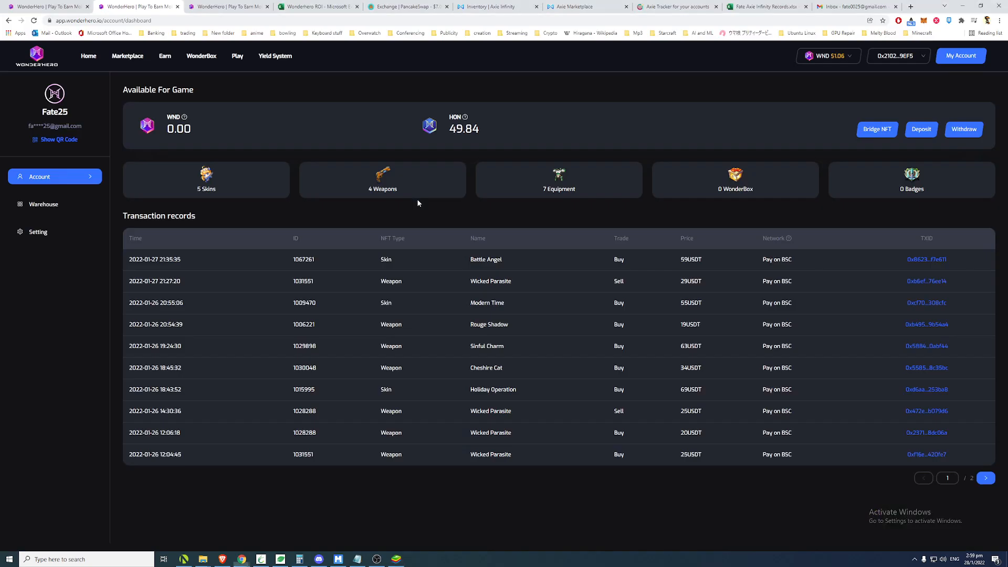
Check the ROI sheet (431 spent, 54 earned) and Sarah skin listings, then return to WonderHero.
{"action": "left_click", "coordinate": [315, 6]}
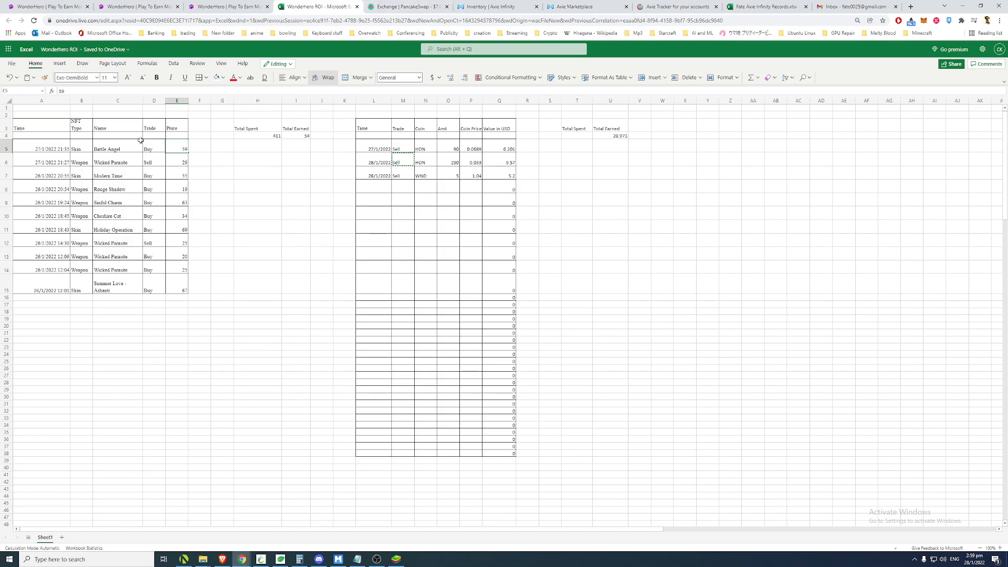
{"action": "mouse_move", "coordinate": [246, 229]}
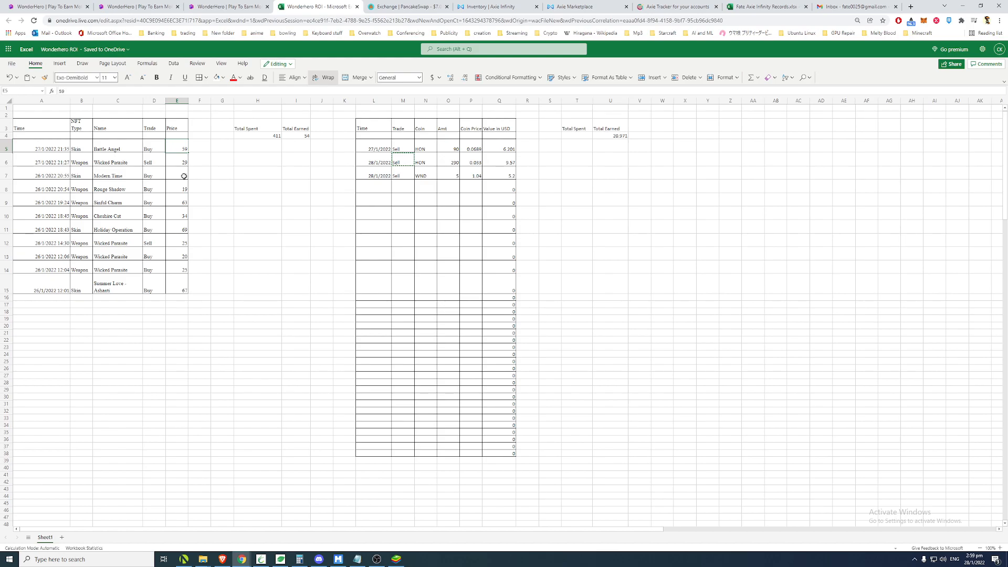
{"action": "mouse_move", "coordinate": [229, 6]}
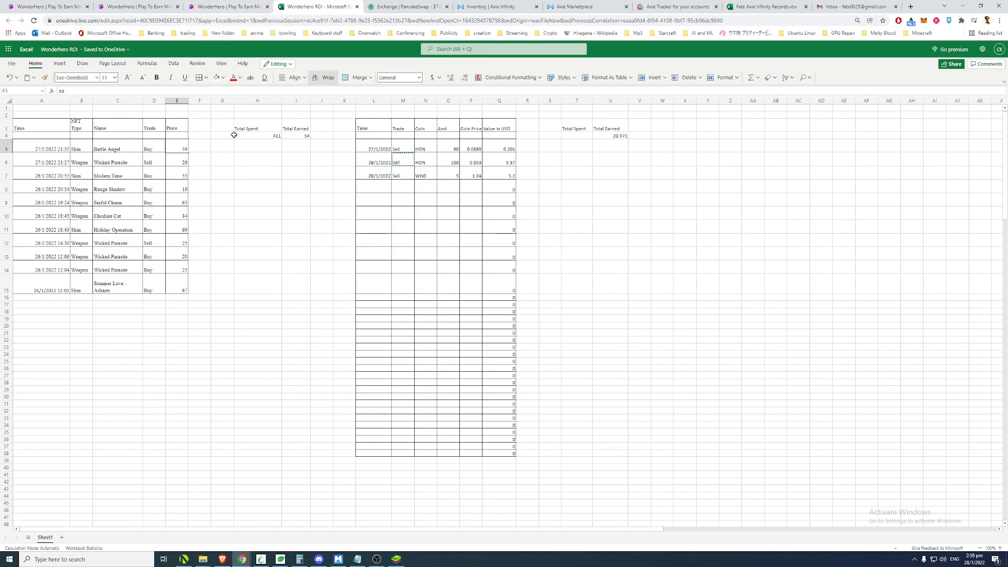
{"action": "mouse_move", "coordinate": [228, 7]}
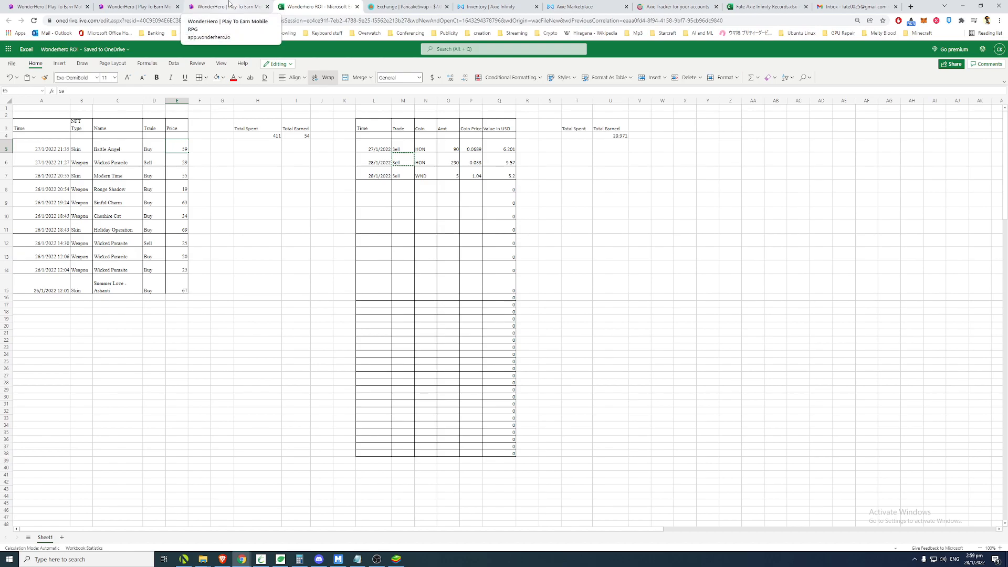
{"action": "left_click", "coordinate": [228, 6]}
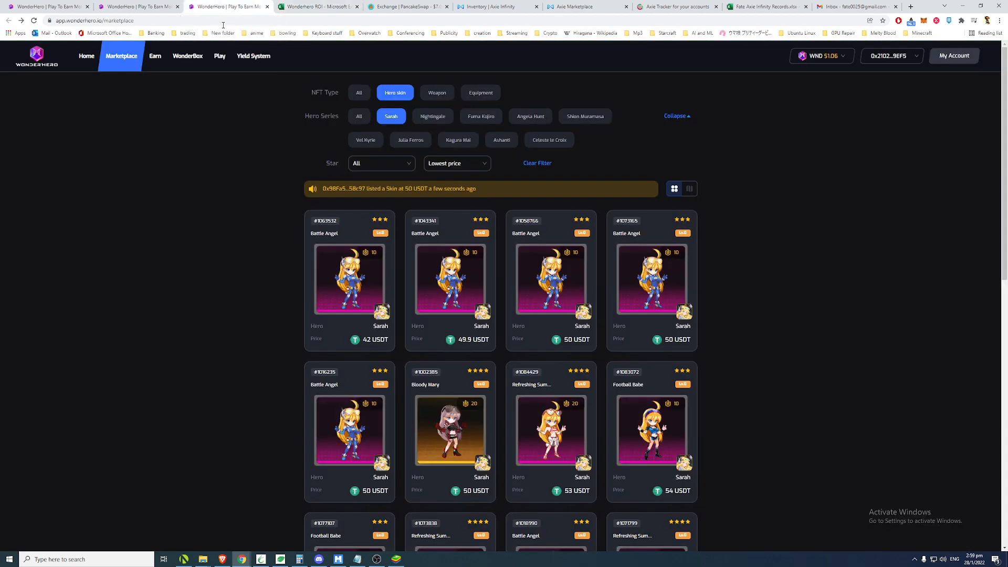
{"action": "left_click", "coordinate": [953, 55]}
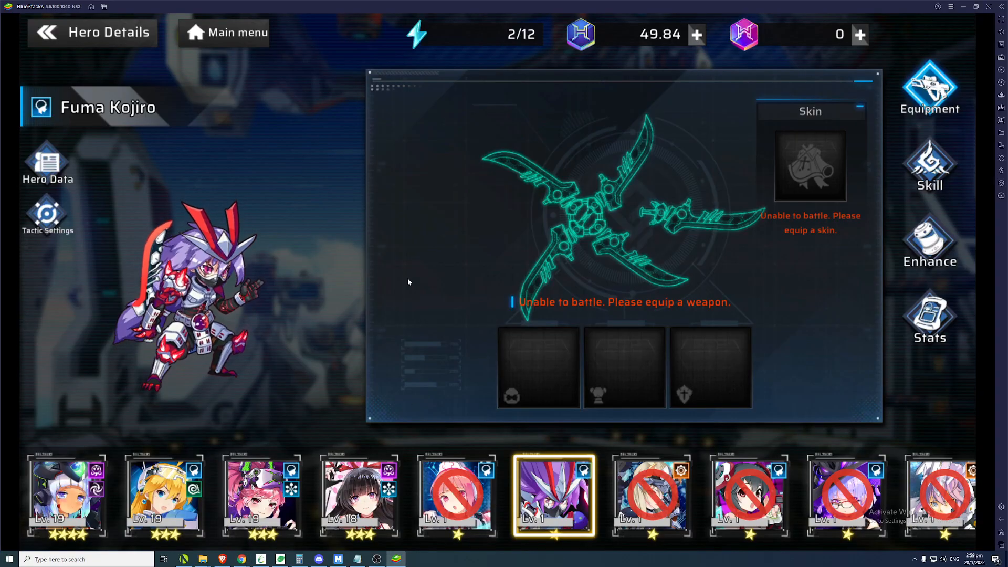
From the main menu, try the PVP Arena twice and dismiss each 'Coming soon' note.
{"action": "left_click", "coordinate": [223, 32]}
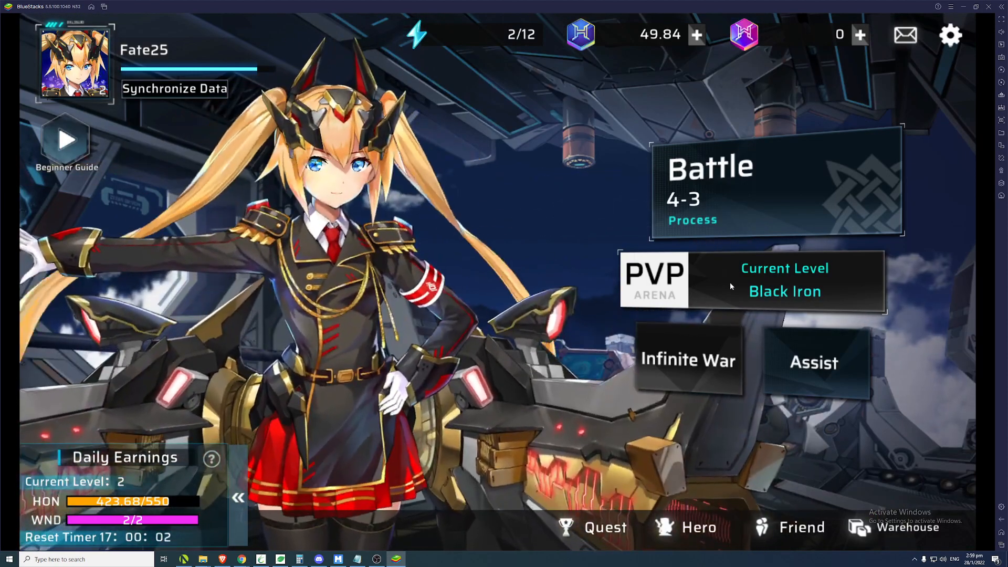
{"action": "left_click", "coordinate": [687, 360]}
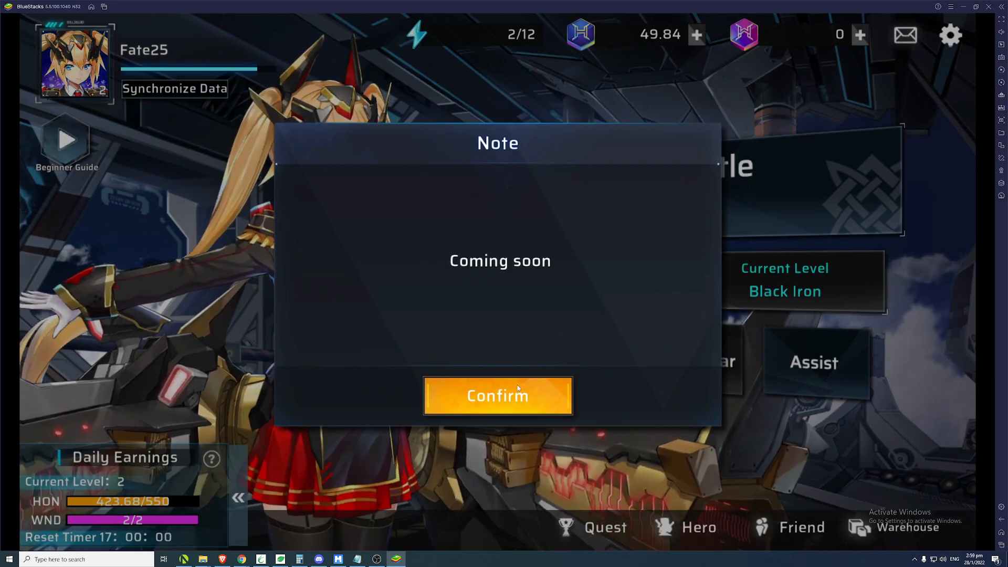
{"action": "mouse_move", "coordinate": [462, 233]}
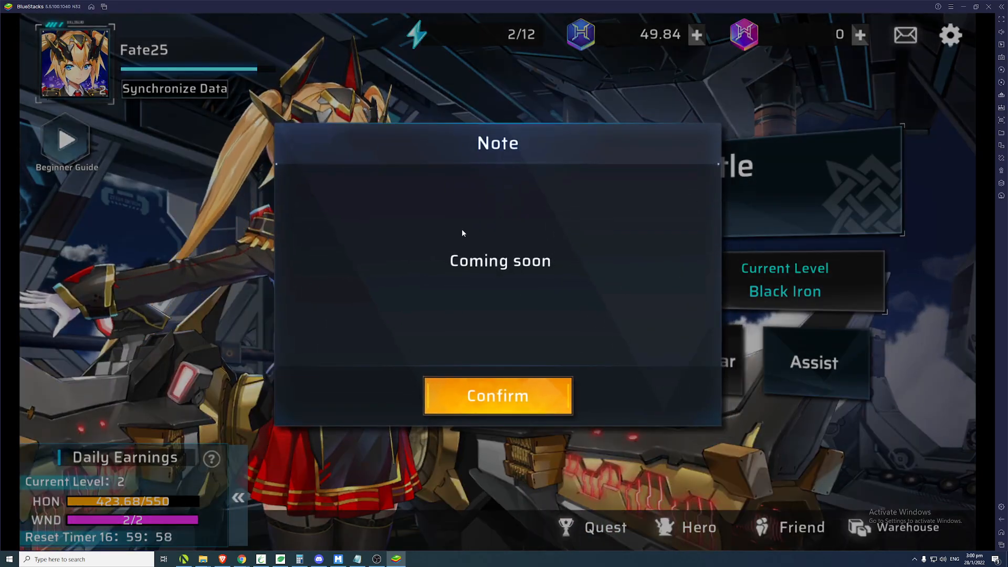
{"action": "left_click", "coordinate": [497, 395]}
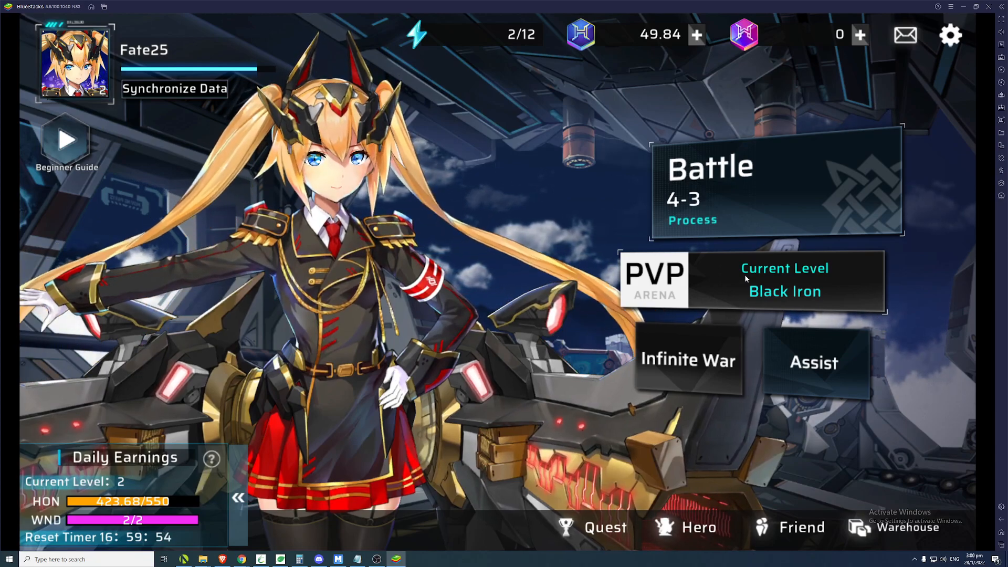
{"action": "left_click", "coordinate": [687, 360]}
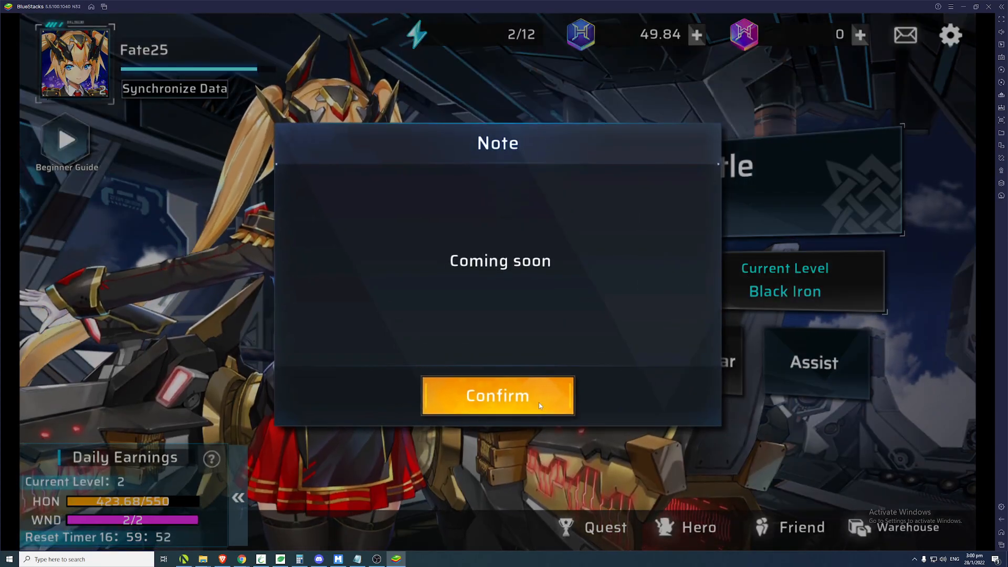
{"action": "left_click", "coordinate": [498, 395]}
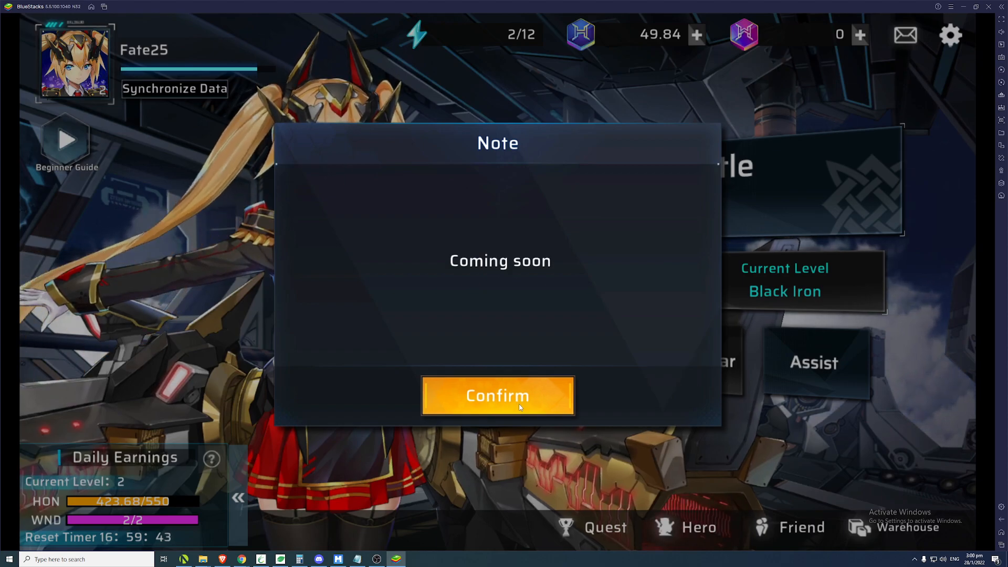
{"action": "left_click", "coordinate": [497, 395]}
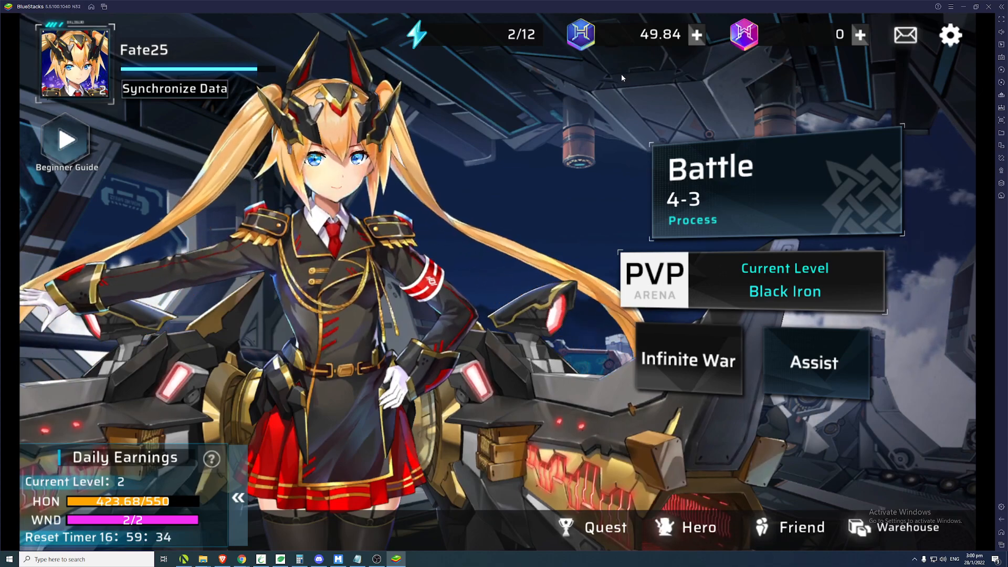
{"action": "mouse_move", "coordinate": [622, 43]}
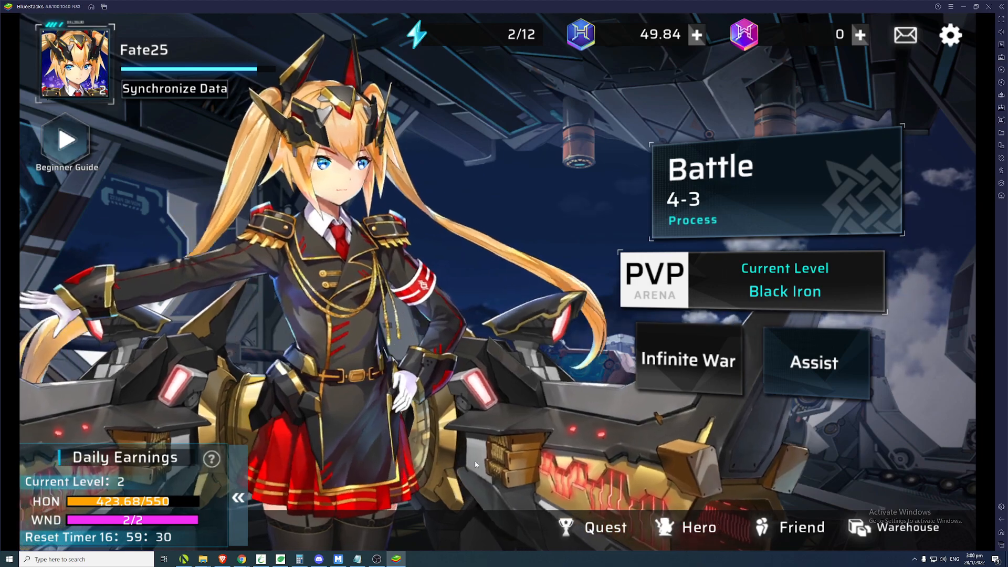
Compute 0.001 × 200 = 0.2, then dismiss Infinite War's player-level-3 unlock notice.
{"action": "left_click", "coordinate": [299, 558]}
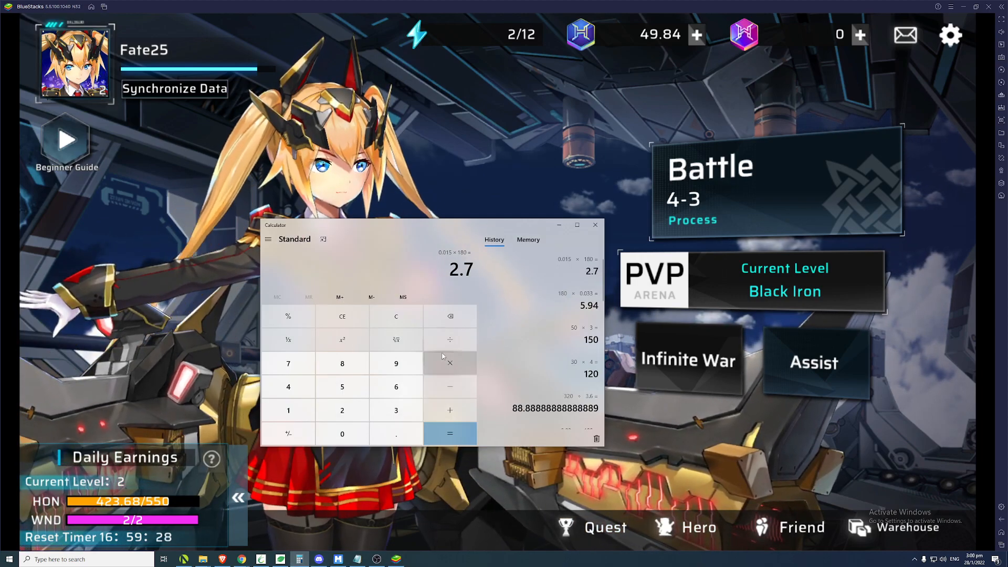
{"action": "left_click", "coordinate": [396, 316]}
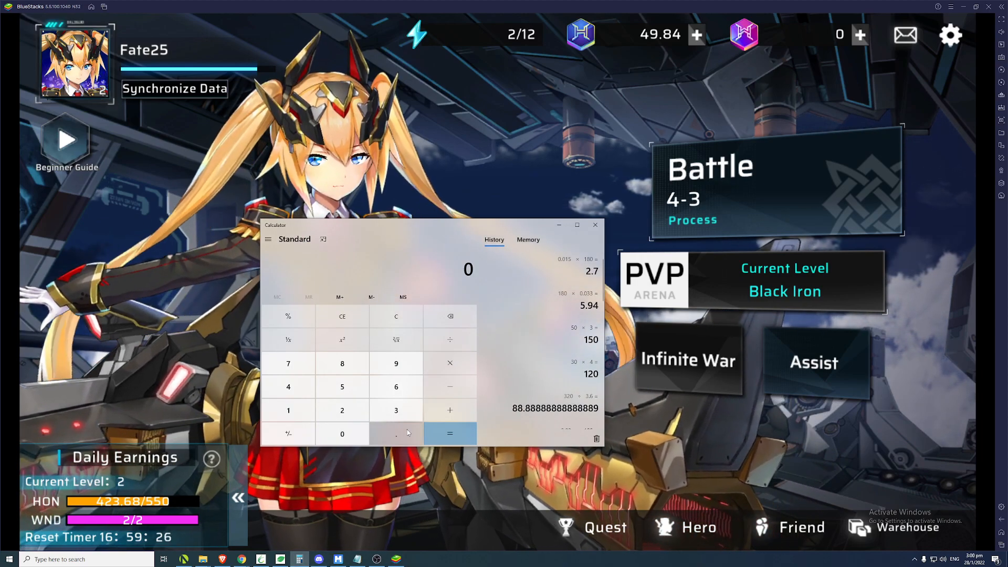
{"action": "left_click", "coordinate": [395, 433]}
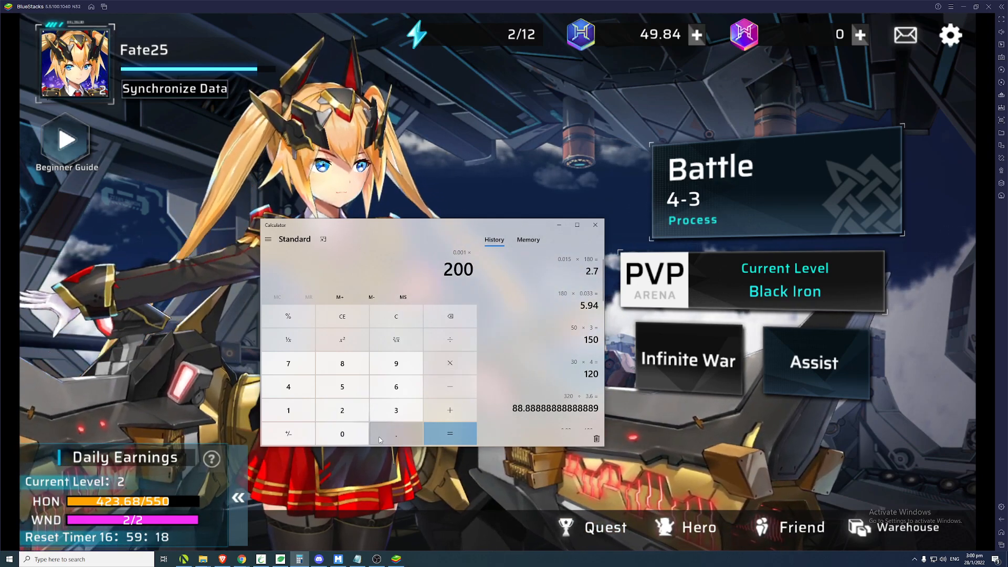
{"action": "left_click", "coordinate": [449, 433]}
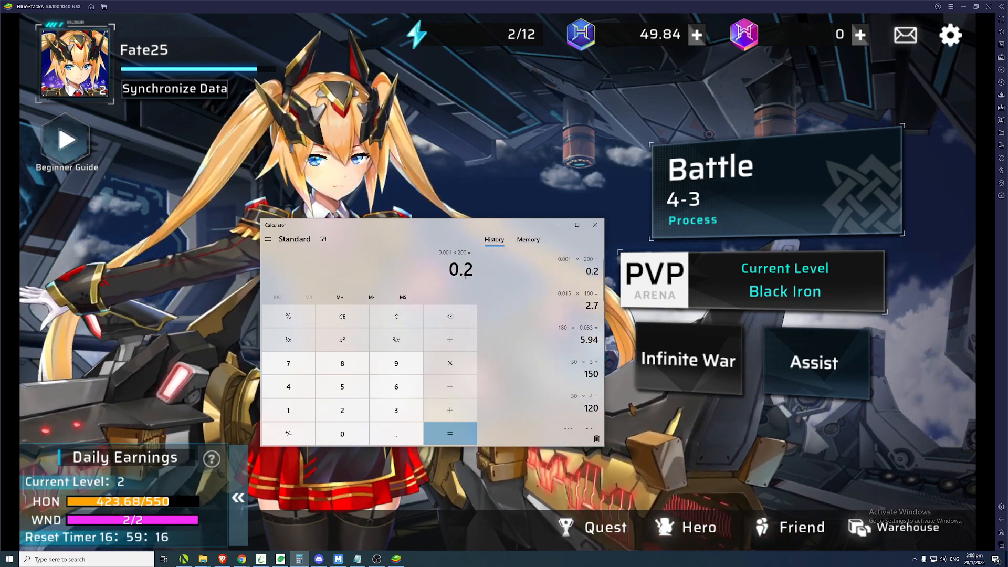
{"action": "left_click_drag", "start_coordinate": [424, 226], "coordinate": [482, 224]}
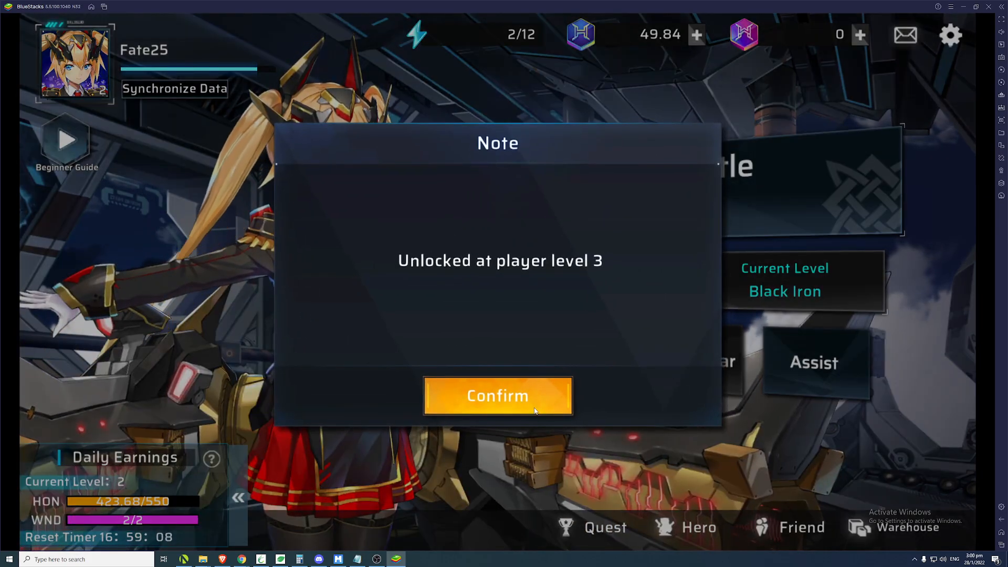
{"action": "left_click", "coordinate": [497, 395]}
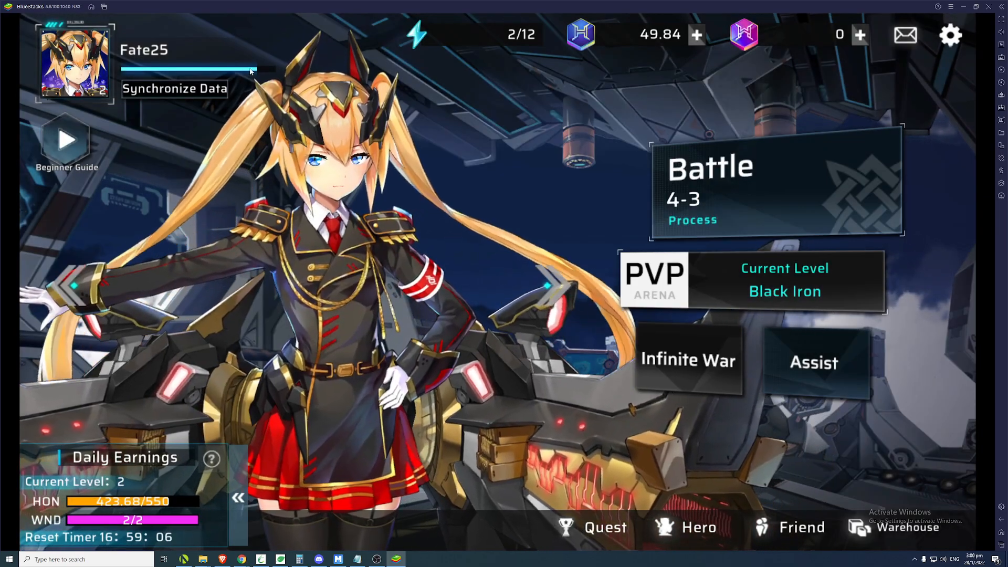